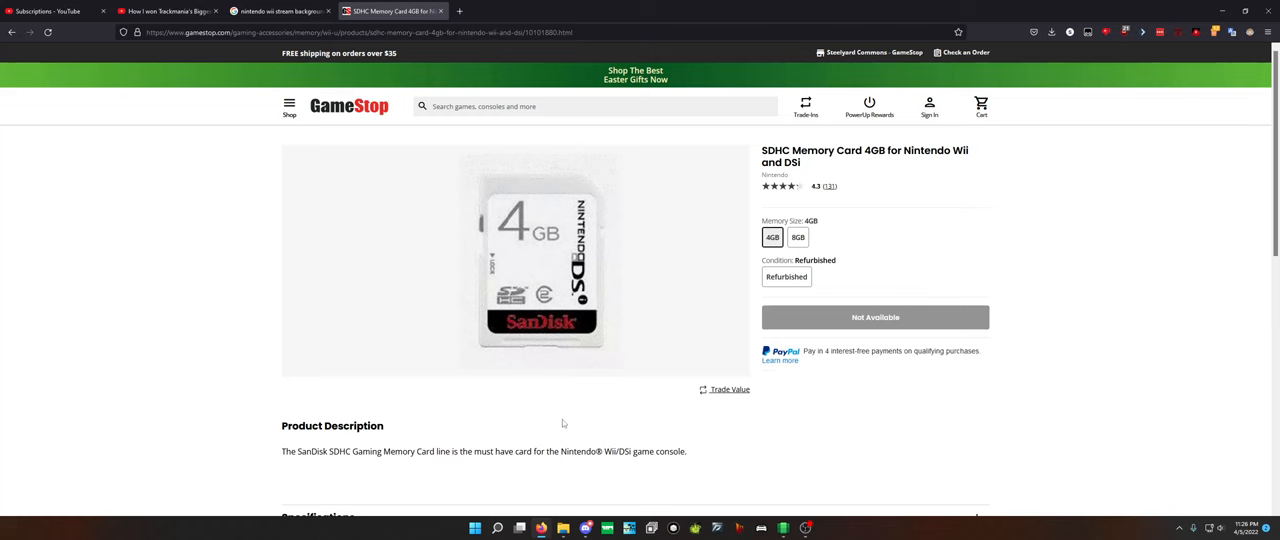
pyautogui.moveTo(1188, 5)
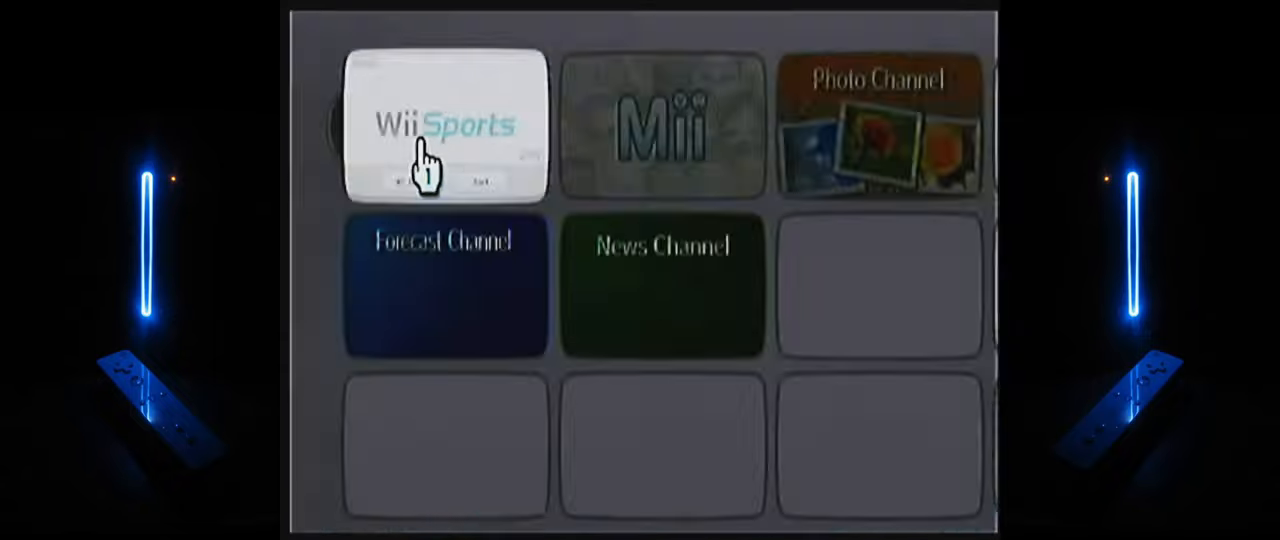
# - Launch Wii Sports and reach the Tennis, Baseball, Bowling, Golf and Boxing menu
pyautogui.click(445, 125)
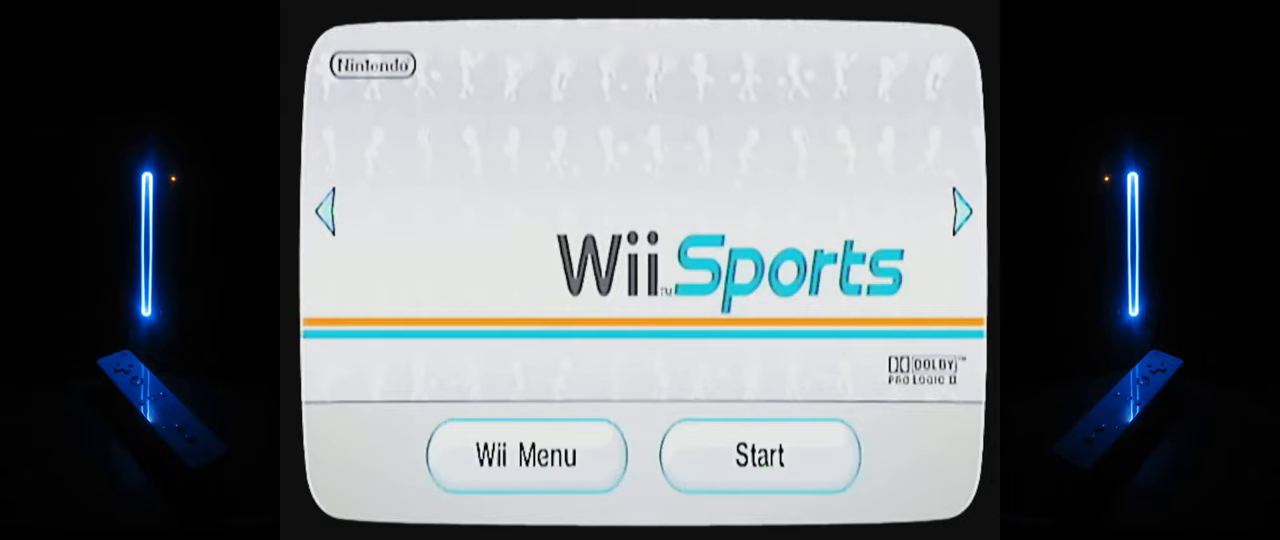
pyautogui.click(758, 456)
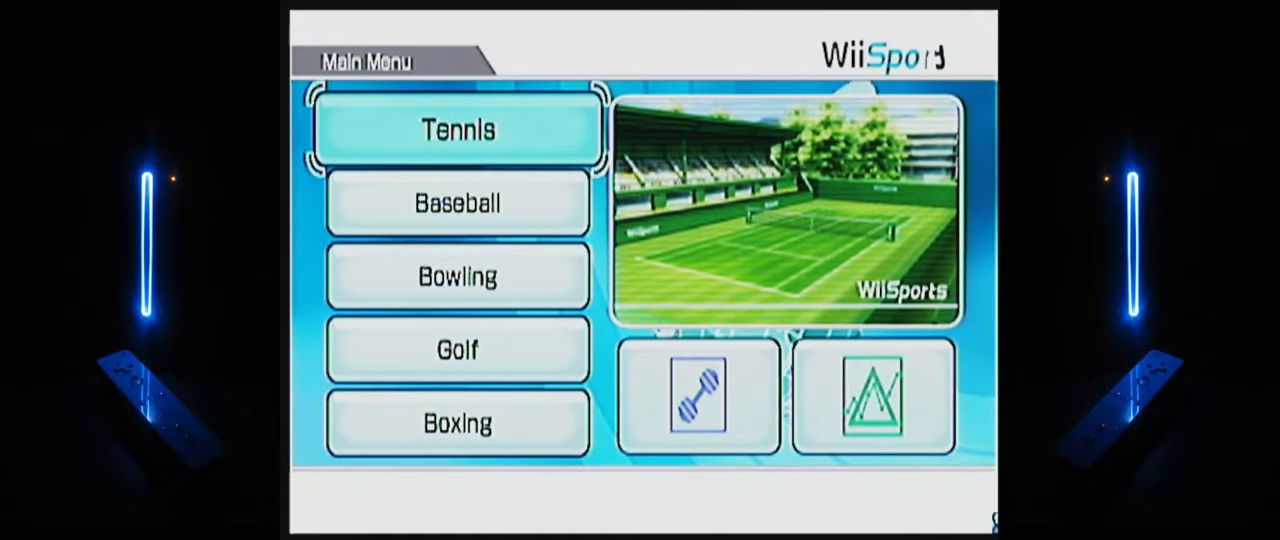
# - Exit Wii Sports through the HOME Menu's Wii Menu option, confirming Yes
pyautogui.click(457, 276)
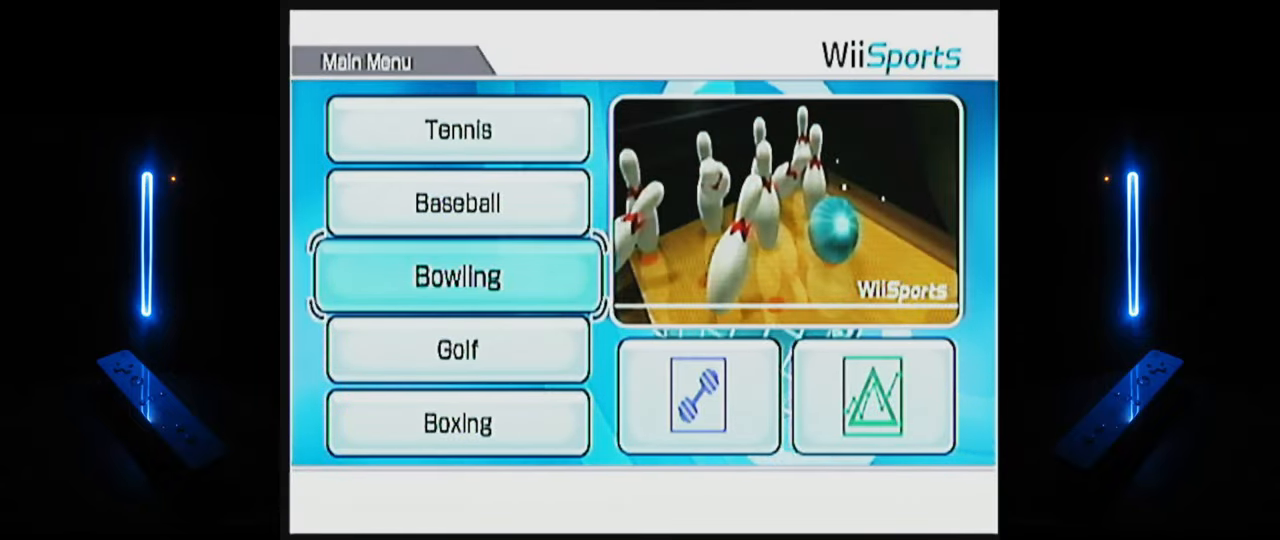
pyautogui.click(457, 276)
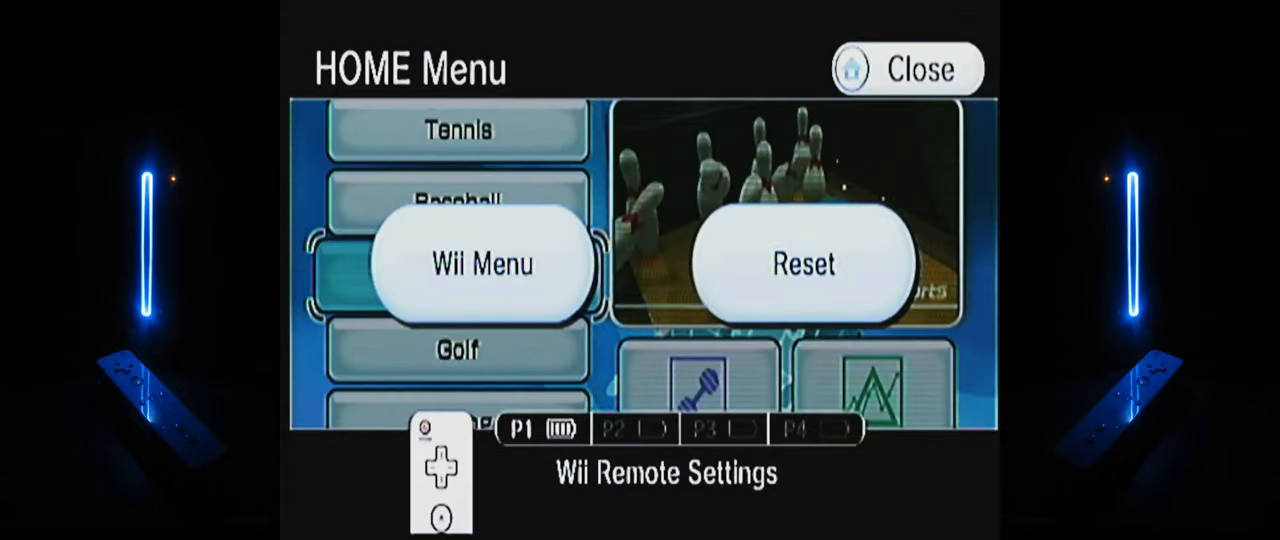
pyautogui.moveTo(560, 270)
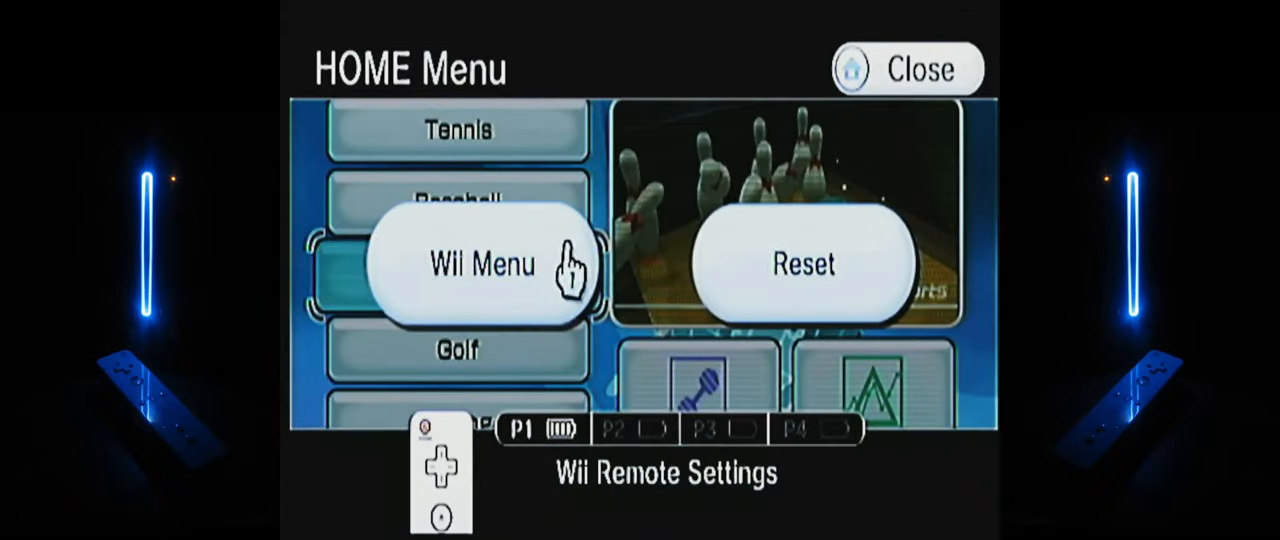
pyautogui.click(482, 264)
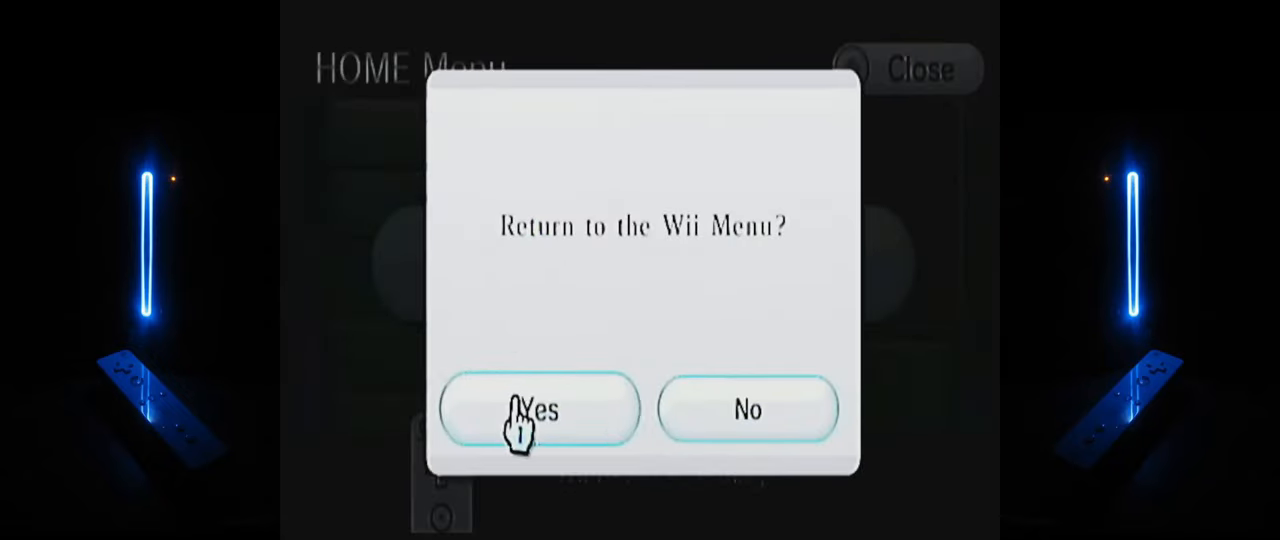
pyautogui.click(540, 409)
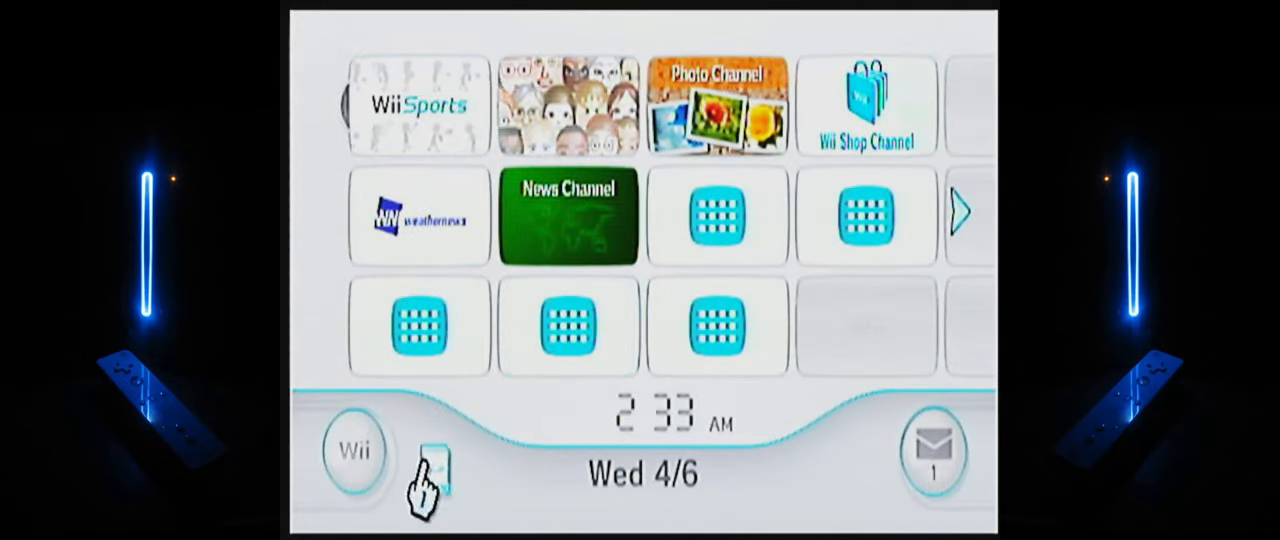
# - View the SD Card Menu's empty page 1 of 20, then return to the Wii Menu
pyautogui.click(430, 465)
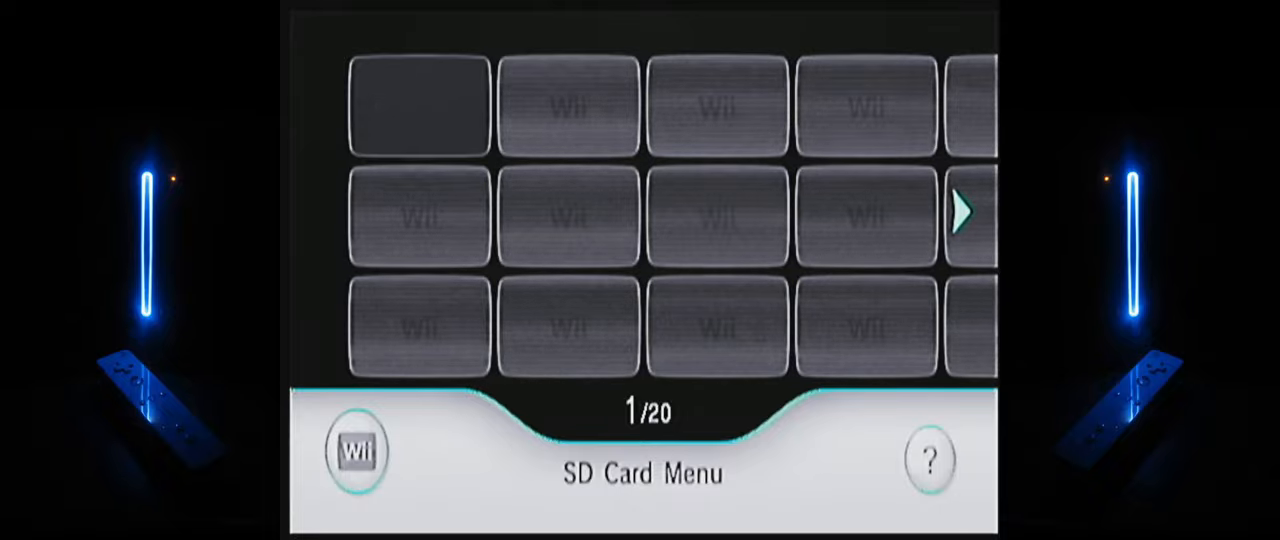
pyautogui.click(356, 452)
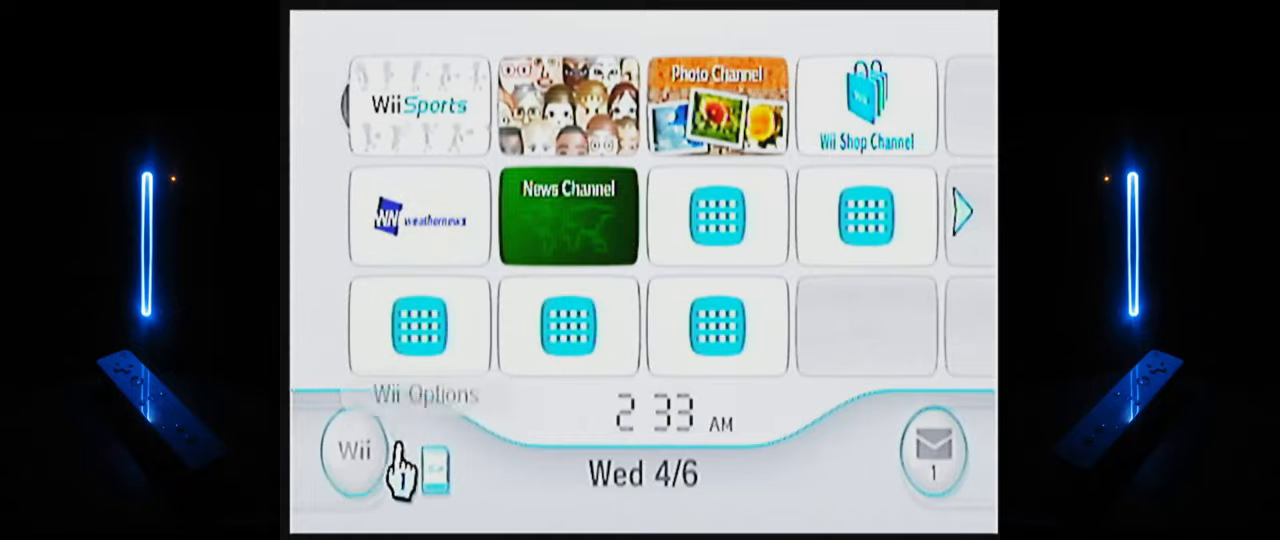
# - Browse the GameCube Slot A saves under Data Management, then back out to the save type choice
pyautogui.click(354, 452)
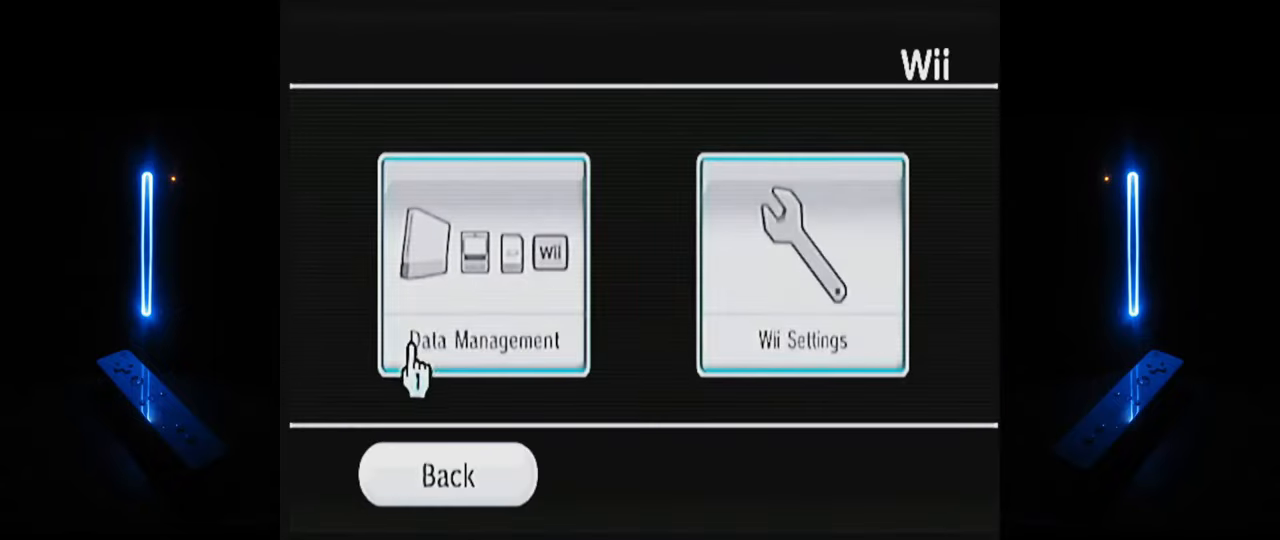
pyautogui.click(484, 265)
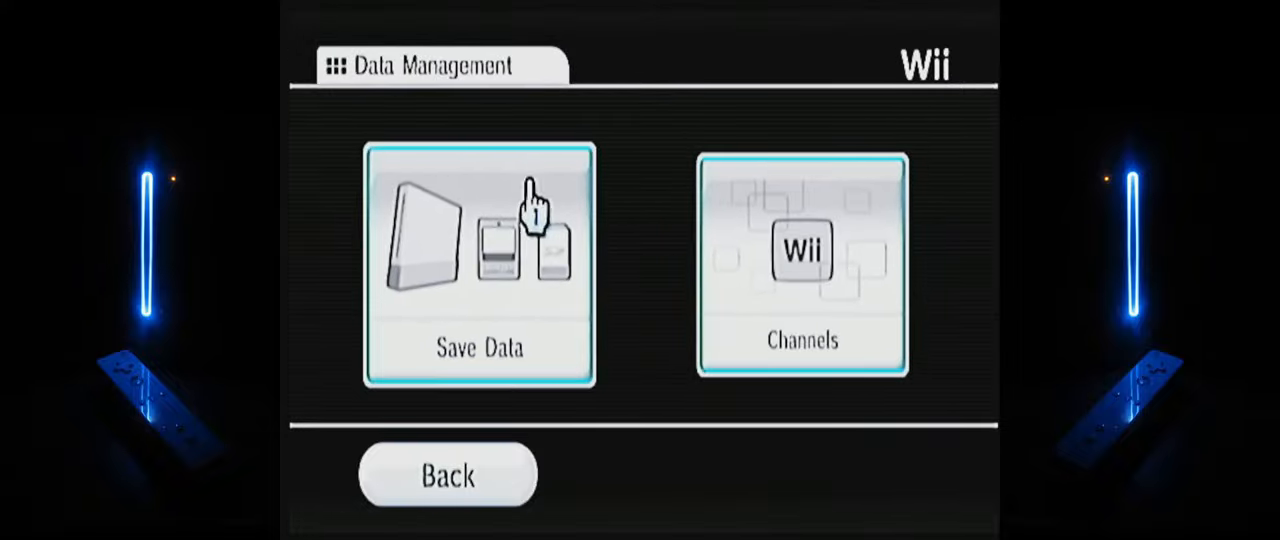
pyautogui.click(478, 267)
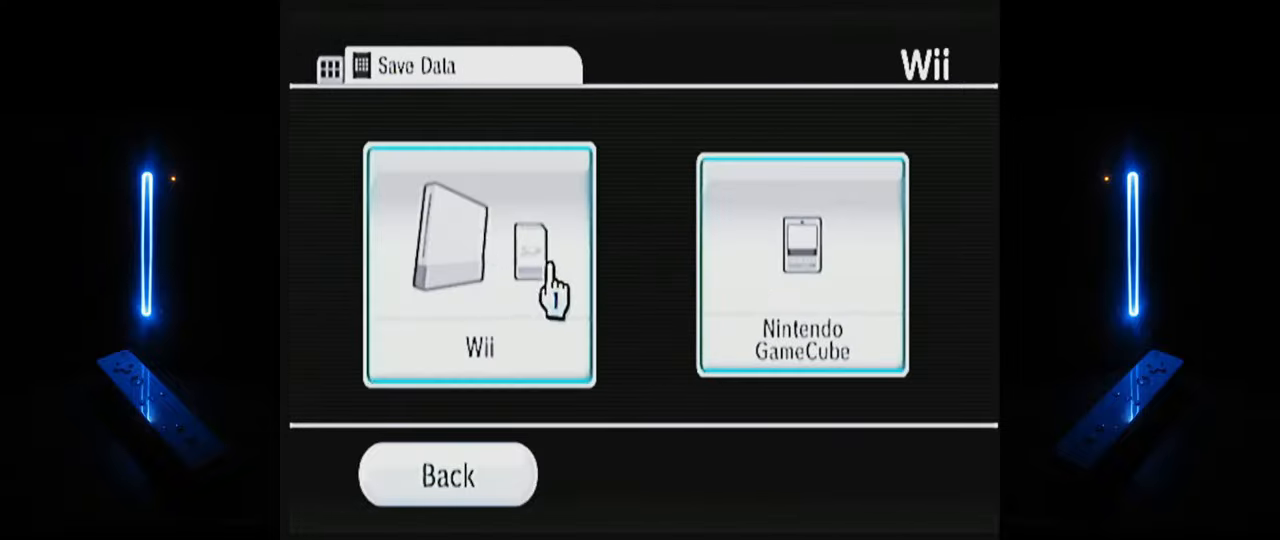
pyautogui.click(801, 267)
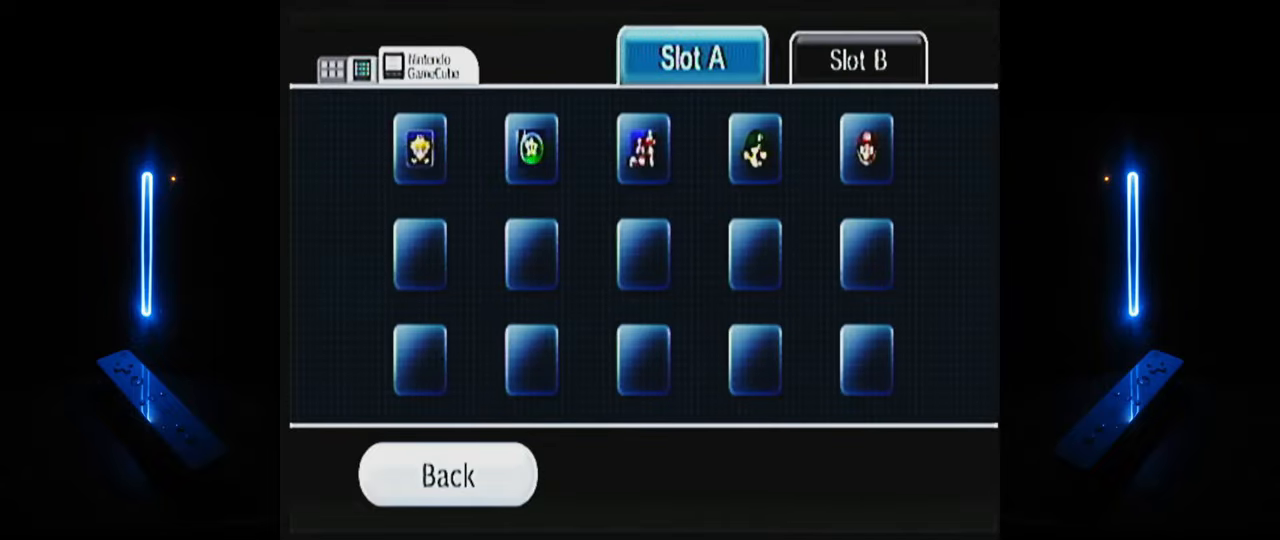
pyautogui.moveTo(420, 150)
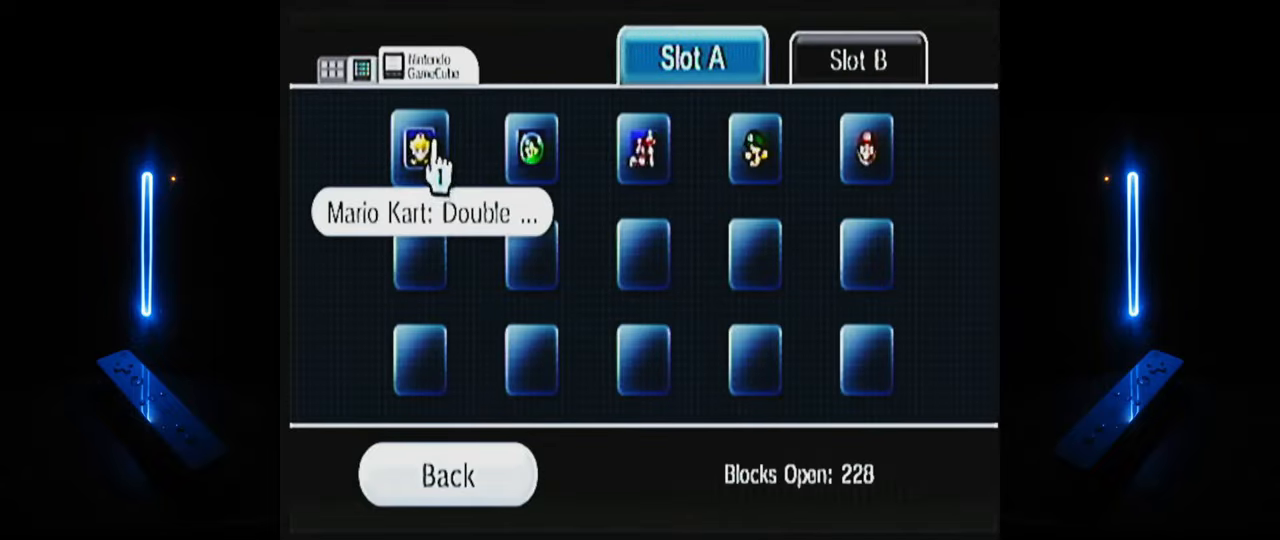
pyautogui.moveTo(535, 150)
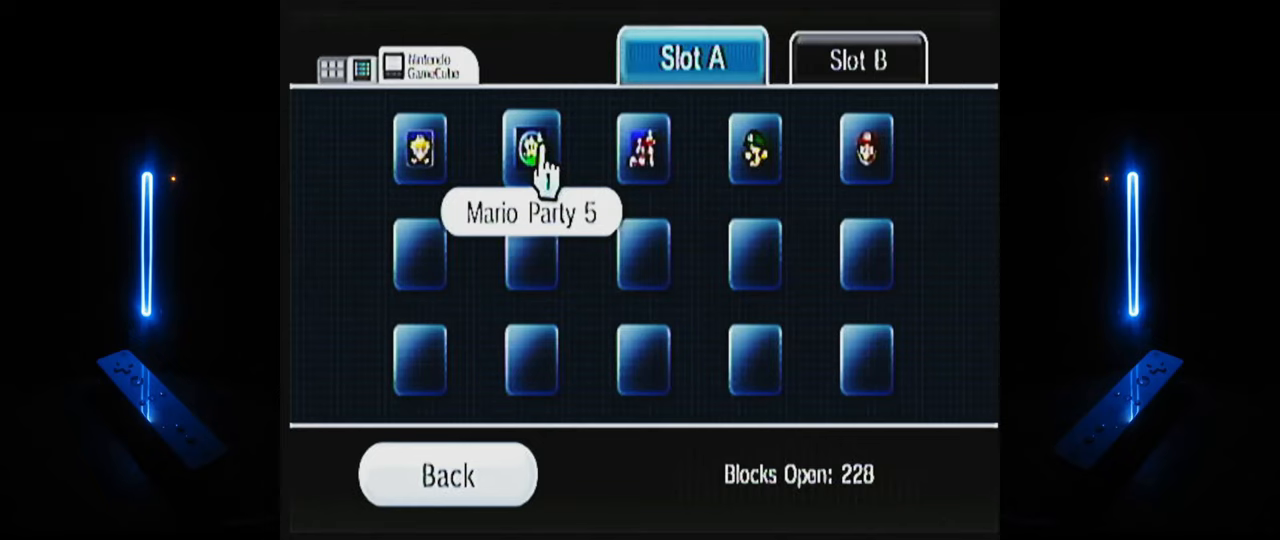
pyautogui.moveTo(643, 150)
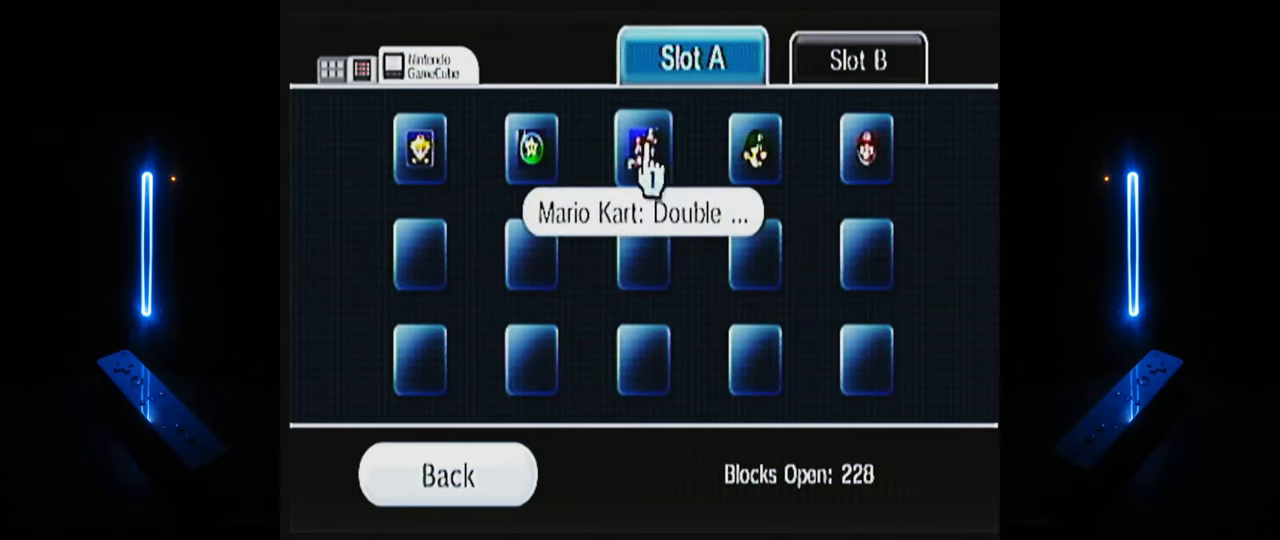
pyautogui.moveTo(753, 150)
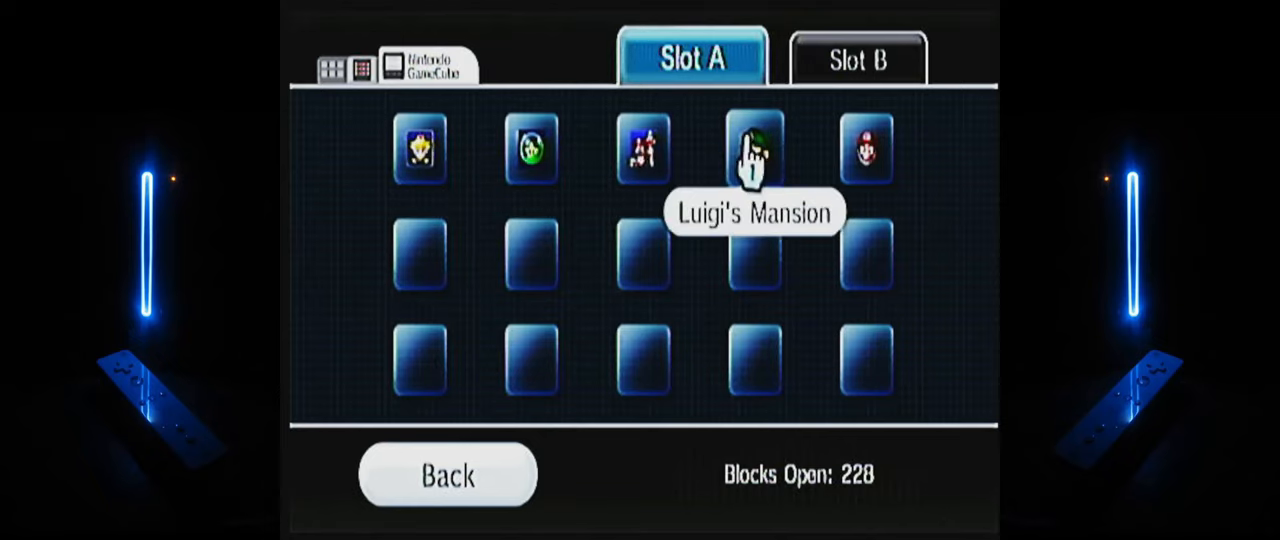
pyautogui.moveTo(866, 150)
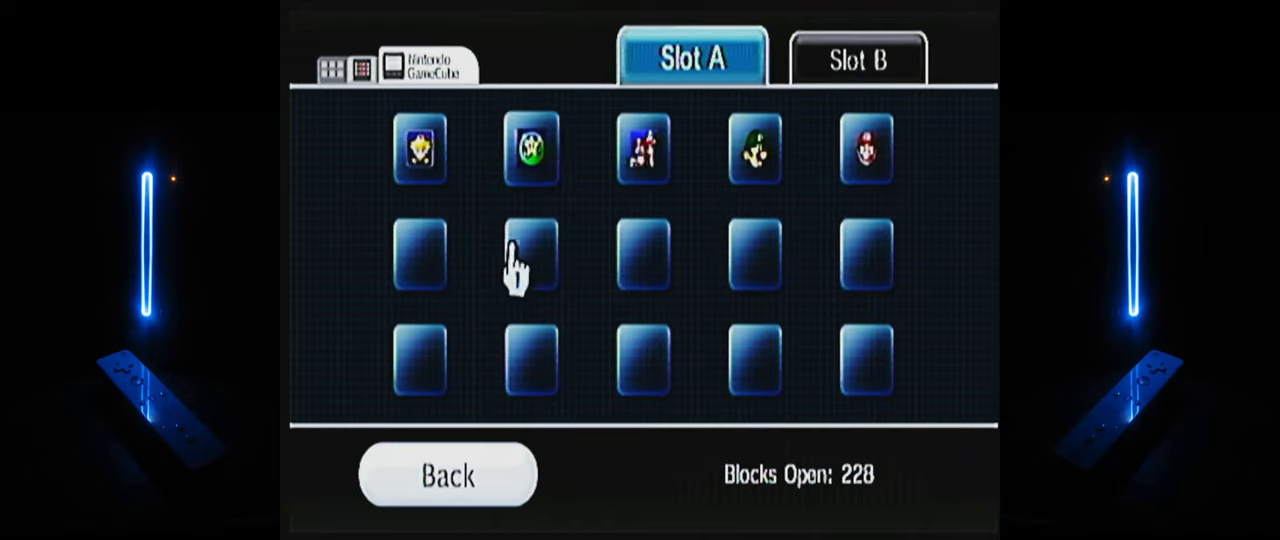
pyautogui.moveTo(400, 475)
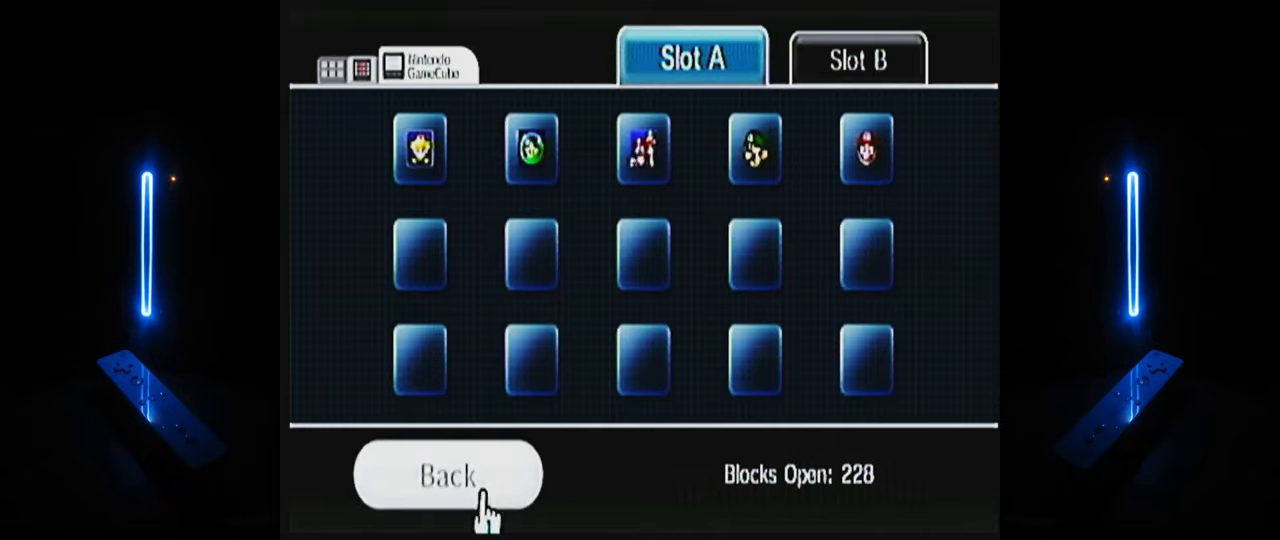
pyautogui.click(449, 474)
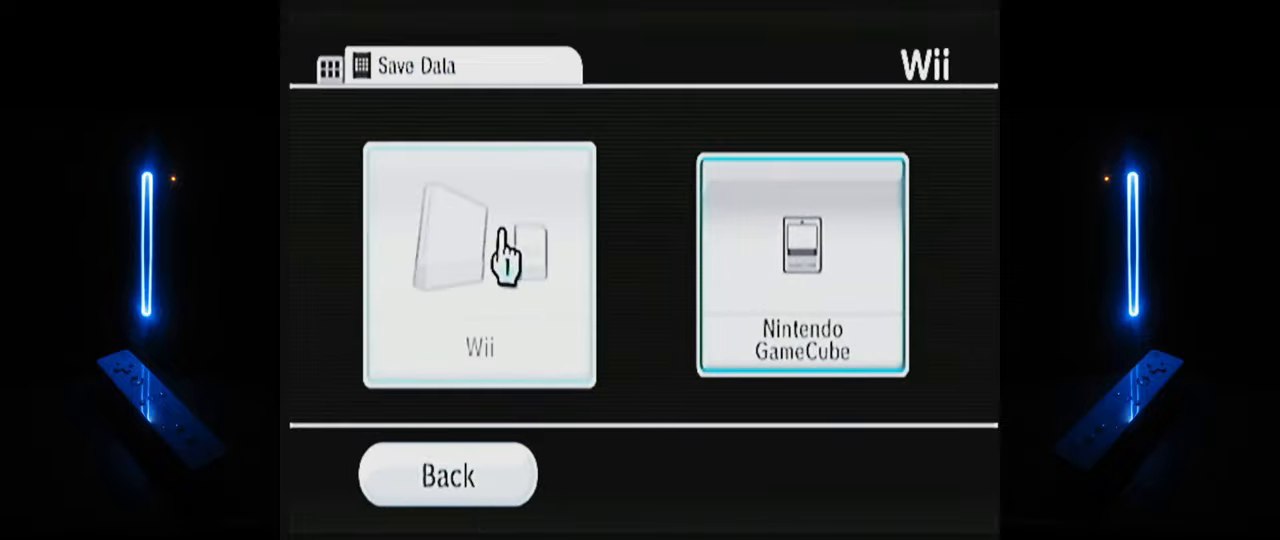
# - Browse Wii save data, check the empty SD Card tab, and return to the Wii tab
pyautogui.click(478, 265)
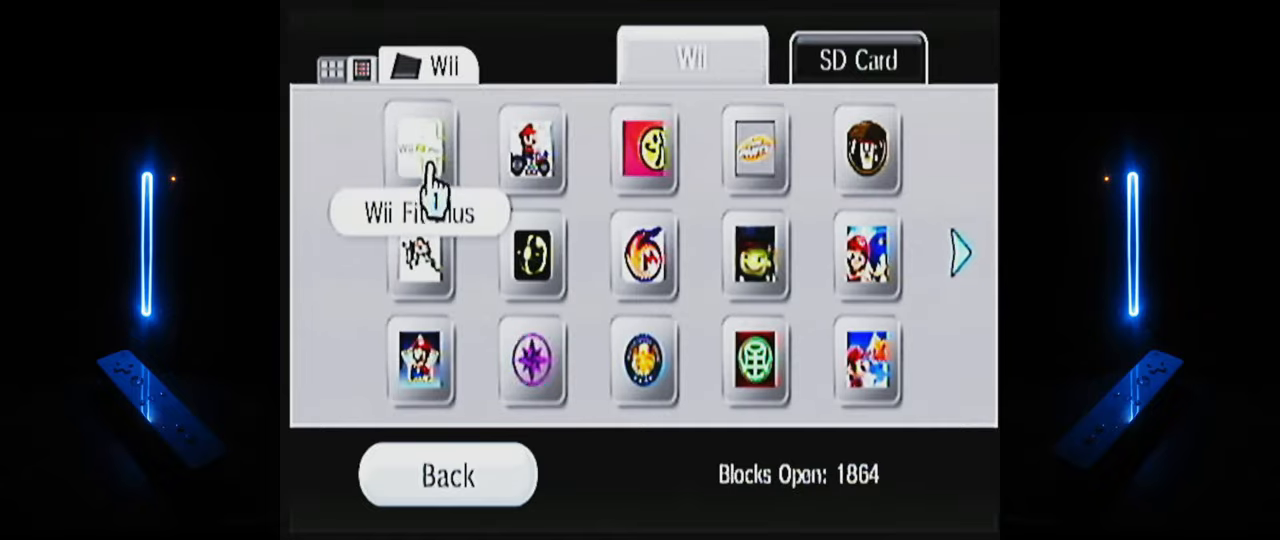
pyautogui.moveTo(531, 150)
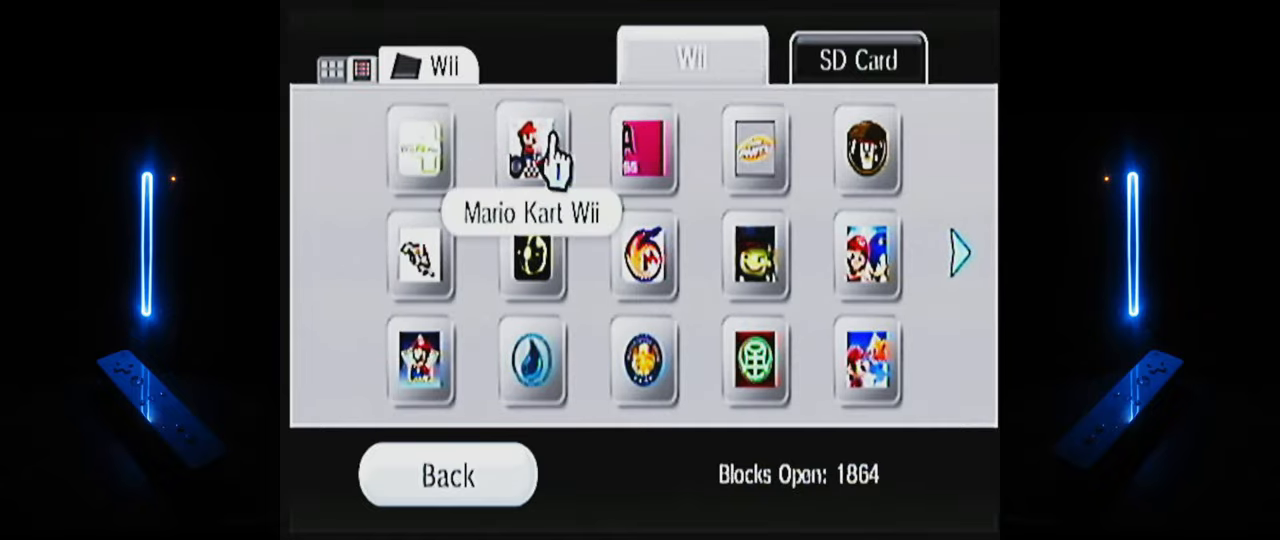
pyautogui.moveTo(712, 180)
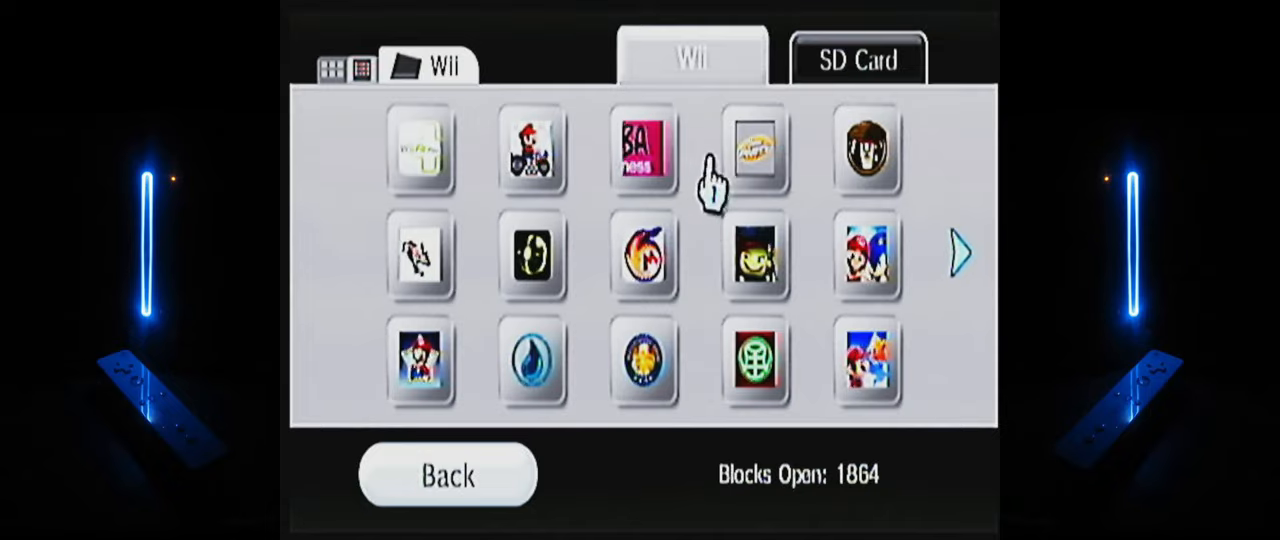
pyautogui.moveTo(752, 150)
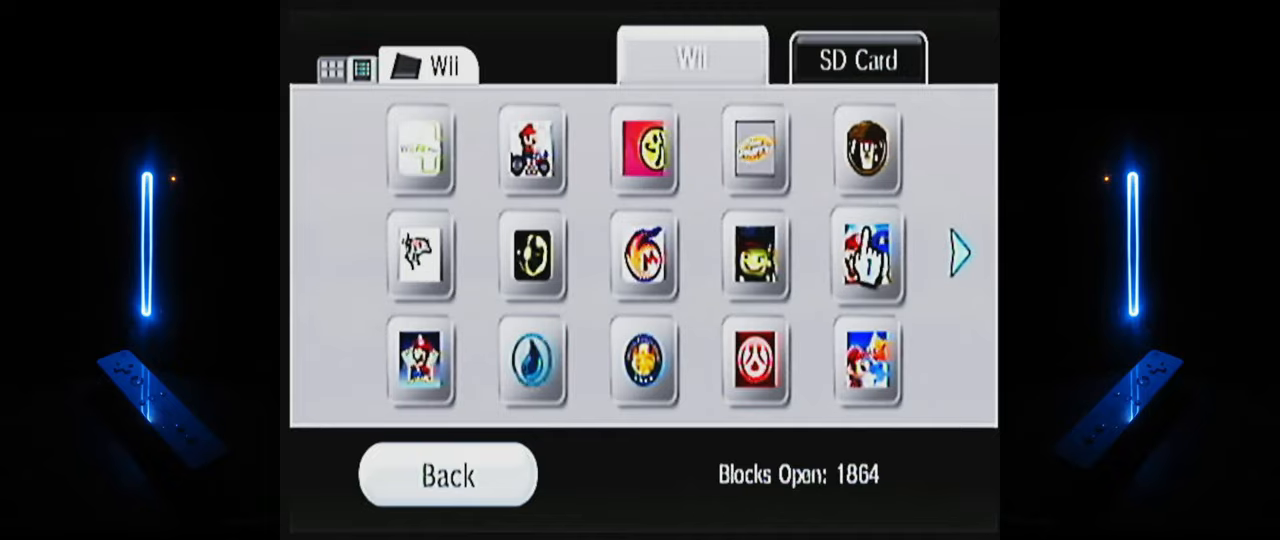
pyautogui.moveTo(755, 258)
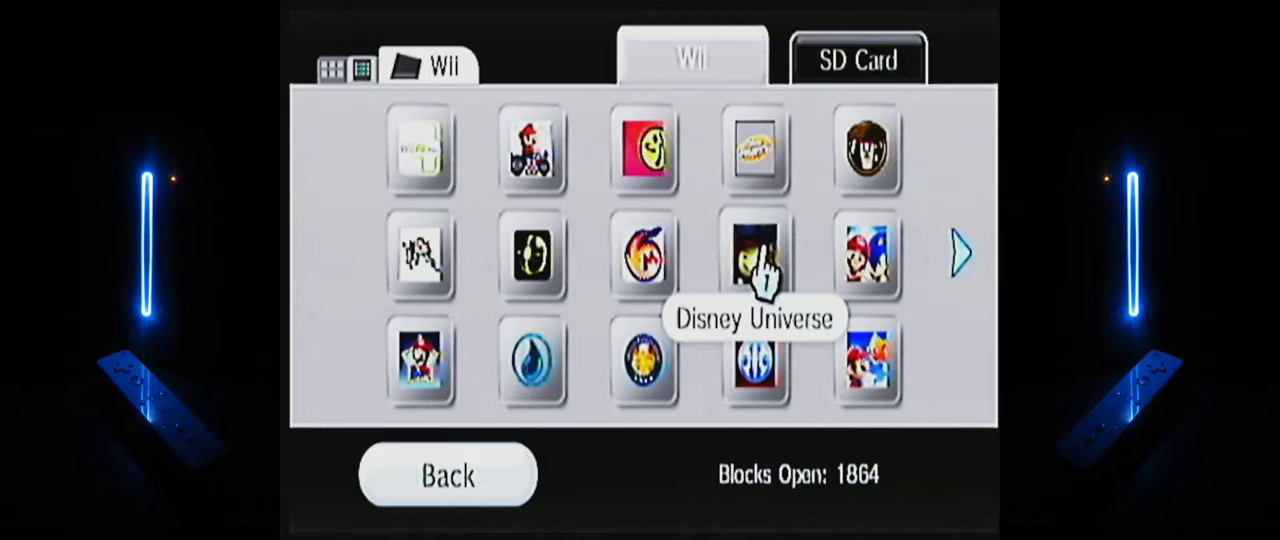
pyautogui.moveTo(643, 253)
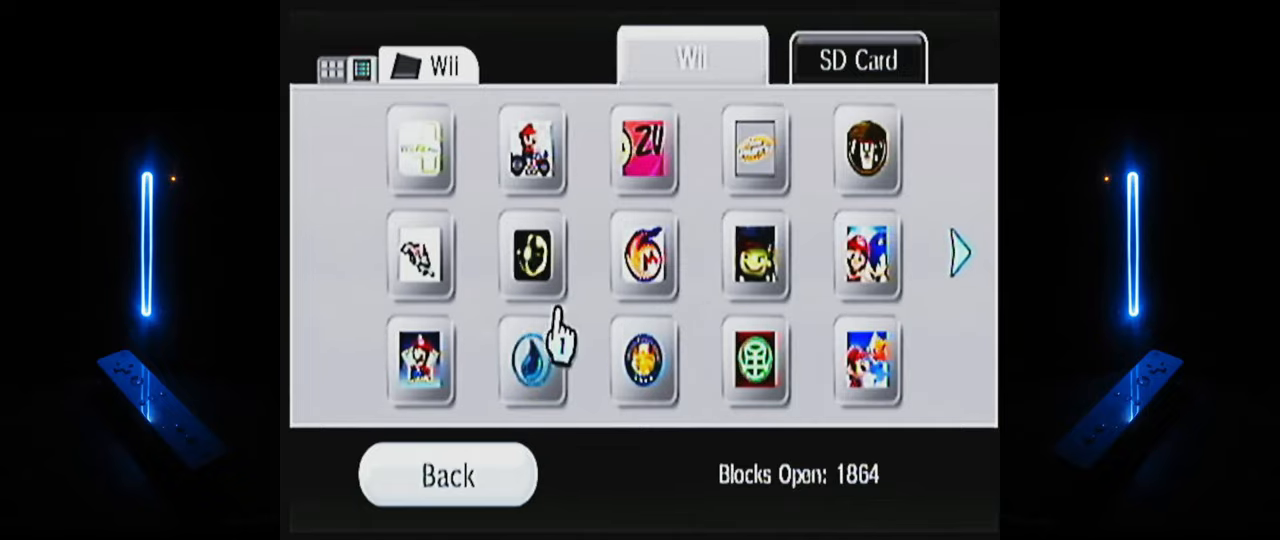
pyautogui.moveTo(421, 255)
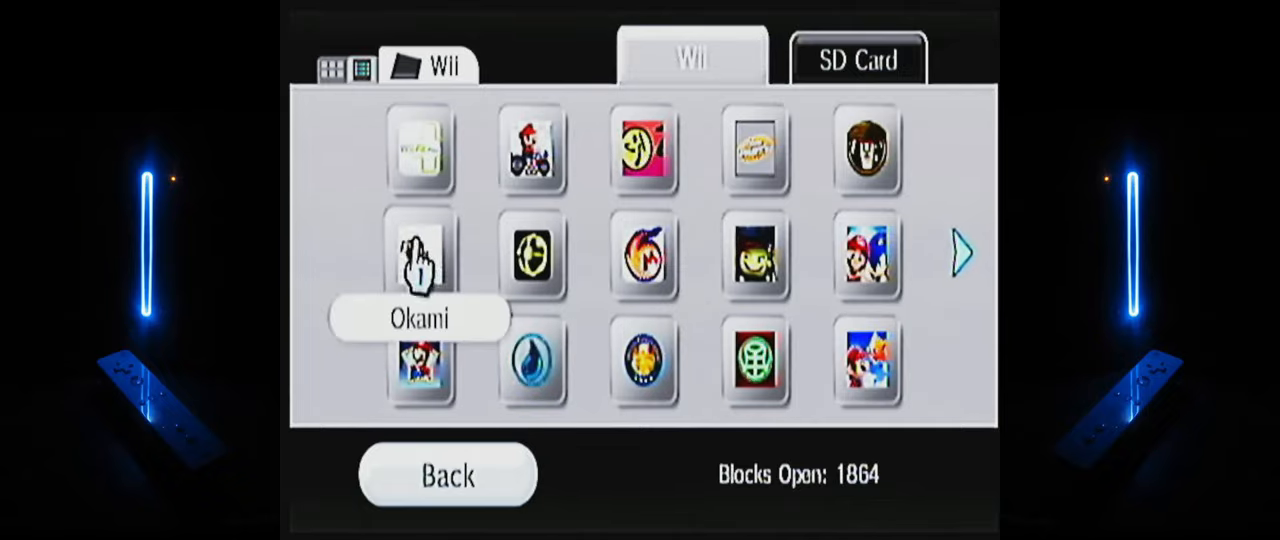
pyautogui.moveTo(531, 361)
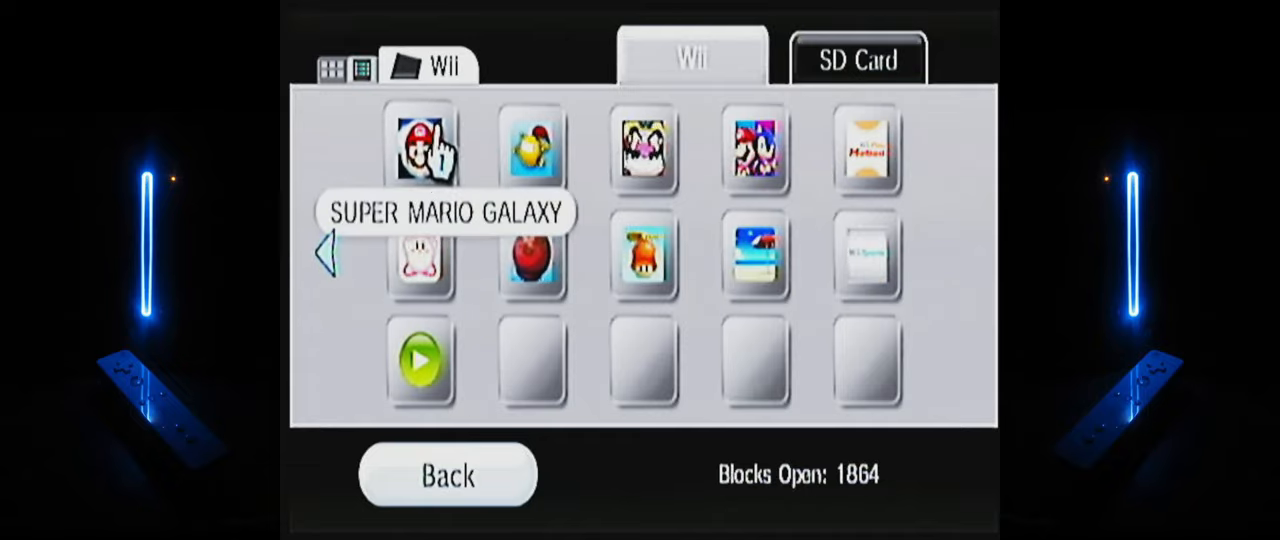
pyautogui.moveTo(570, 165)
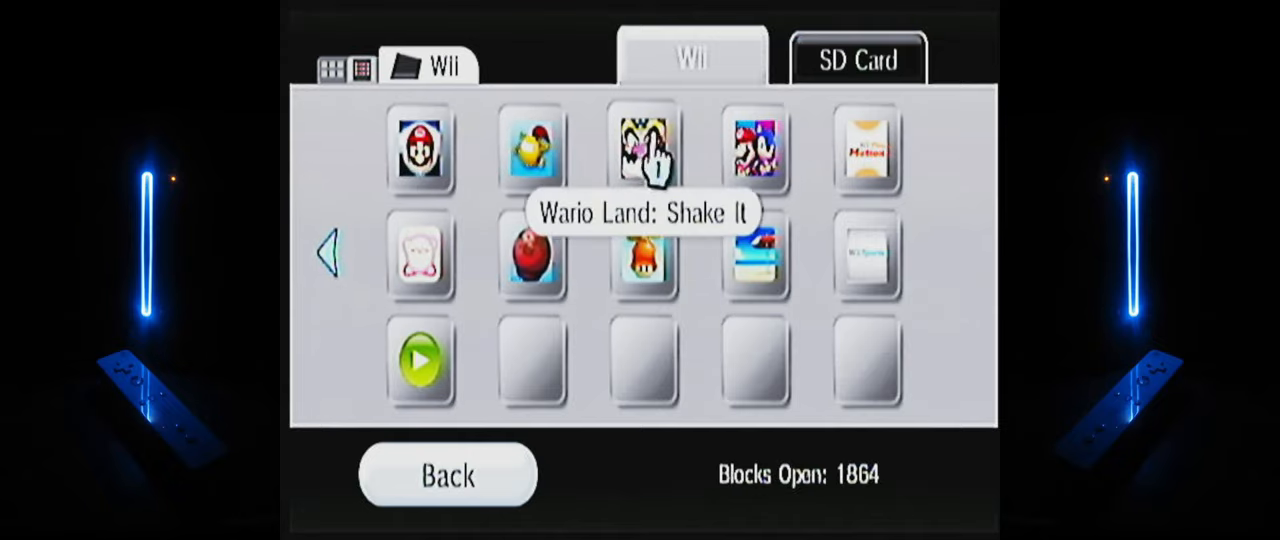
pyautogui.moveTo(755, 150)
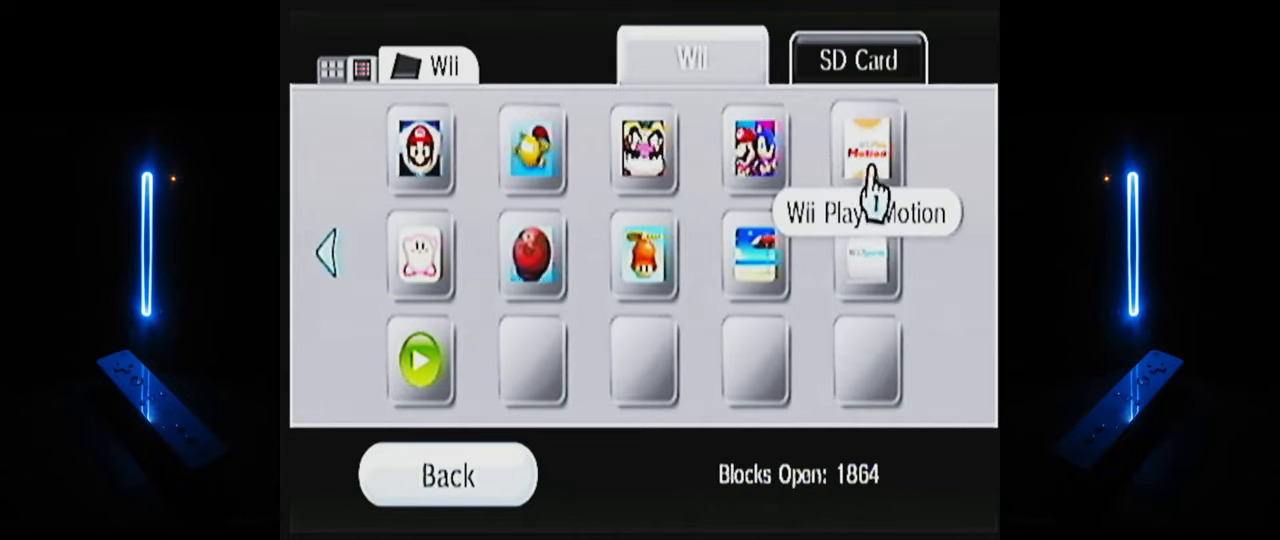
pyautogui.moveTo(800, 255)
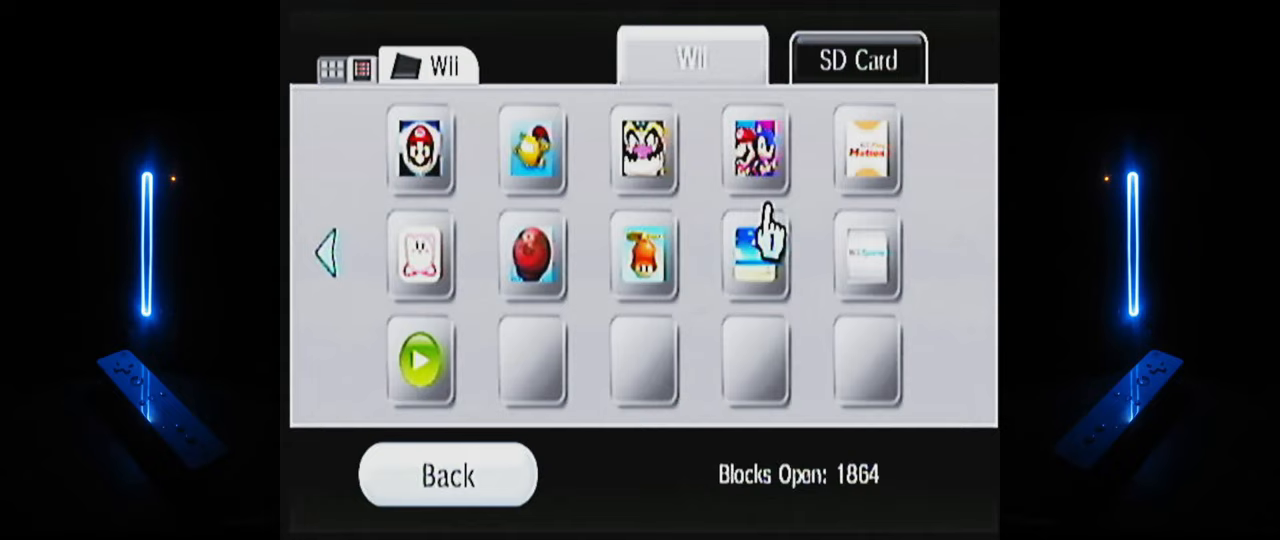
pyautogui.moveTo(753, 255)
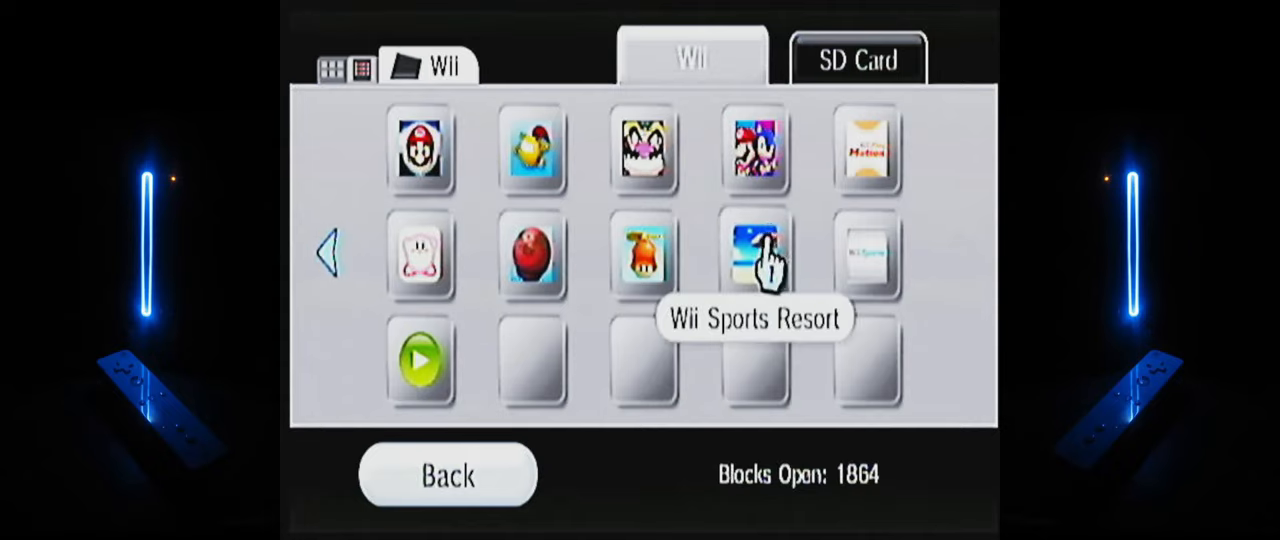
pyautogui.moveTo(642, 255)
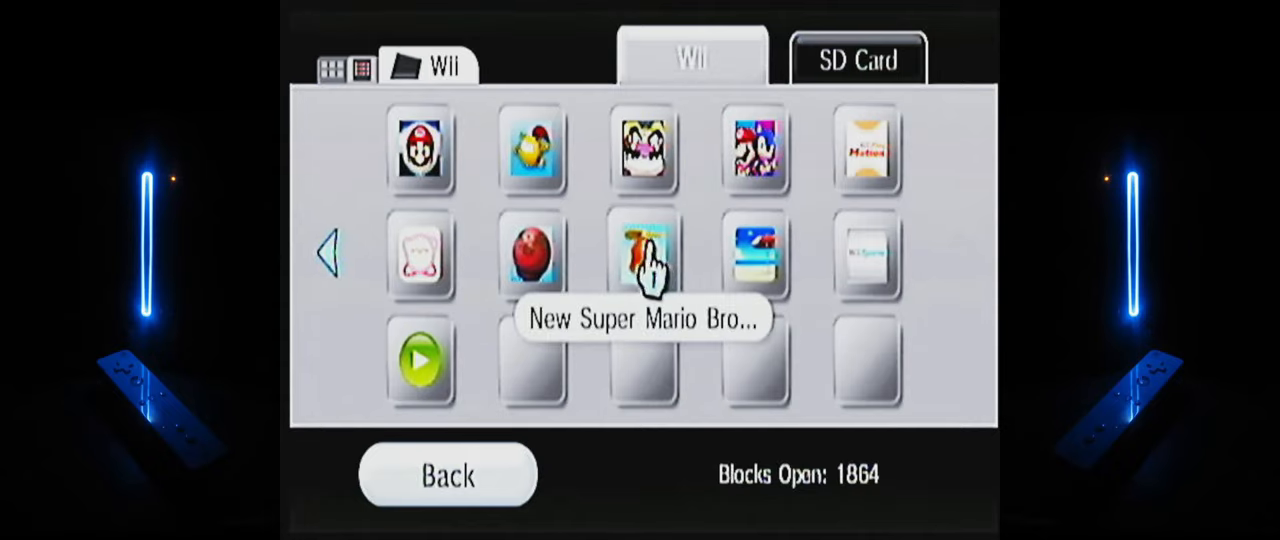
pyautogui.moveTo(530, 253)
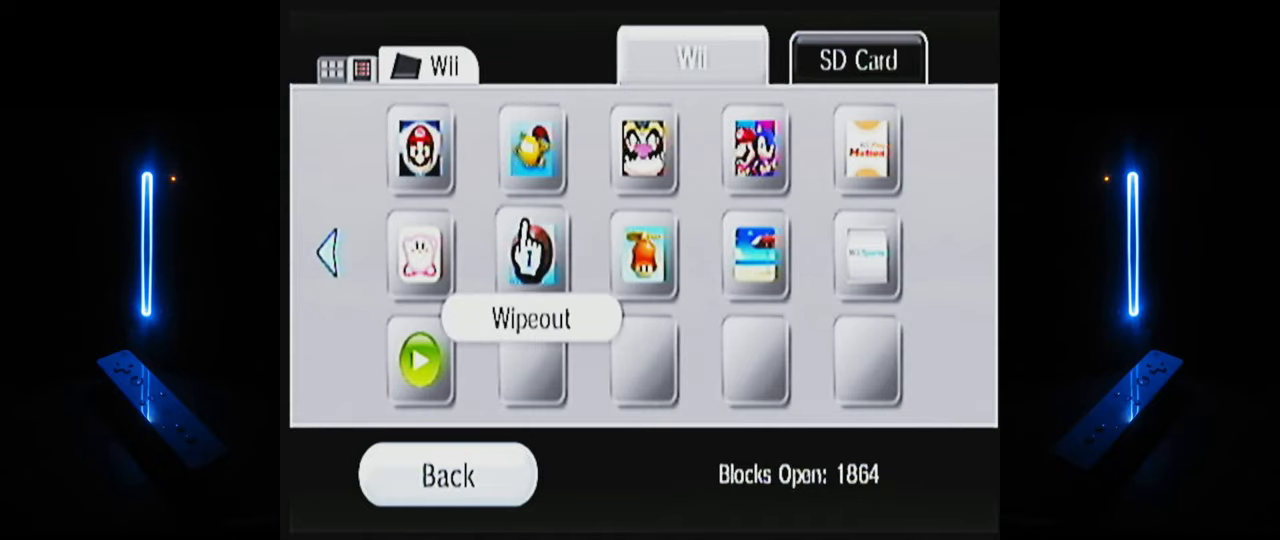
pyautogui.moveTo(421, 256)
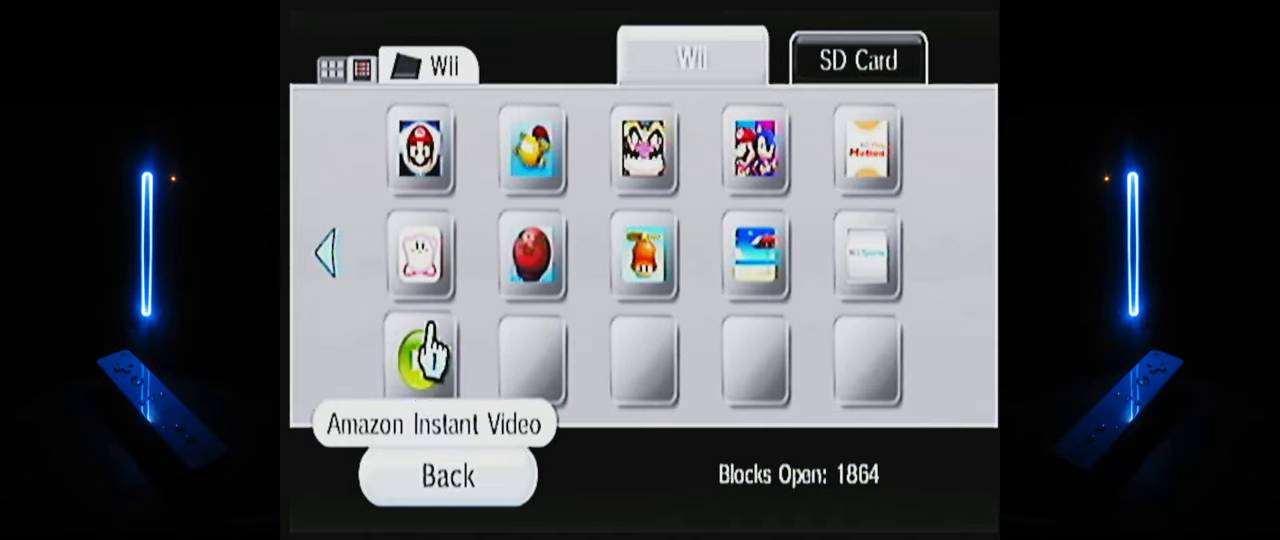
pyautogui.click(857, 62)
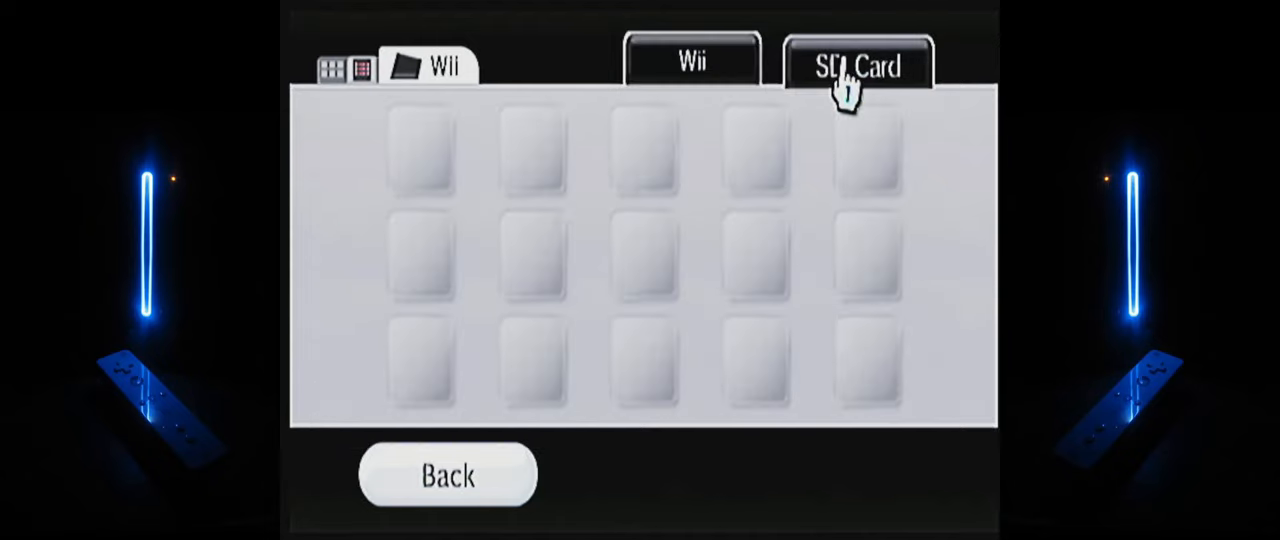
pyautogui.click(692, 62)
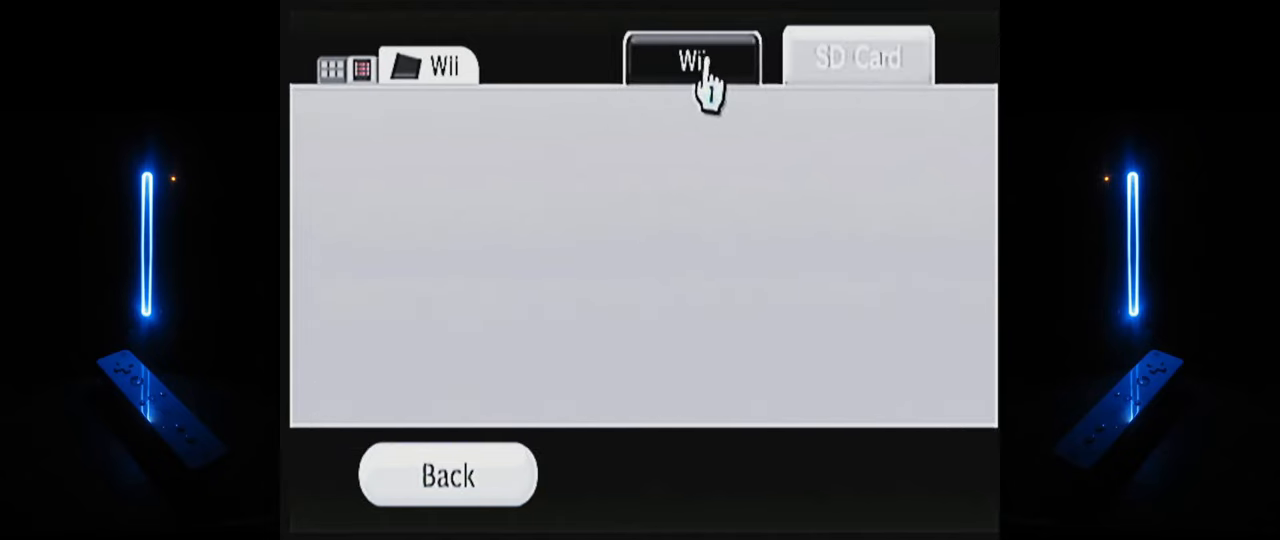
pyautogui.click(858, 57)
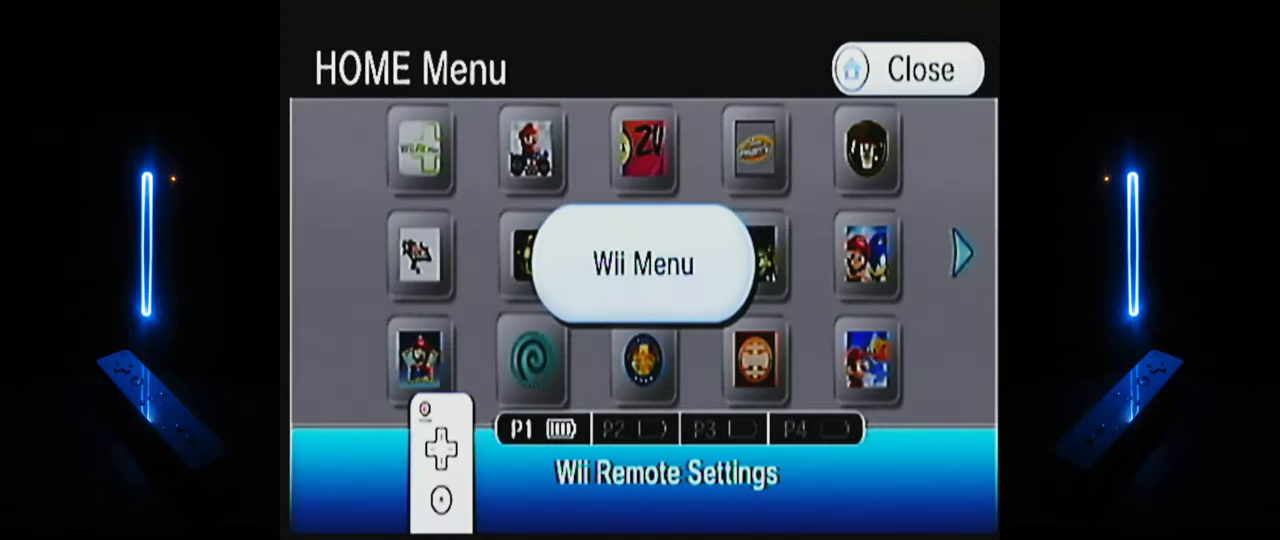
pyautogui.click(642, 263)
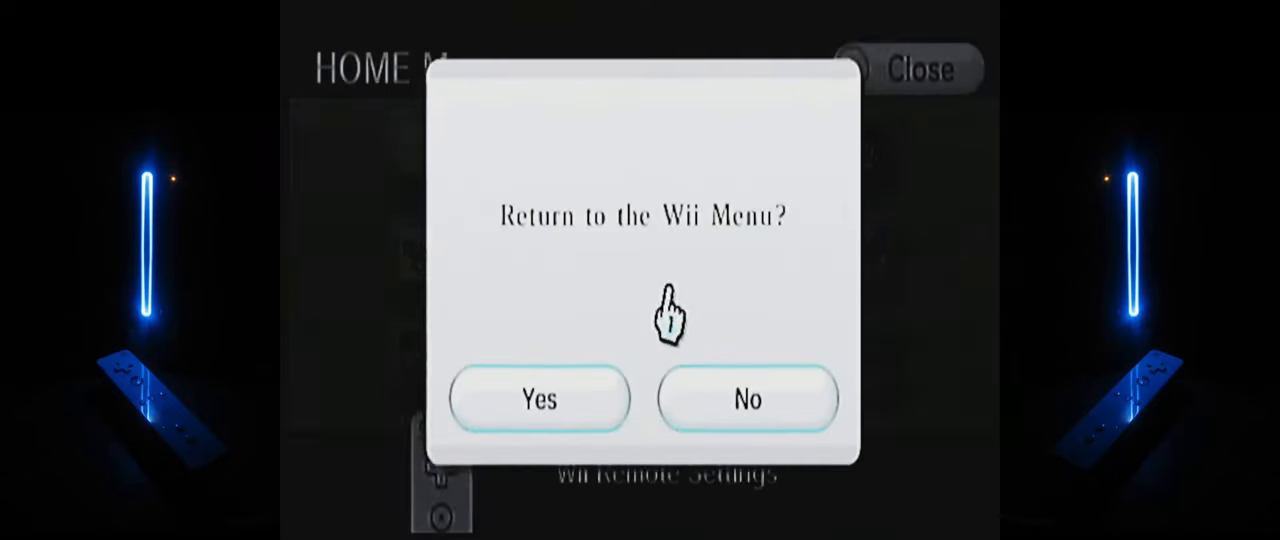
pyautogui.click(538, 399)
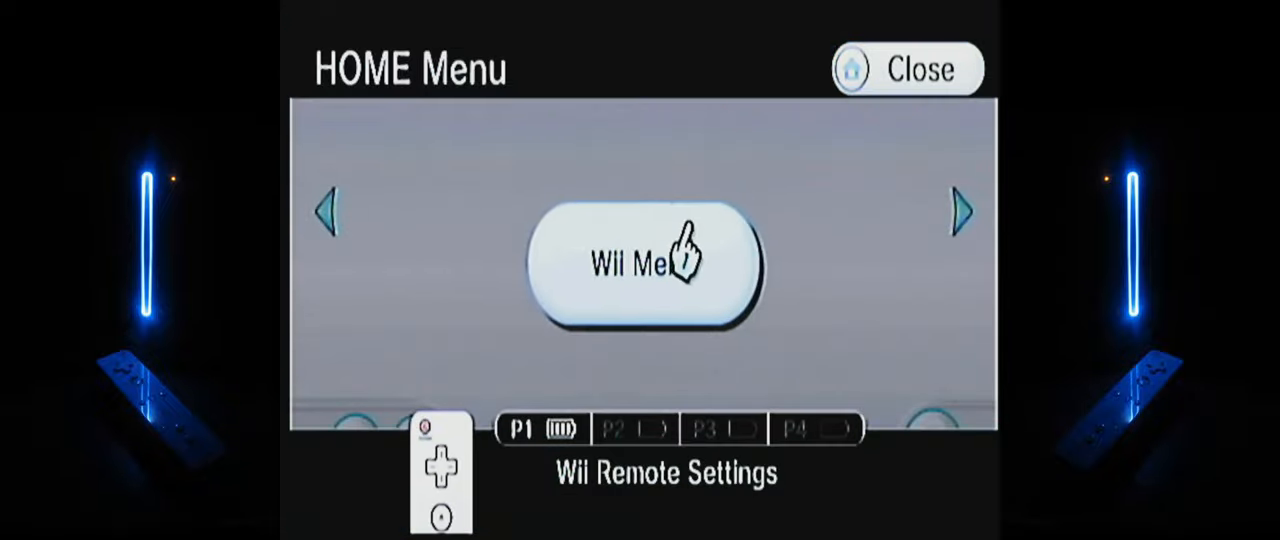
# - Return from the HOME Menu to the Wii Menu, confirming Yes
pyautogui.click(643, 263)
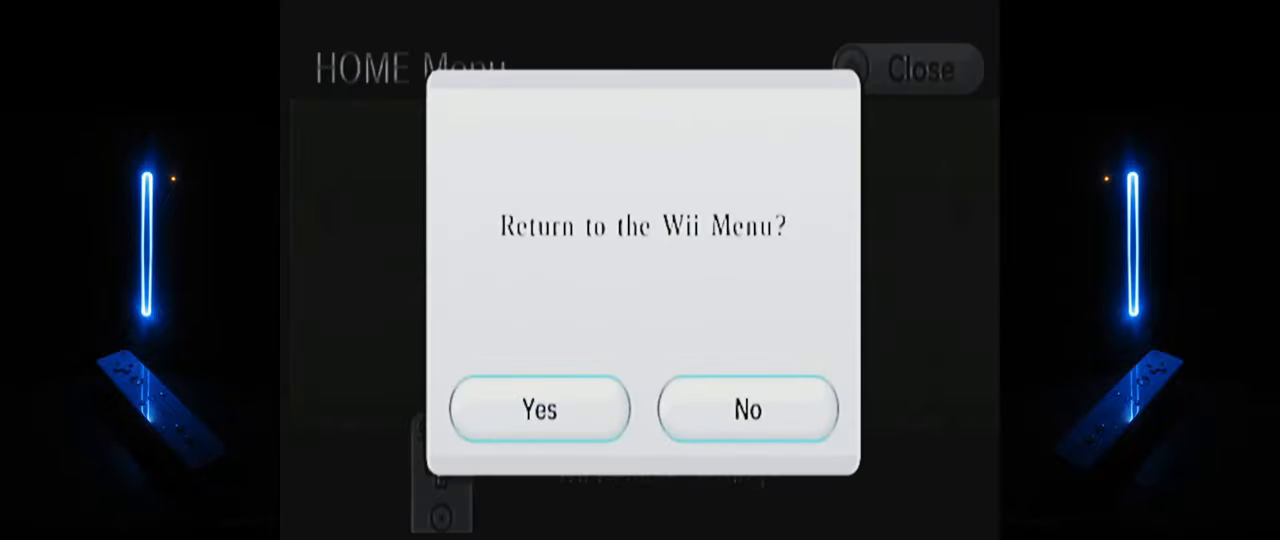
pyautogui.click(538, 409)
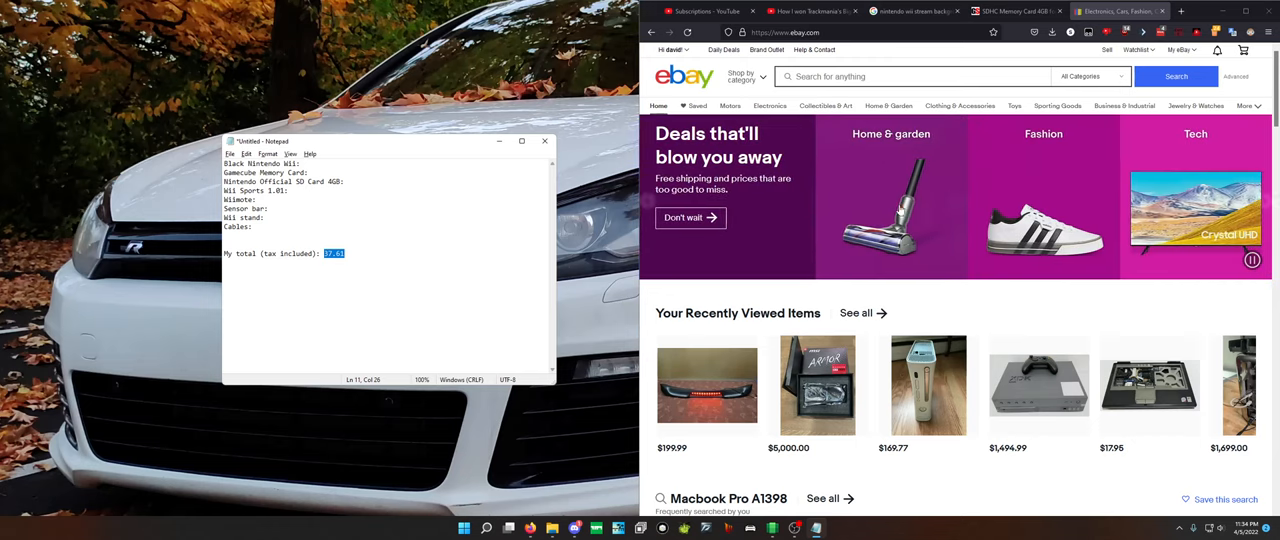
# - Search eBay sold listings for 'nintendo wii', filtered to black consoles
pyautogui.click(910, 76)
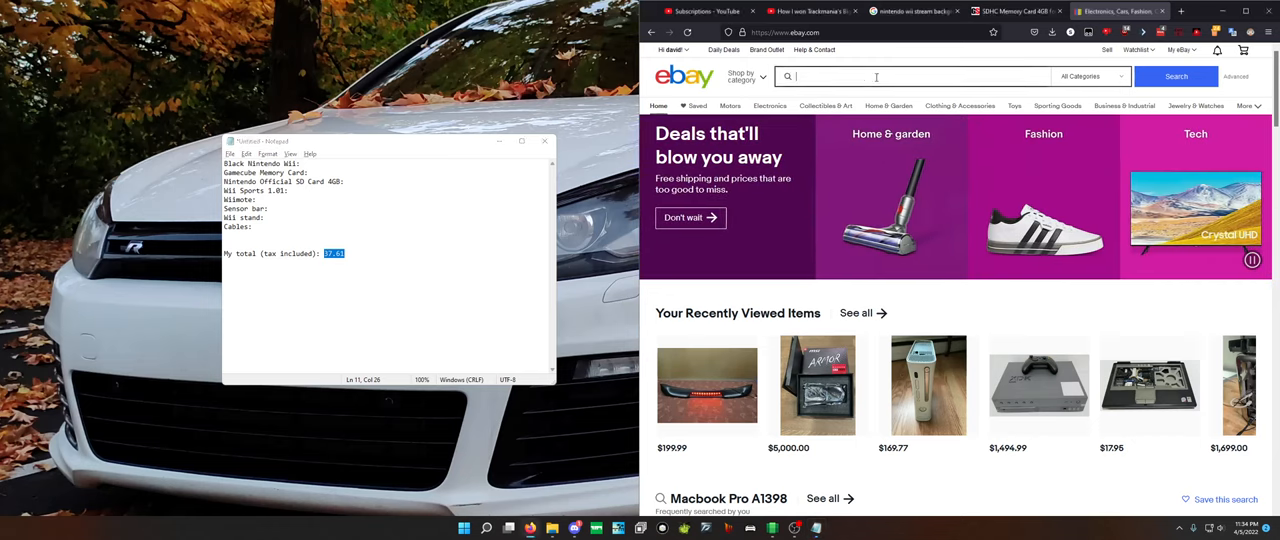
pyautogui.write('Nintendo wii')
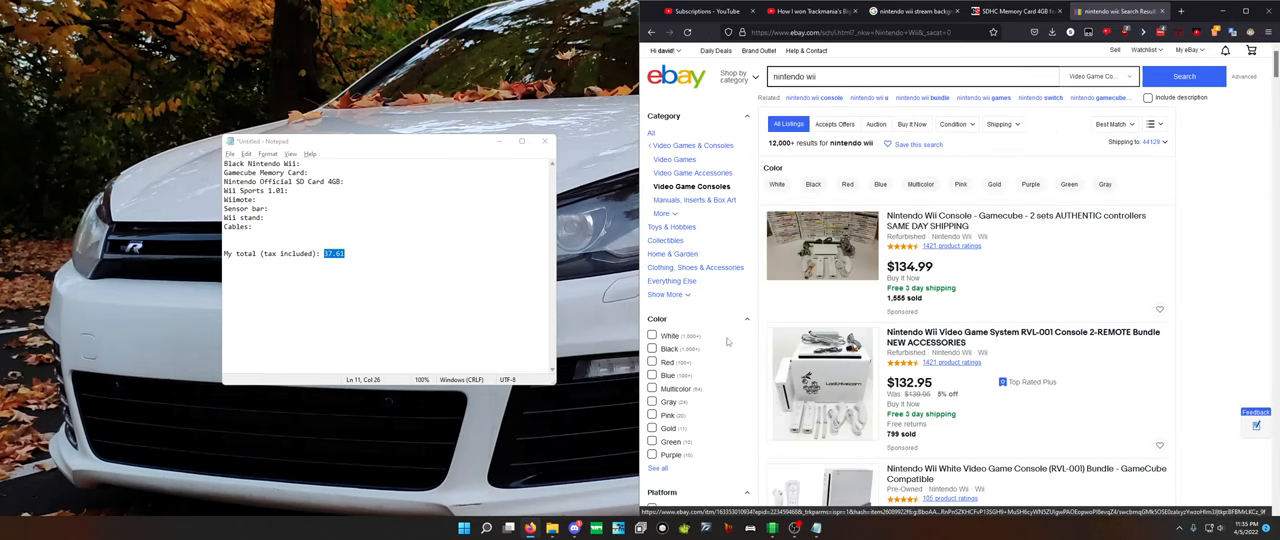
pyautogui.click(653, 336)
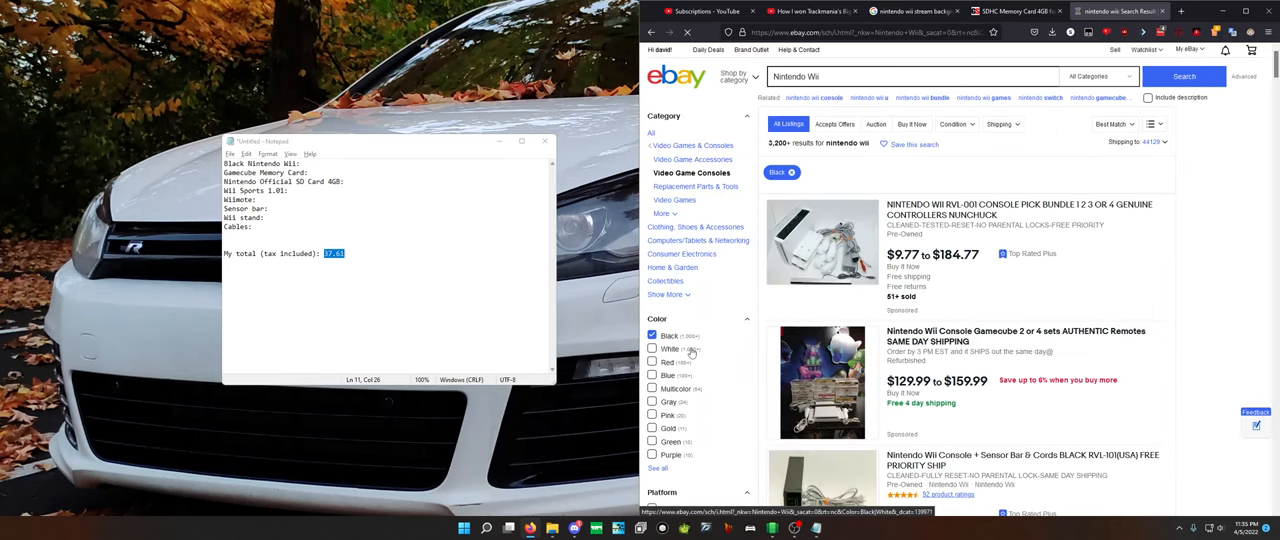
pyautogui.scroll(-3)
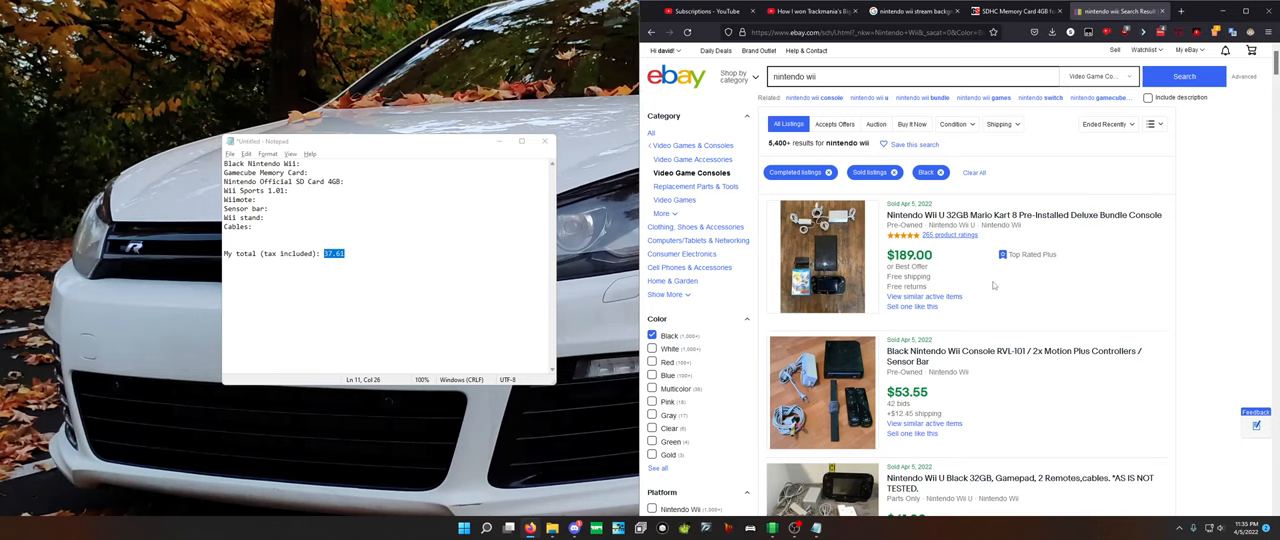
pyautogui.moveTo(843, 287)
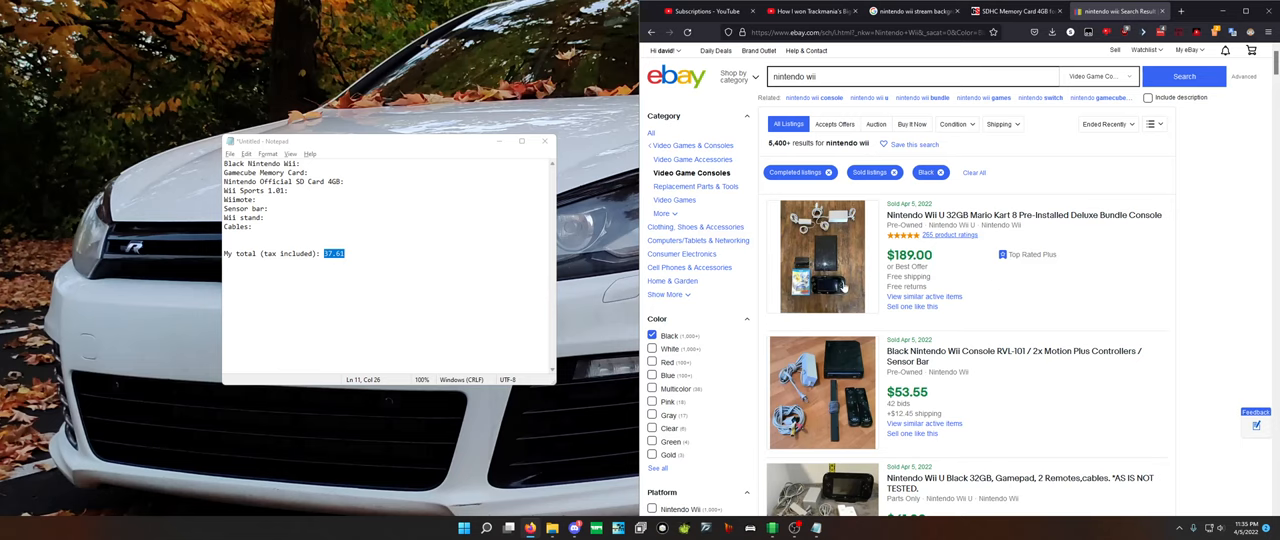
# - Scroll through the sold Wii console bundles, comparing their prices
pyautogui.scroll(-3)
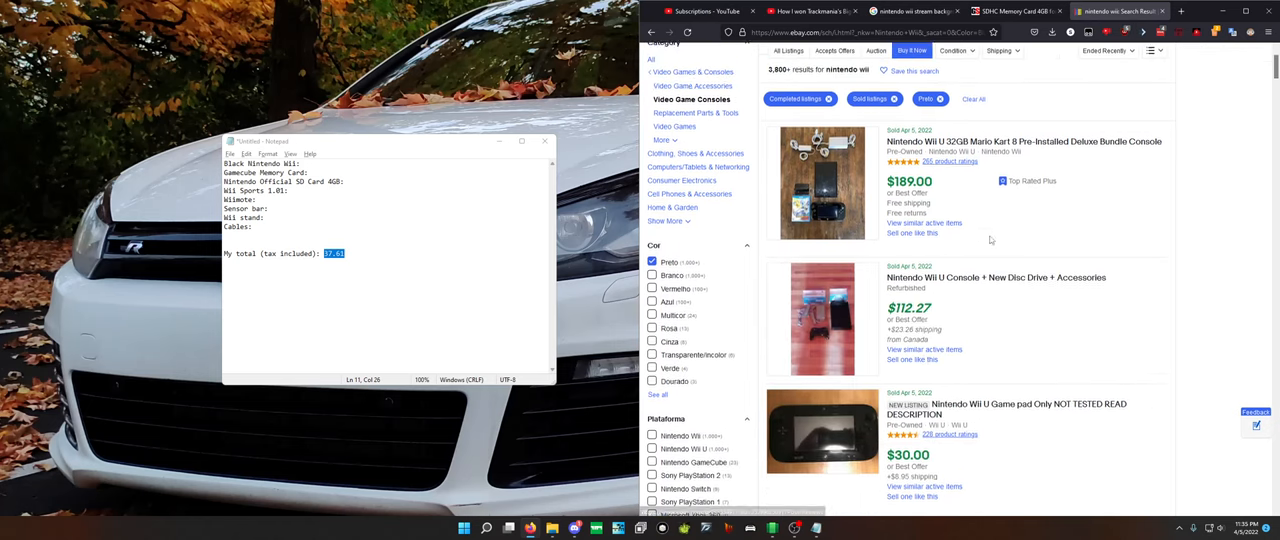
pyautogui.scroll(-3)
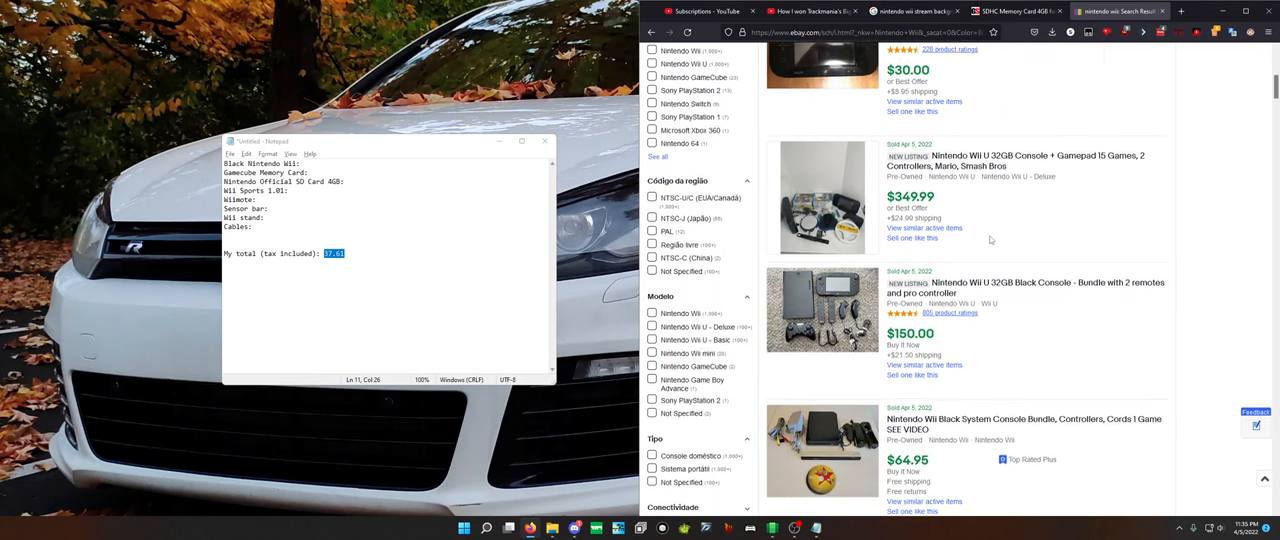
pyautogui.scroll(-3)
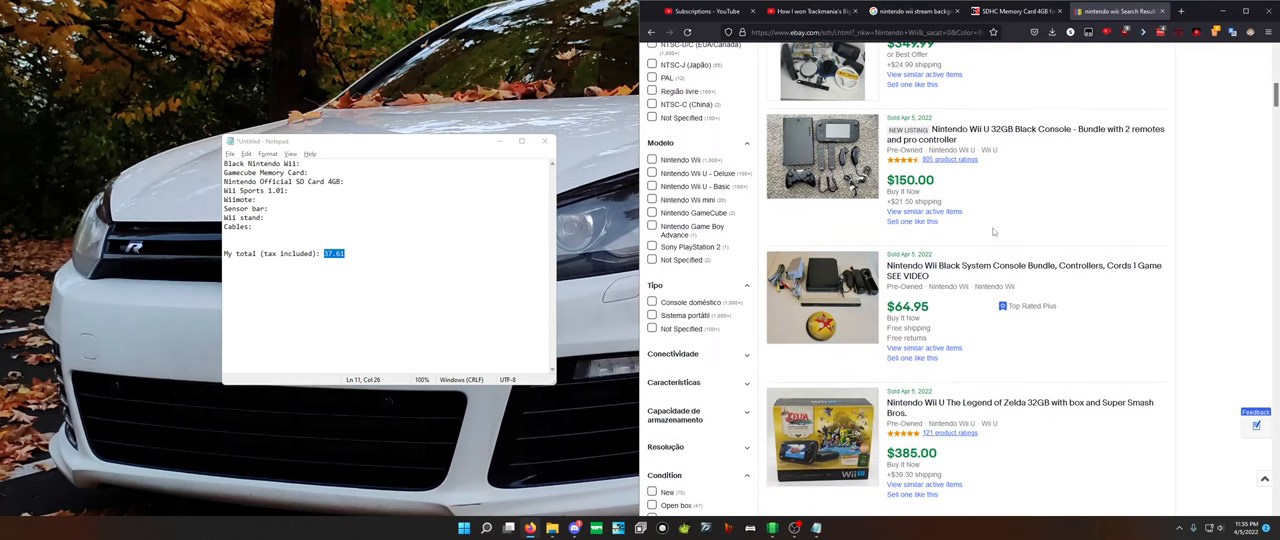
pyautogui.moveTo(1006, 213)
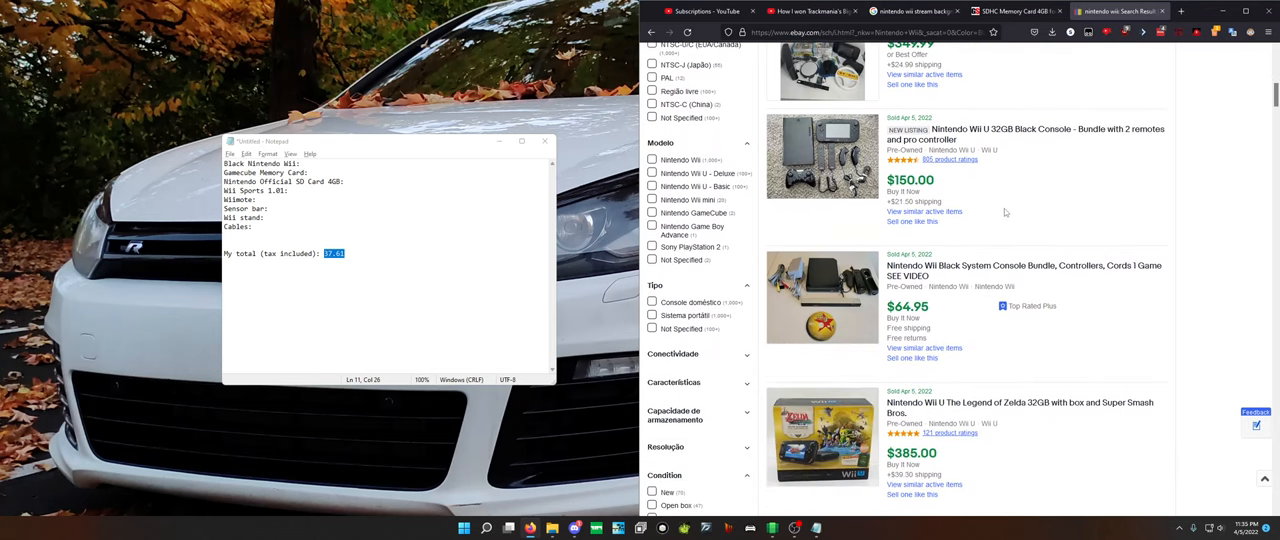
pyautogui.moveTo(937, 315)
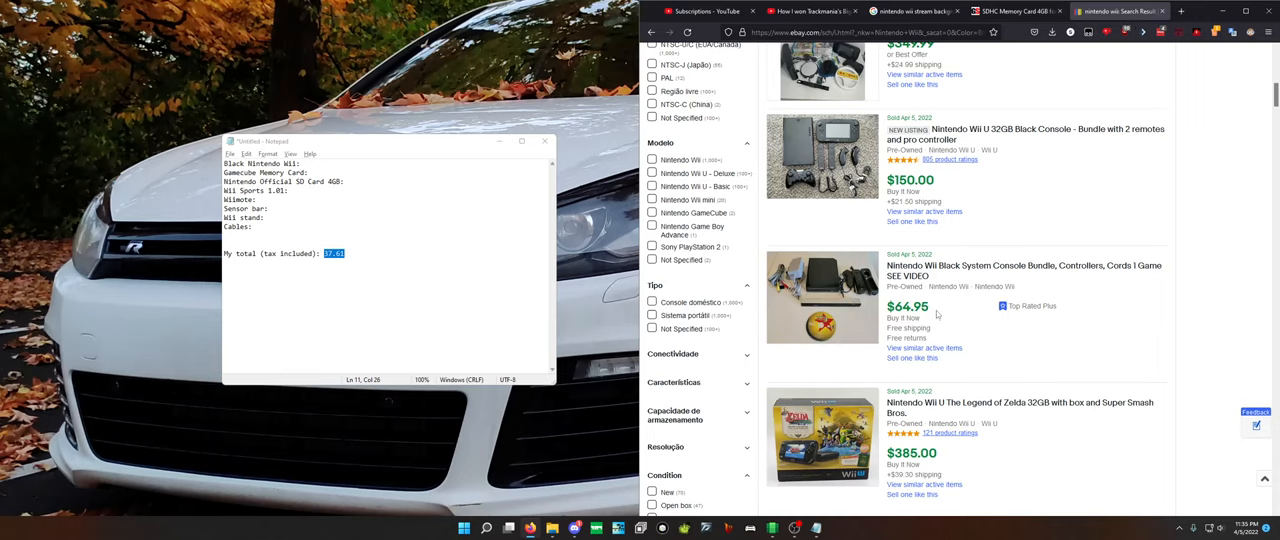
pyautogui.moveTo(939, 312)
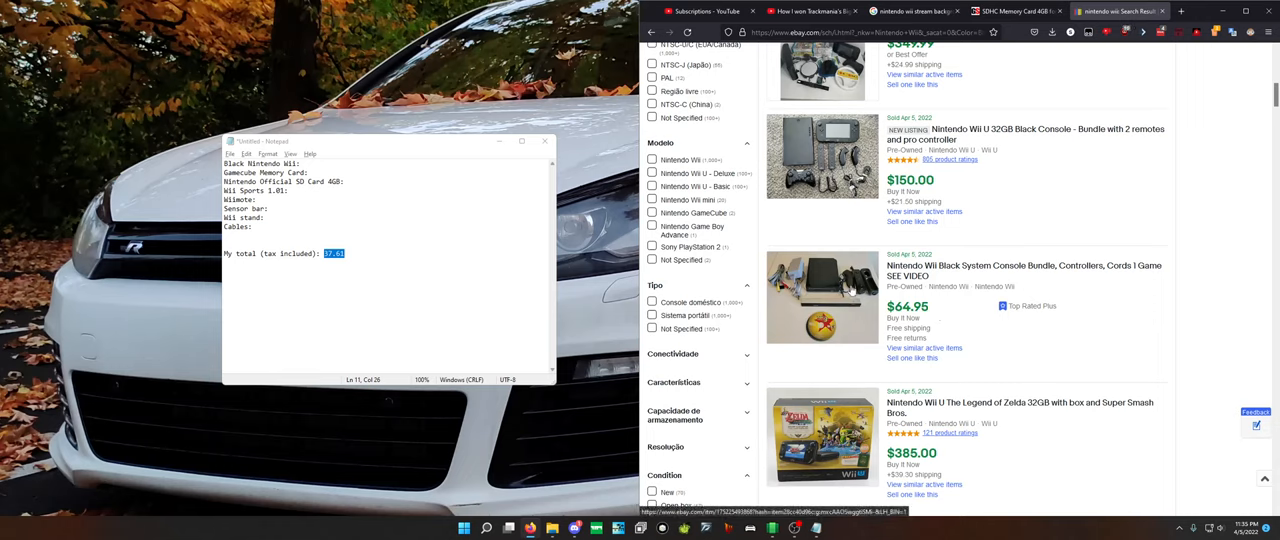
pyautogui.scroll(-3)
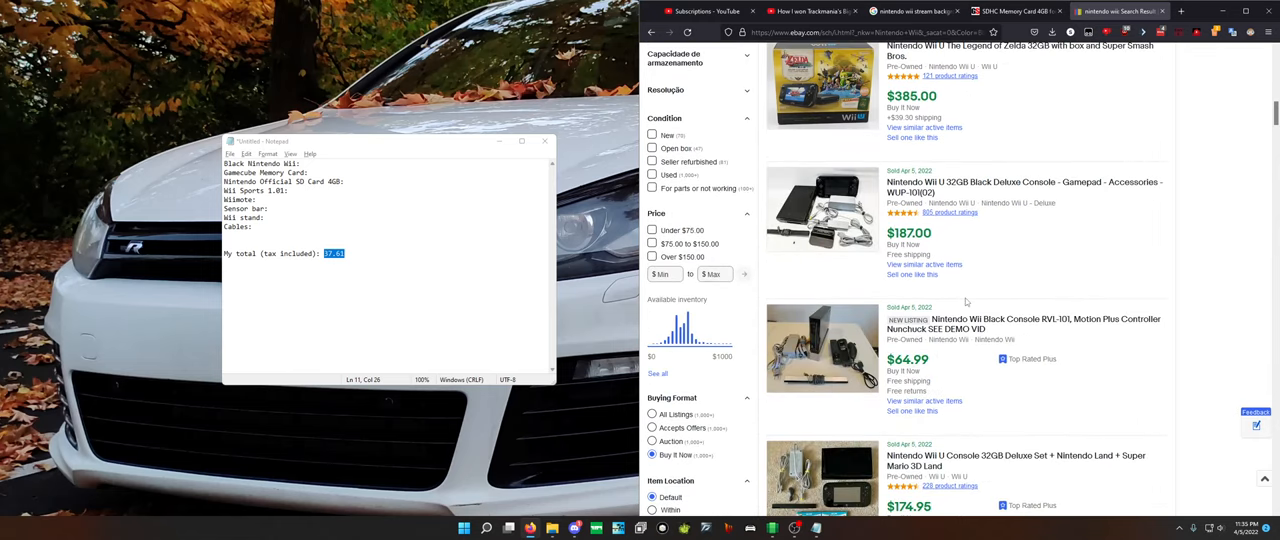
pyautogui.scroll(-3)
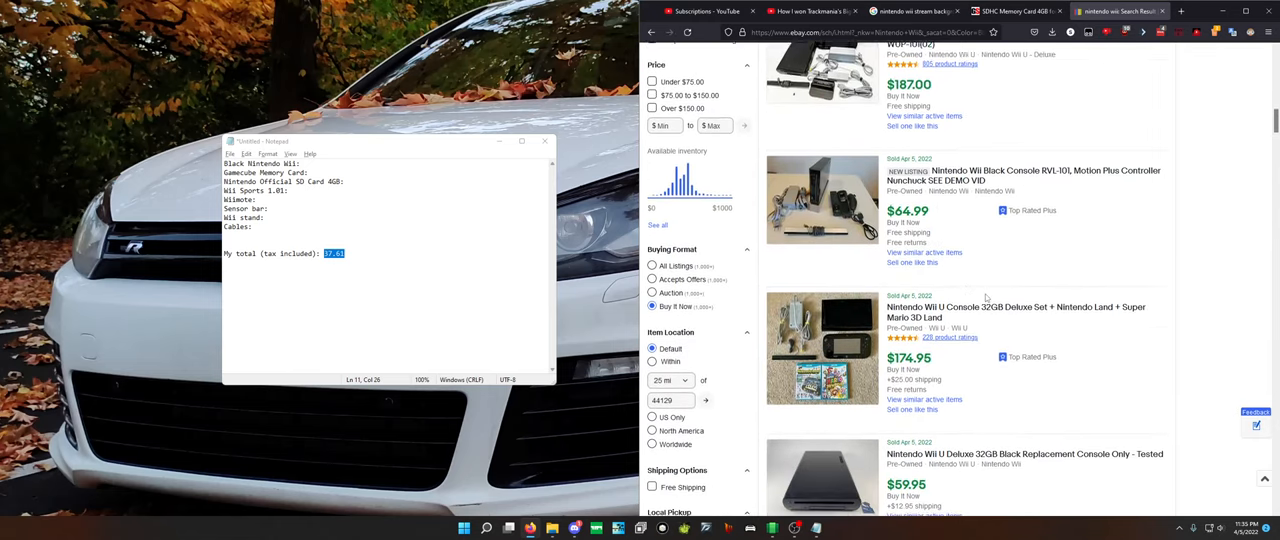
pyautogui.scroll(-3)
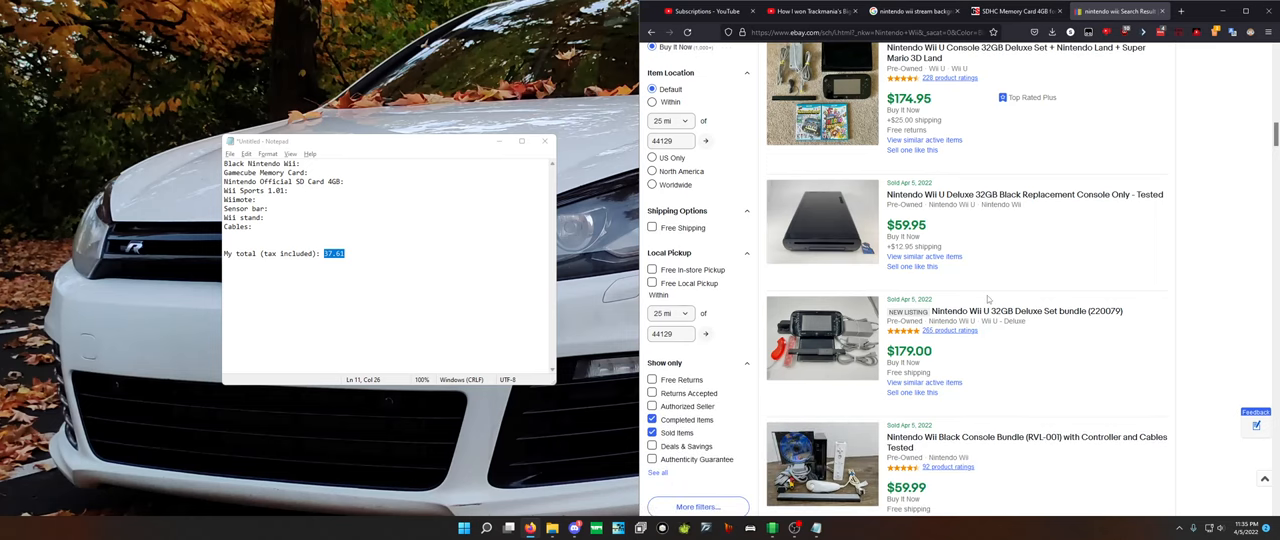
pyautogui.scroll(-3)
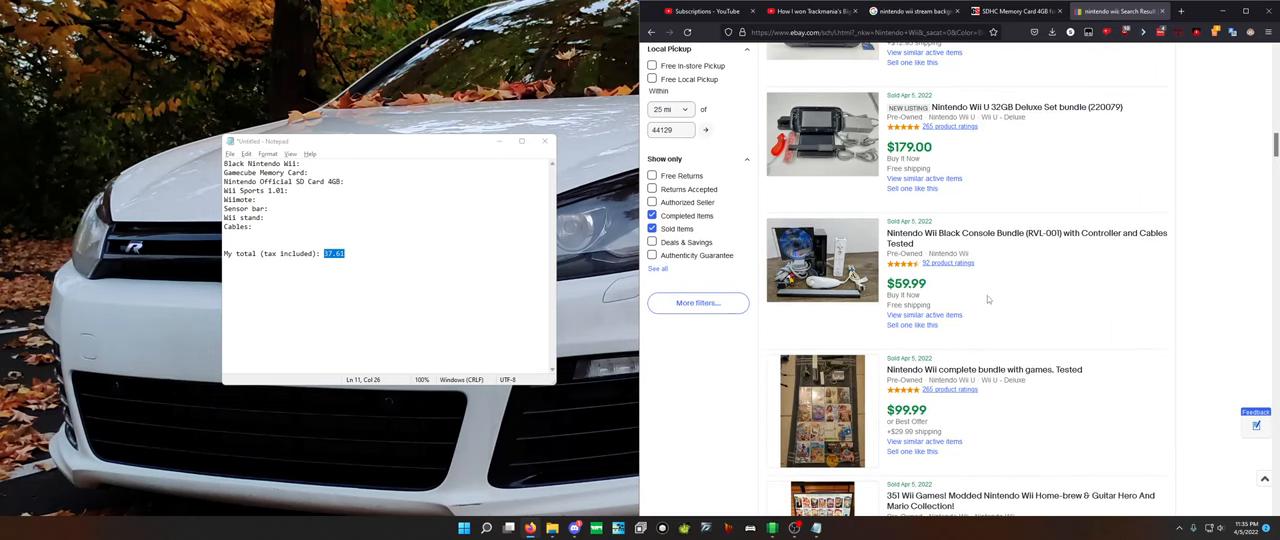
pyautogui.scroll(-3)
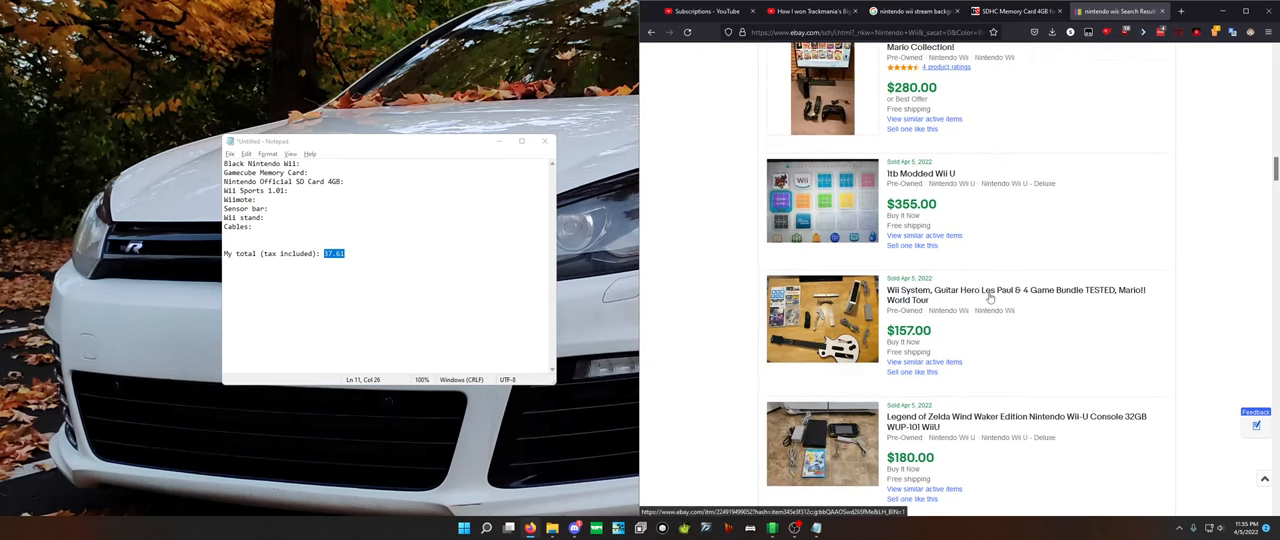
pyautogui.scroll(-3)
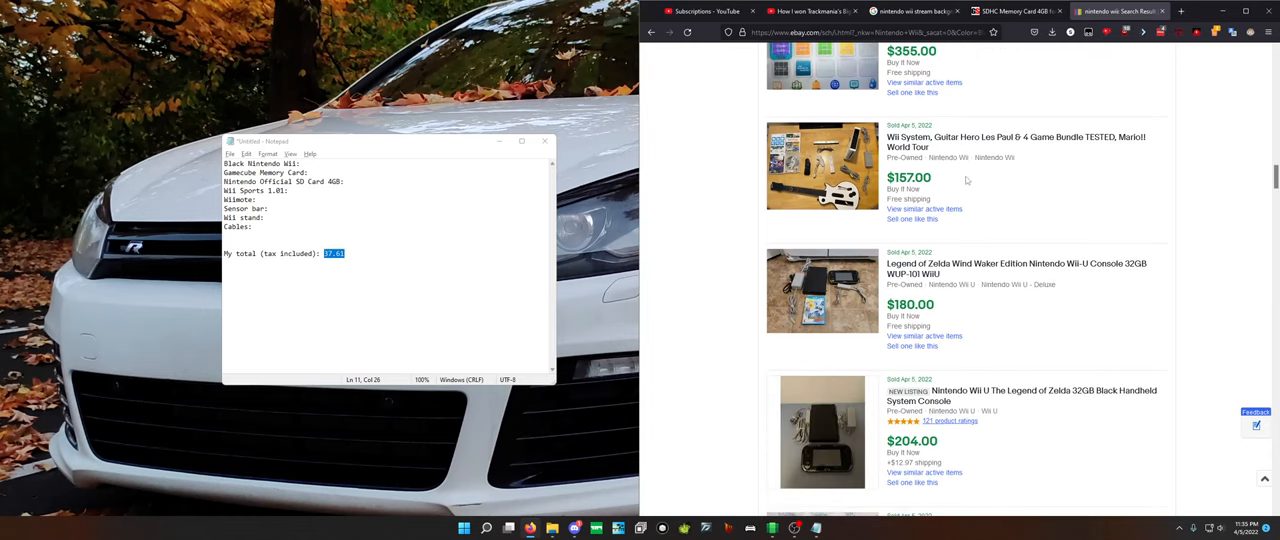
pyautogui.moveTo(994, 224)
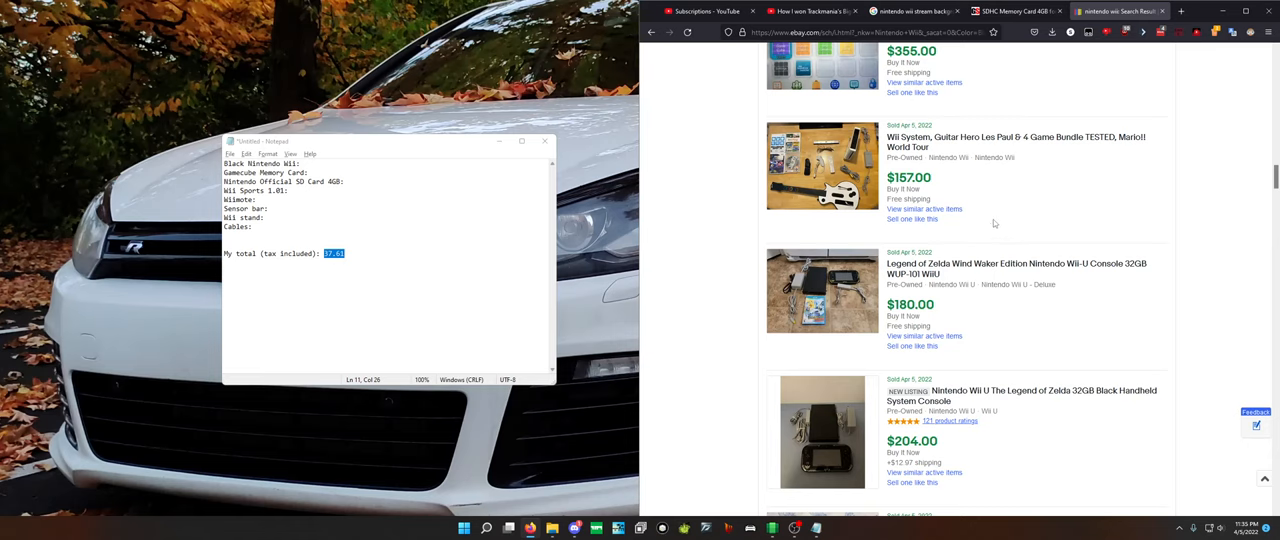
pyautogui.scroll(-3)
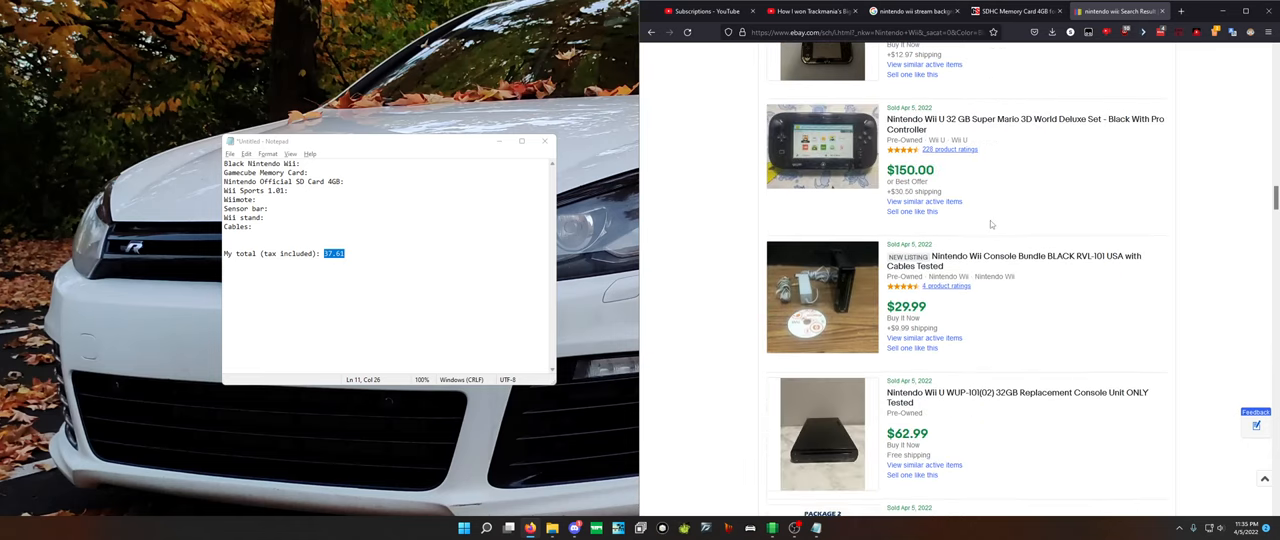
pyautogui.scroll(-3)
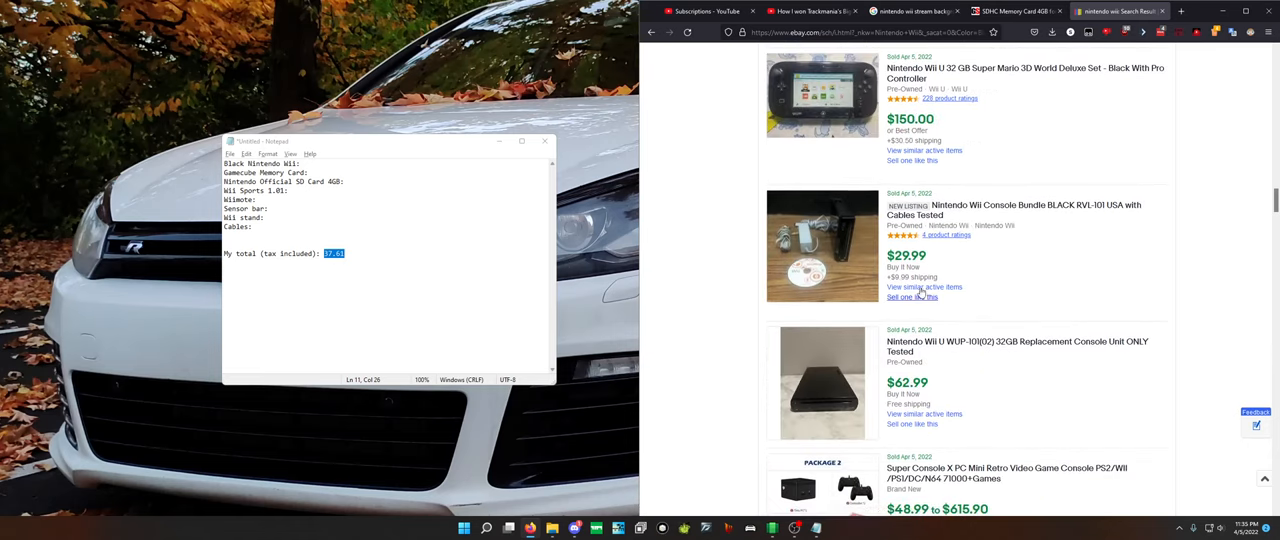
pyautogui.scroll(-3)
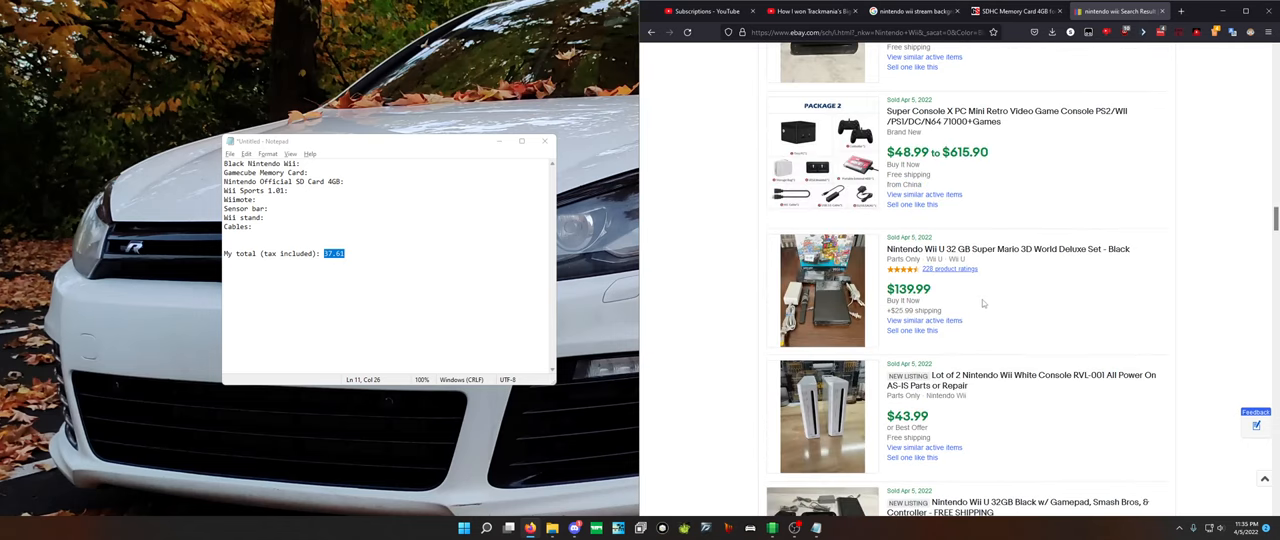
pyautogui.scroll(-3)
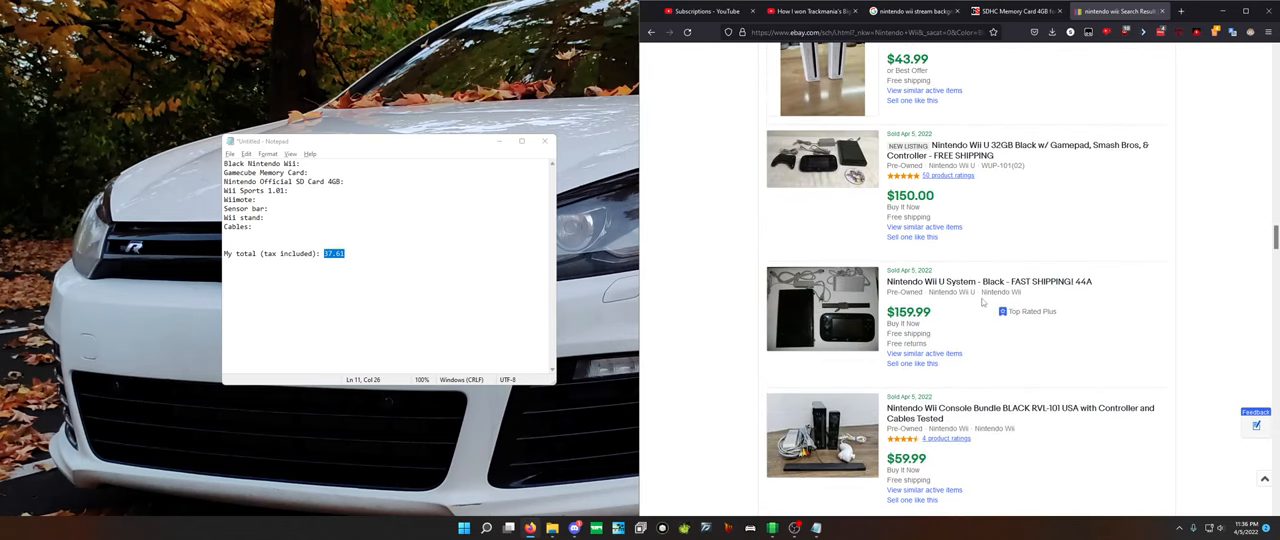
pyautogui.scroll(-3)
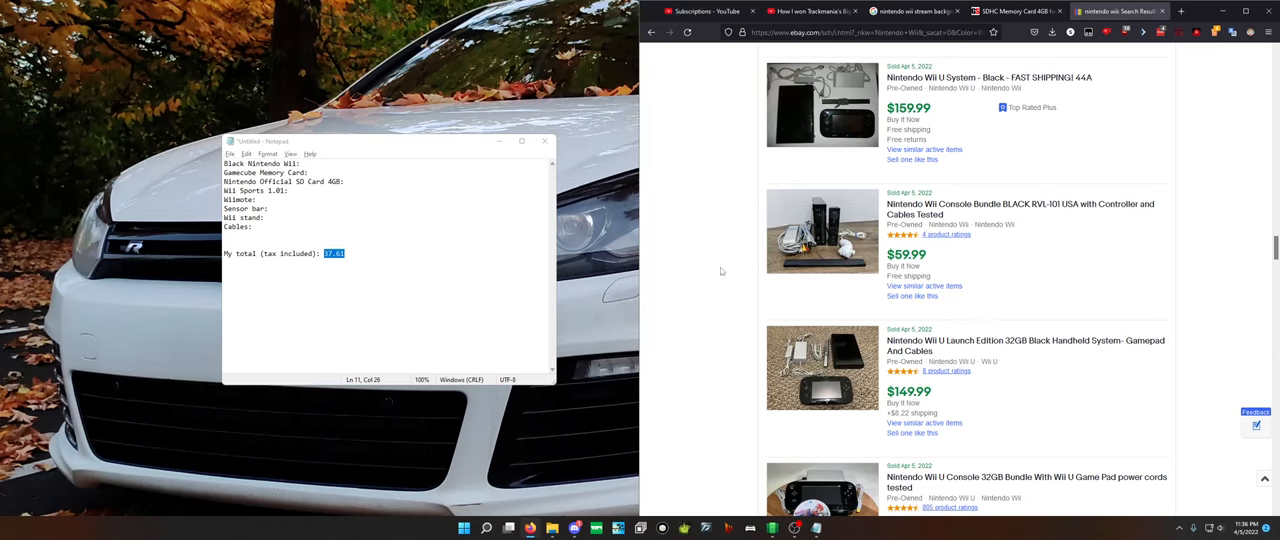
# - Enter 65 beside 'Black Nintendo Wii:' in the Notepad list
pyautogui.write('65')
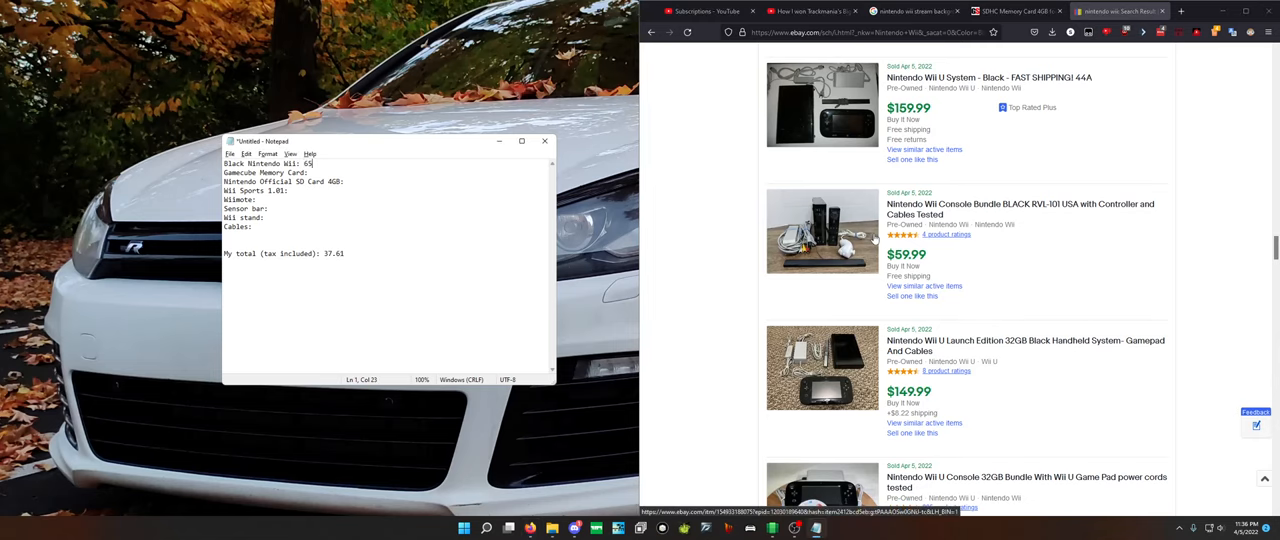
pyautogui.scroll(-3)
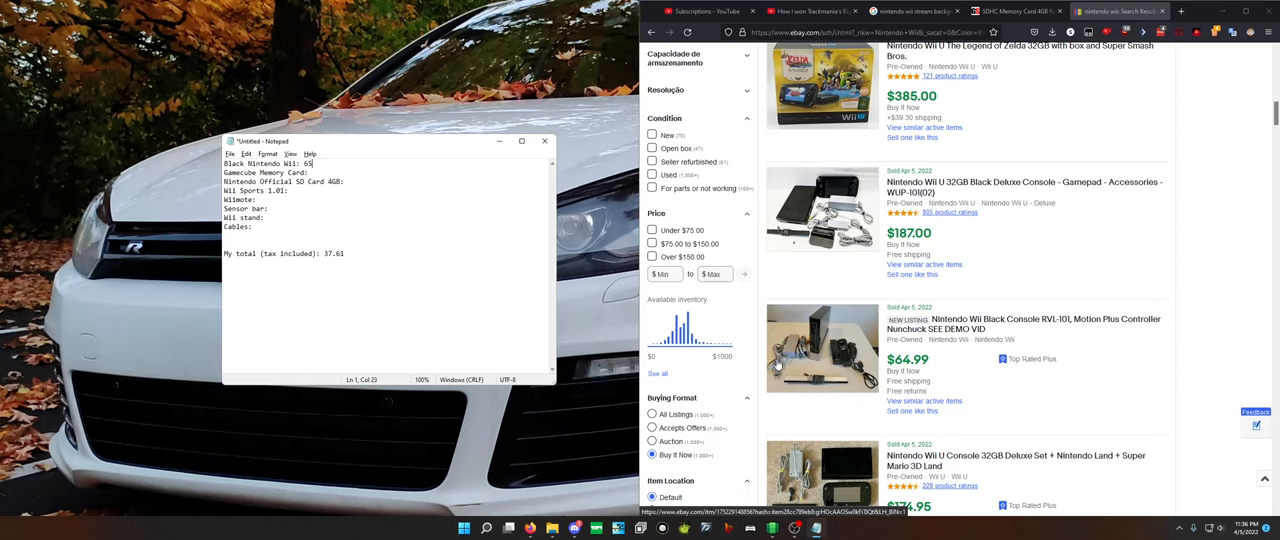
pyautogui.moveTo(805, 383)
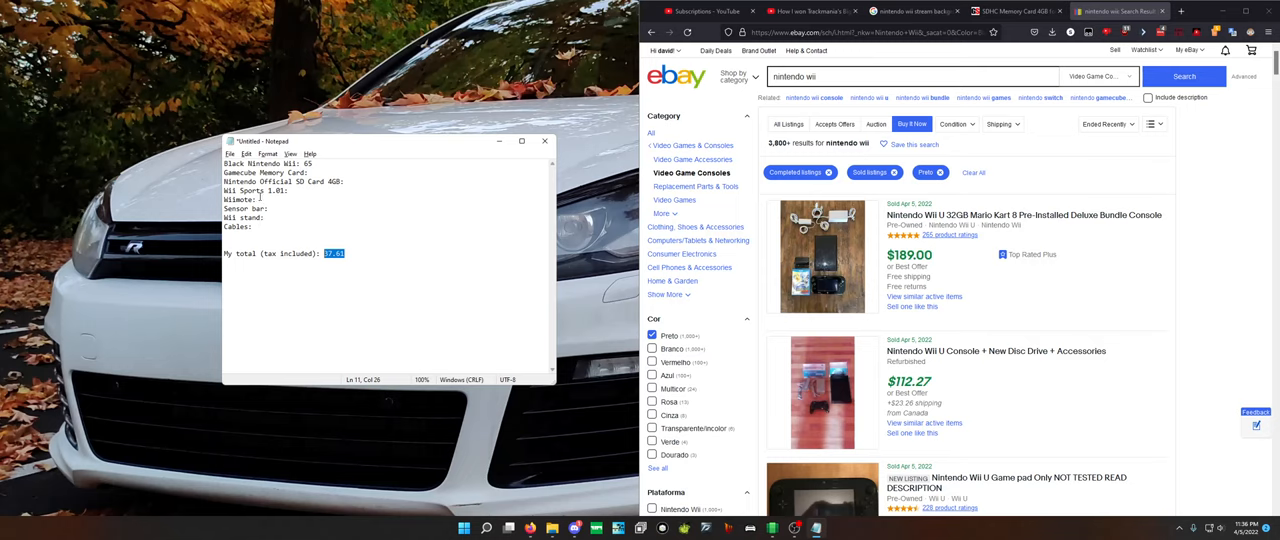
pyautogui.moveTo(351, 184)
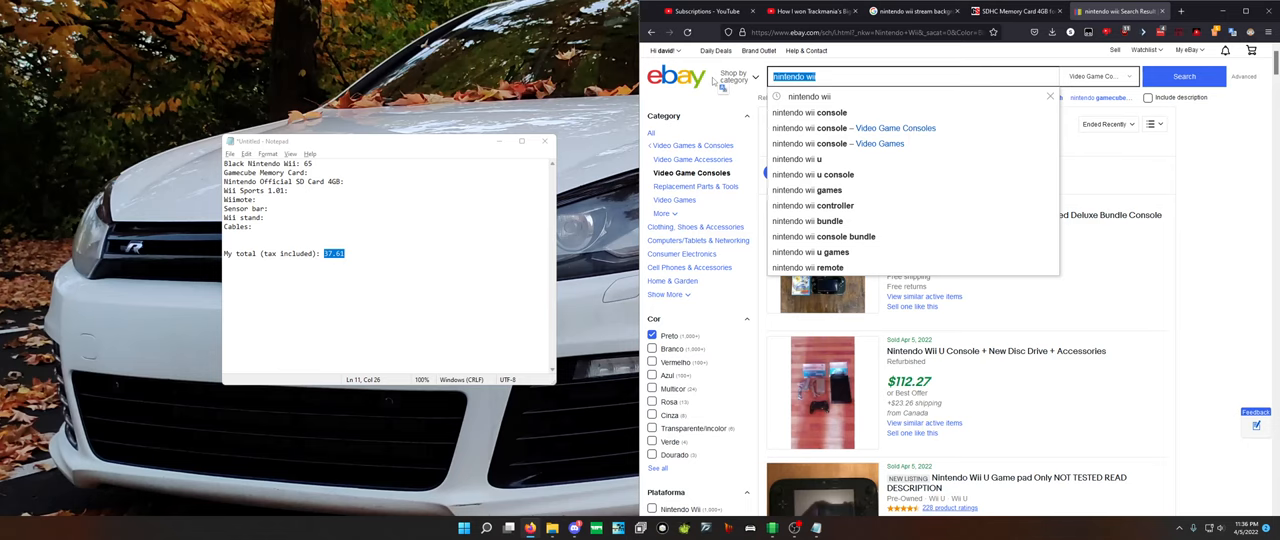
# - Search eBay for 'gamecube memory card' and scroll through the sold listings' prices
pyautogui.write('Gamecube M')
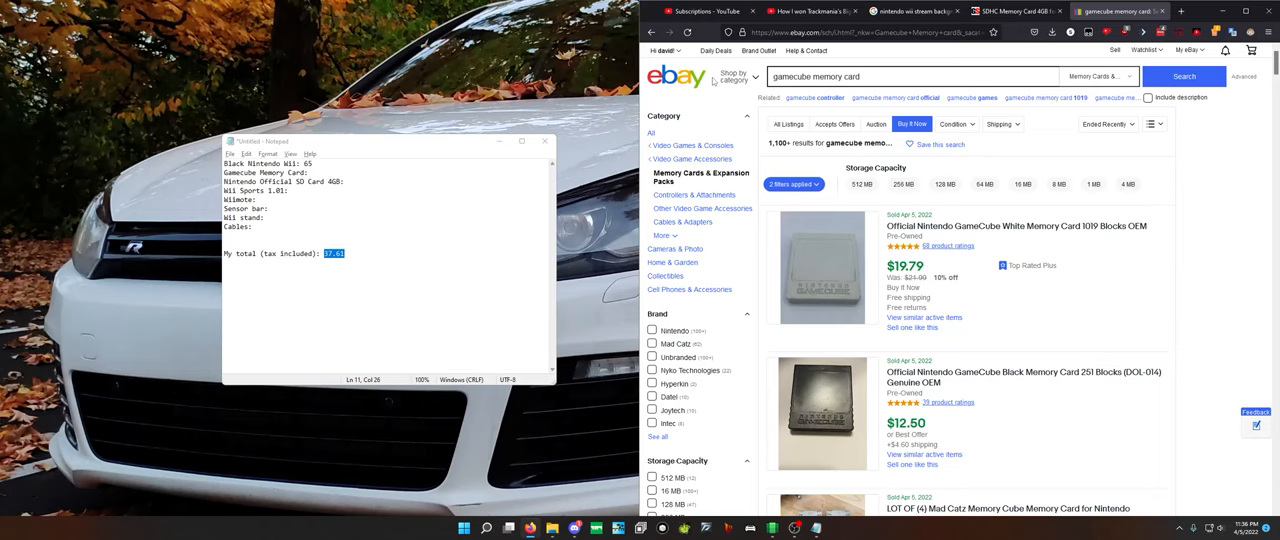
pyautogui.moveTo(955, 407)
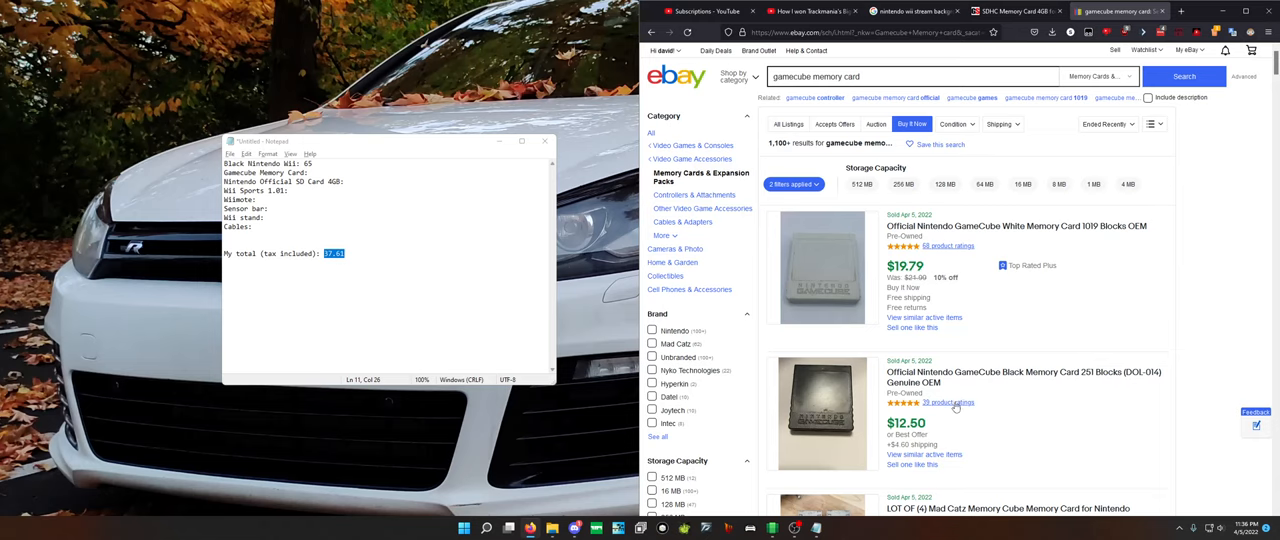
pyautogui.scroll(-3)
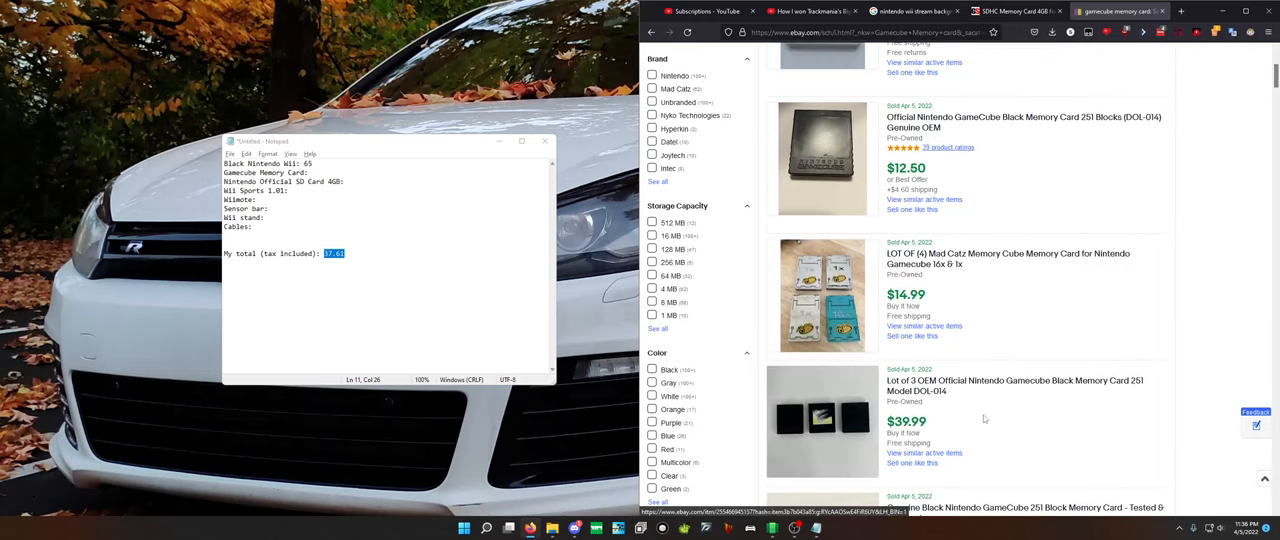
pyautogui.scroll(-3)
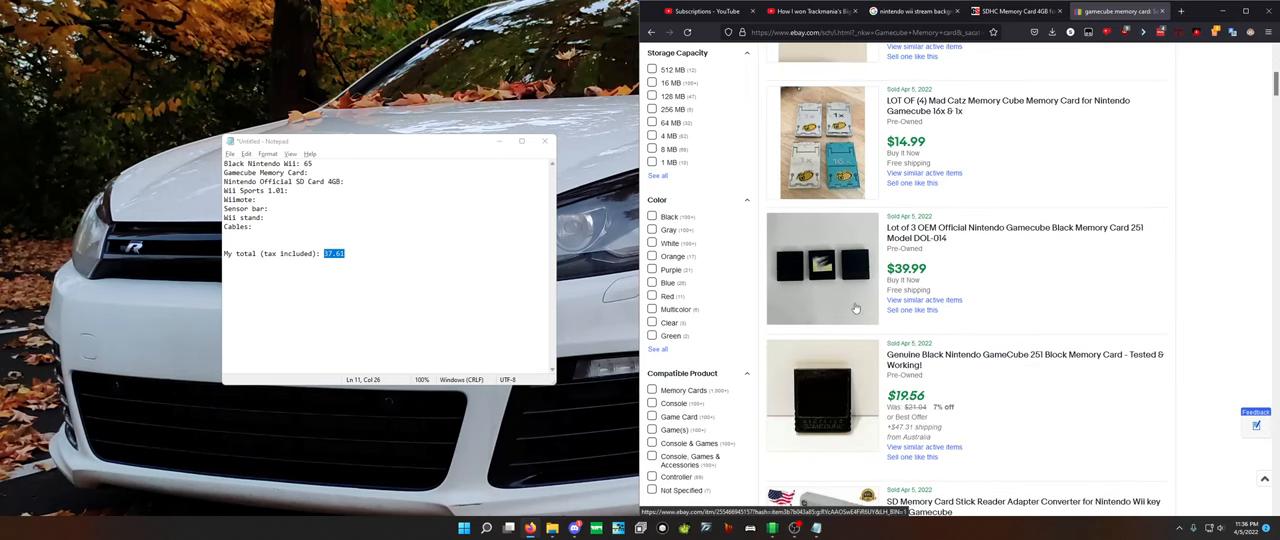
pyautogui.scroll(-3)
pyautogui.write(' 15')
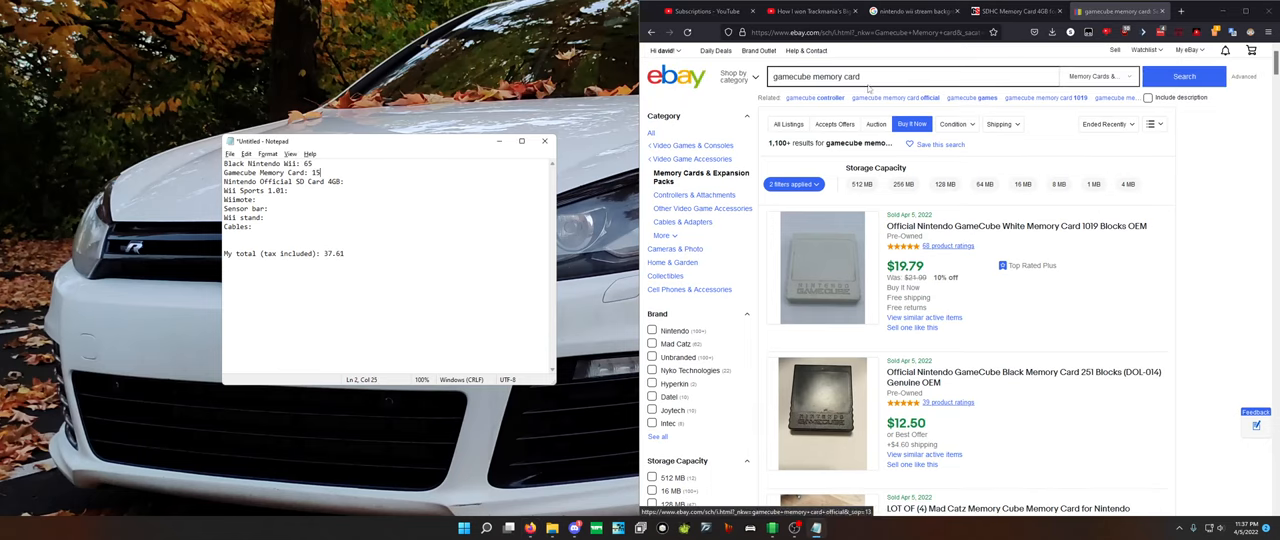
# - Search eBay for 'nintendo wii 4gb sdcard' and scroll through the sold listings
pyautogui.click(860, 76)
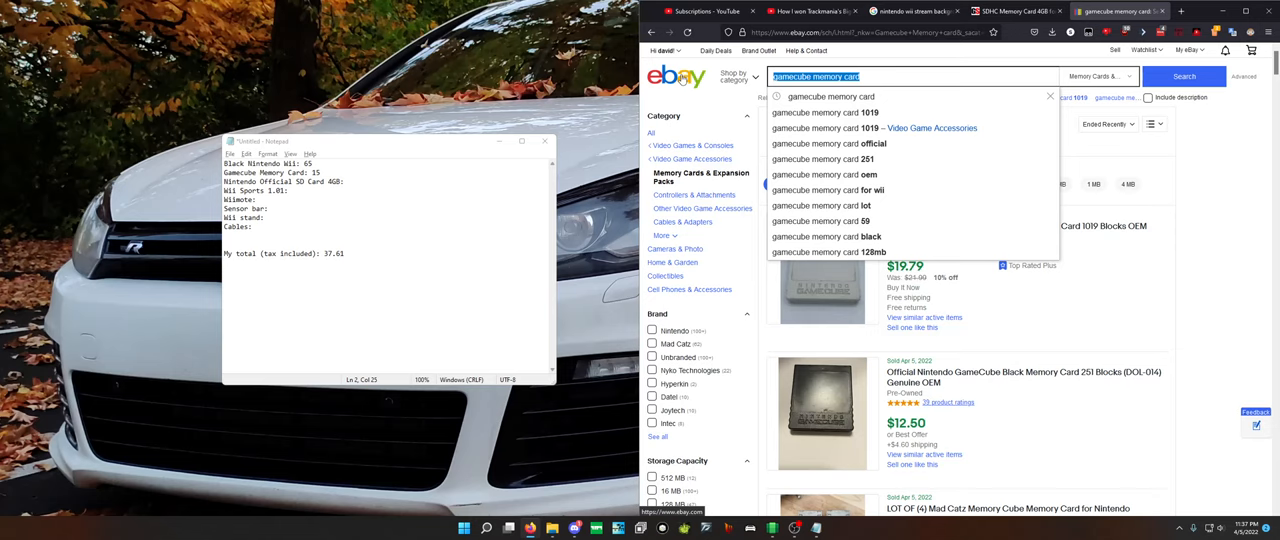
pyautogui.write('Nintendo Wi')
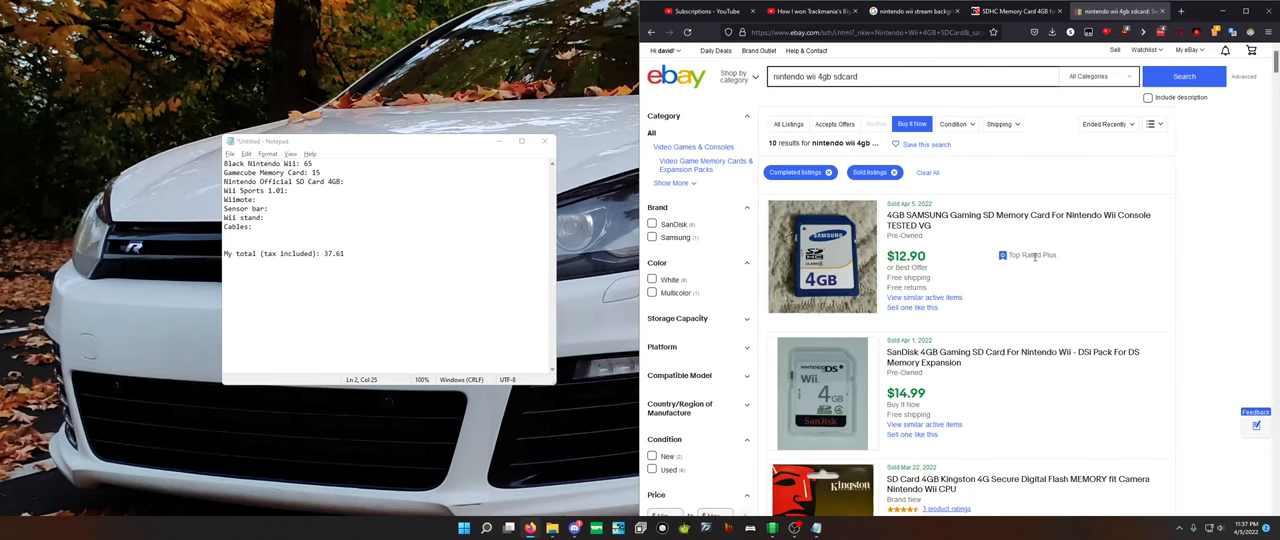
pyautogui.scroll(-3)
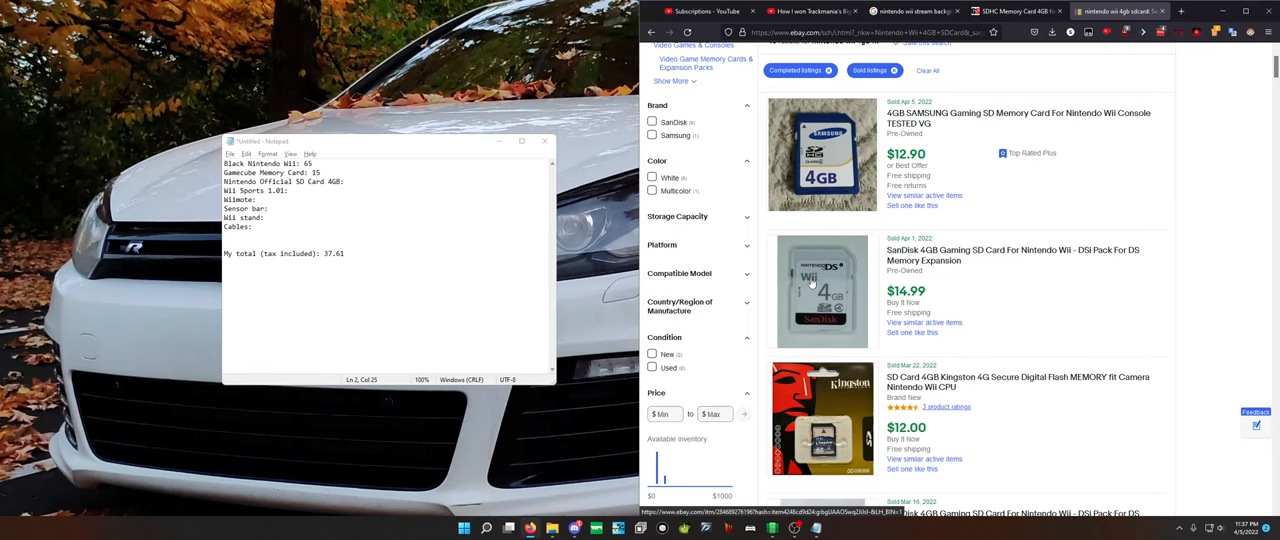
pyautogui.scroll(-3)
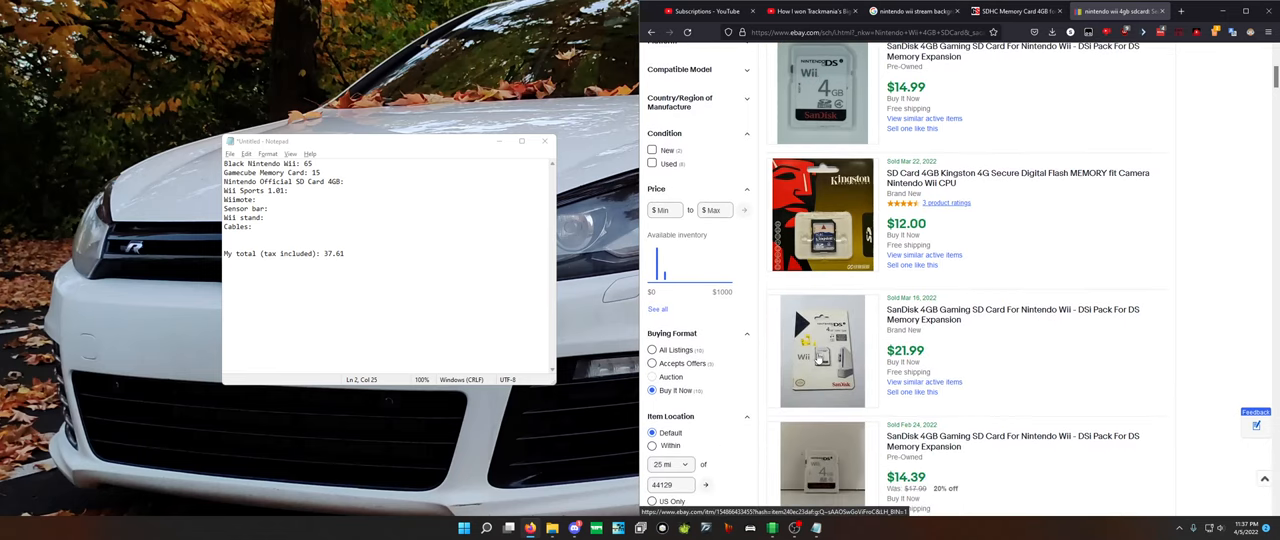
pyautogui.scroll(-3)
pyautogui.write(' 15')
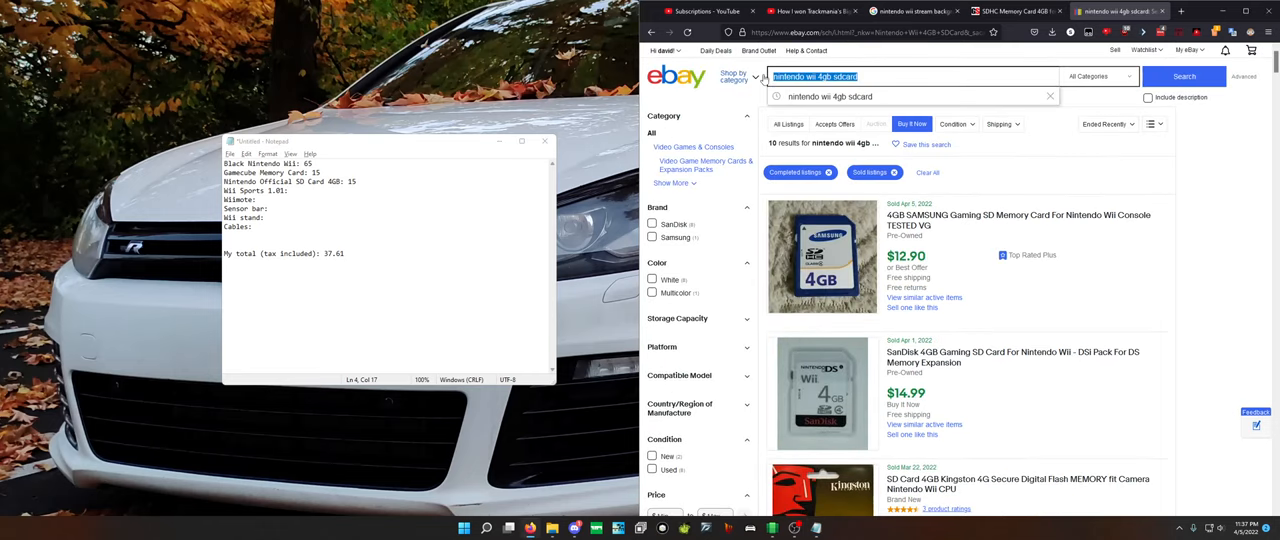
# - Search sold Wii Sports listings, browse their prices, and enter 10 after 'Wii Sports 1.01:'
pyautogui.write('Wii Spo')
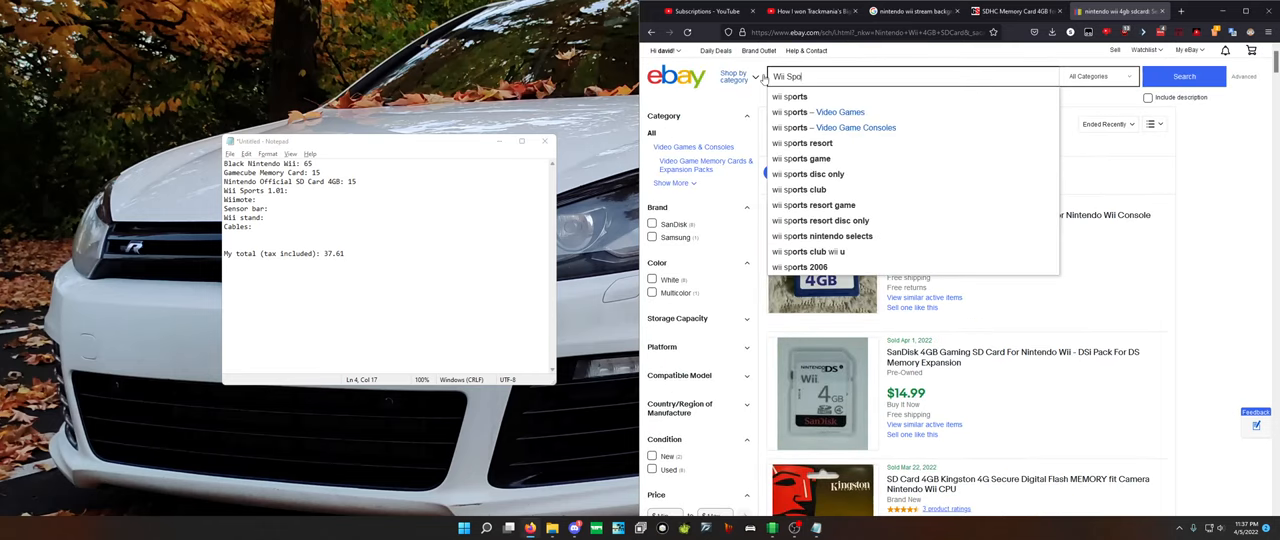
pyautogui.click(1184, 76)
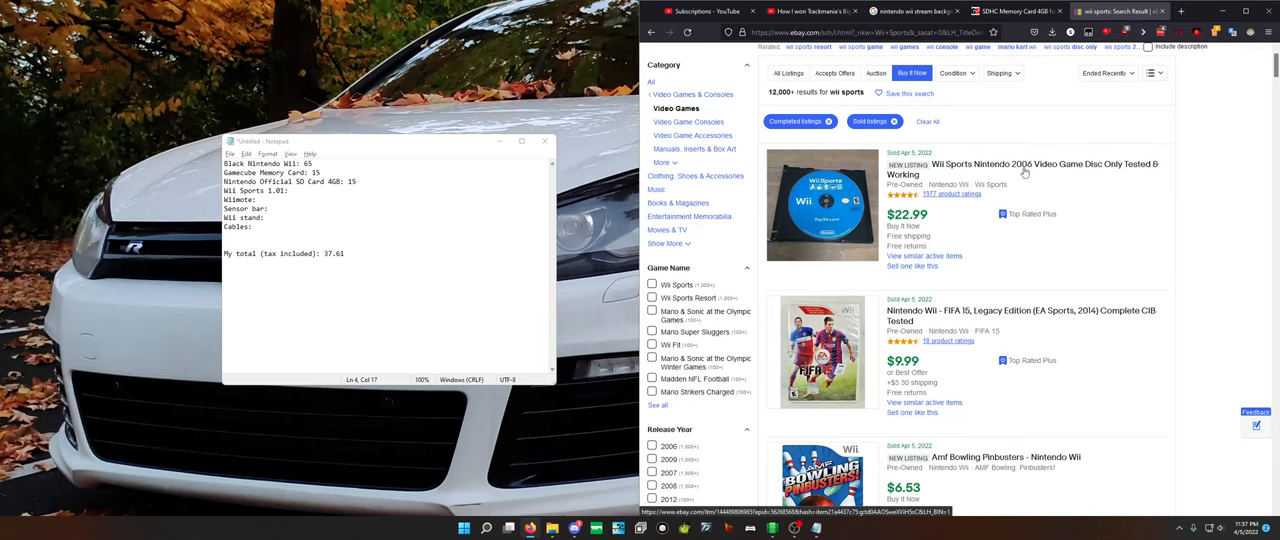
pyautogui.scroll(-3)
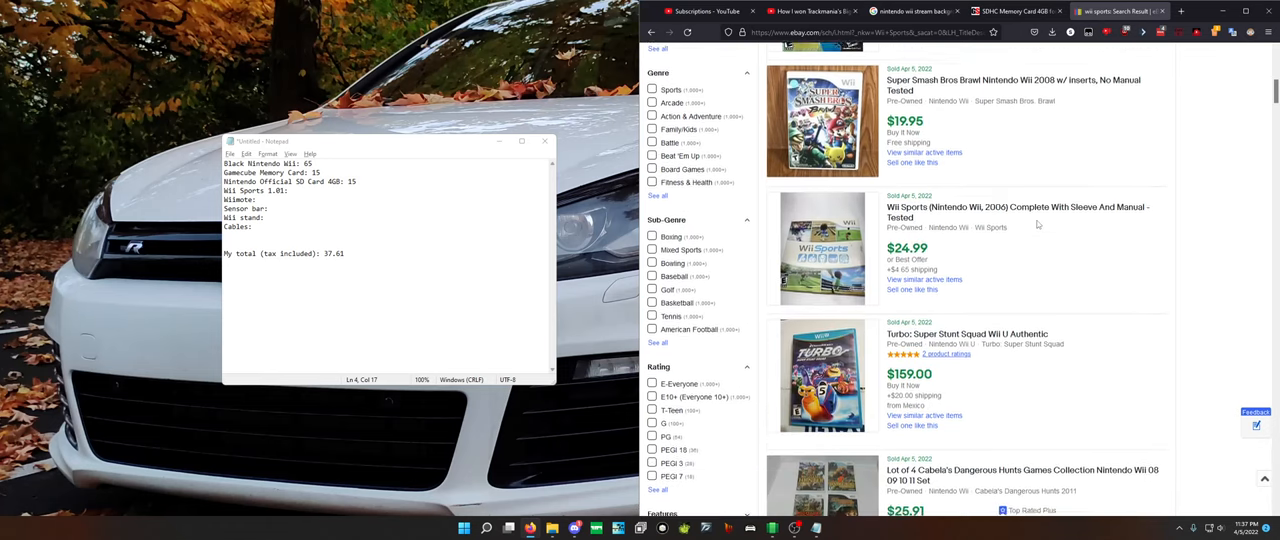
pyautogui.scroll(-3)
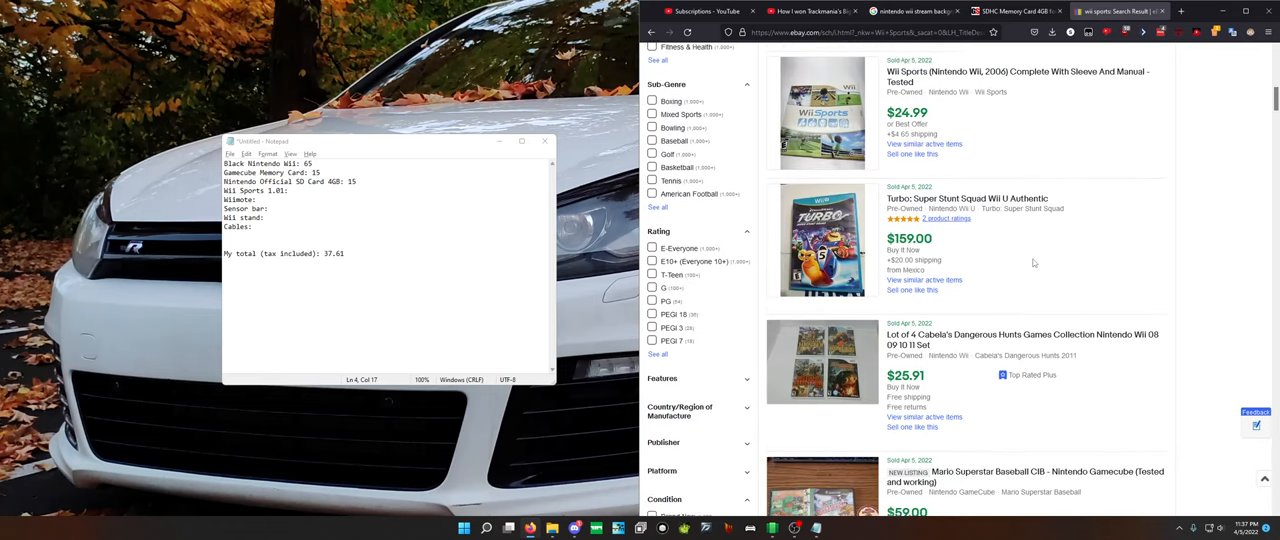
pyautogui.scroll(-3)
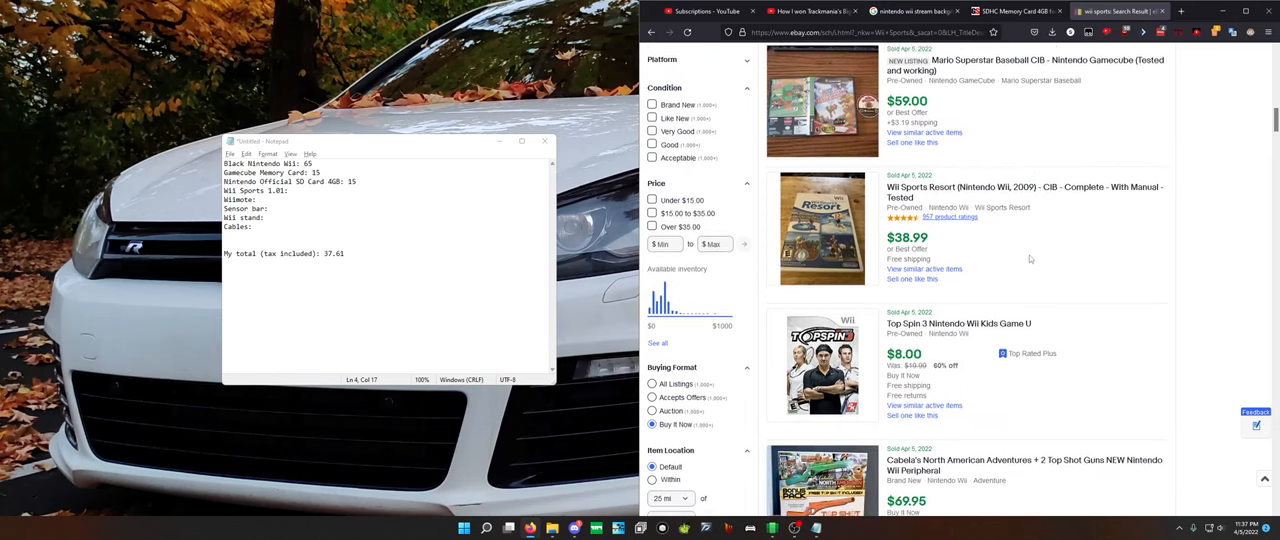
pyautogui.scroll(-3)
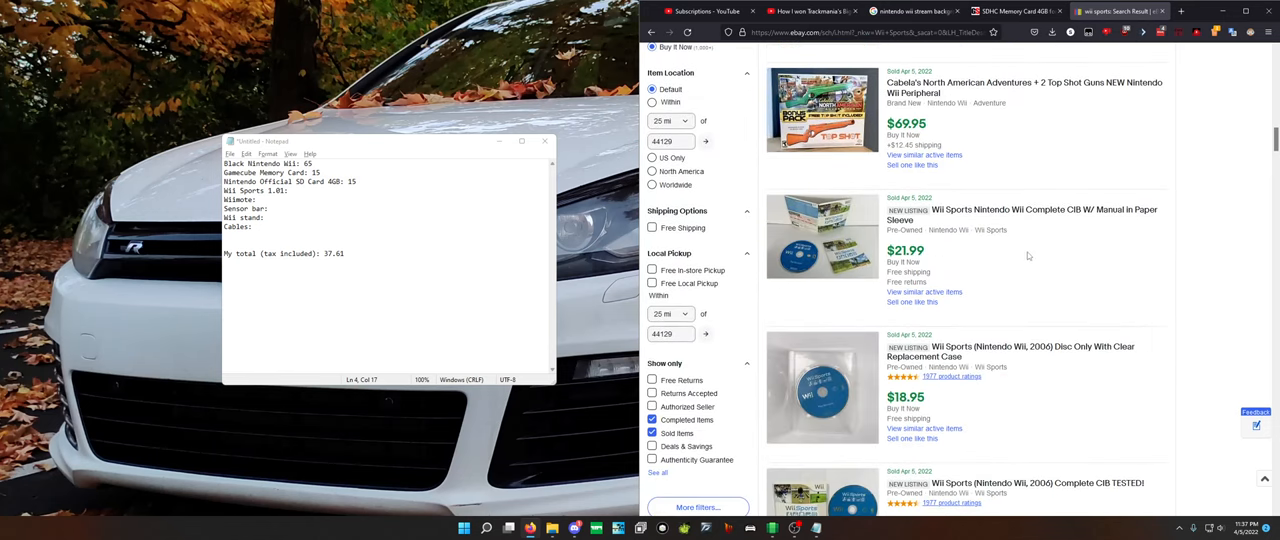
pyautogui.scroll(-3)
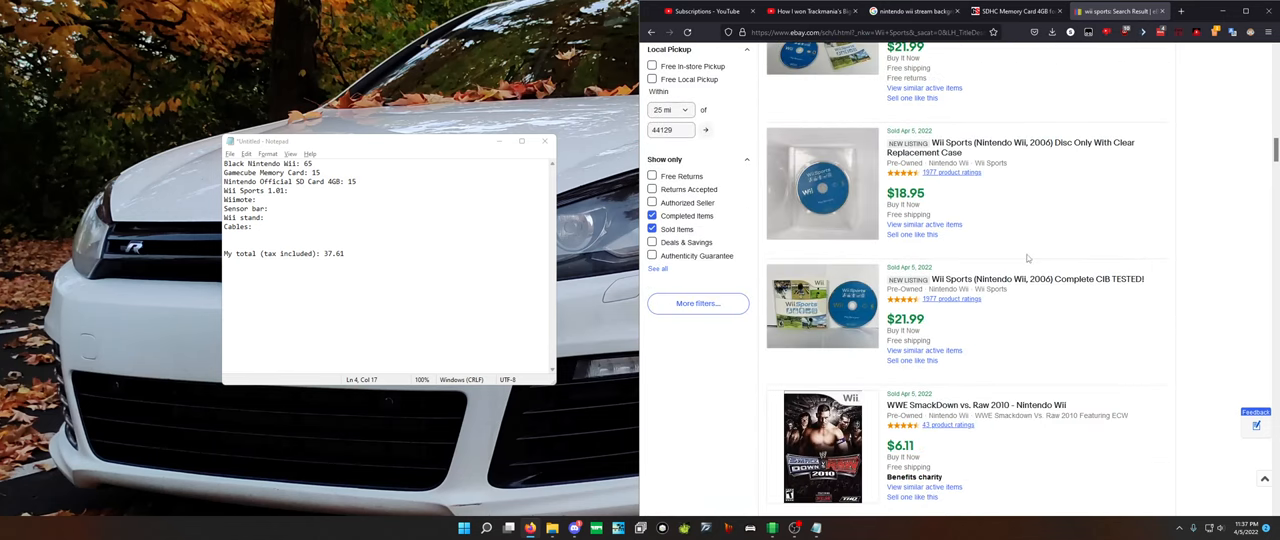
pyautogui.scroll(-3)
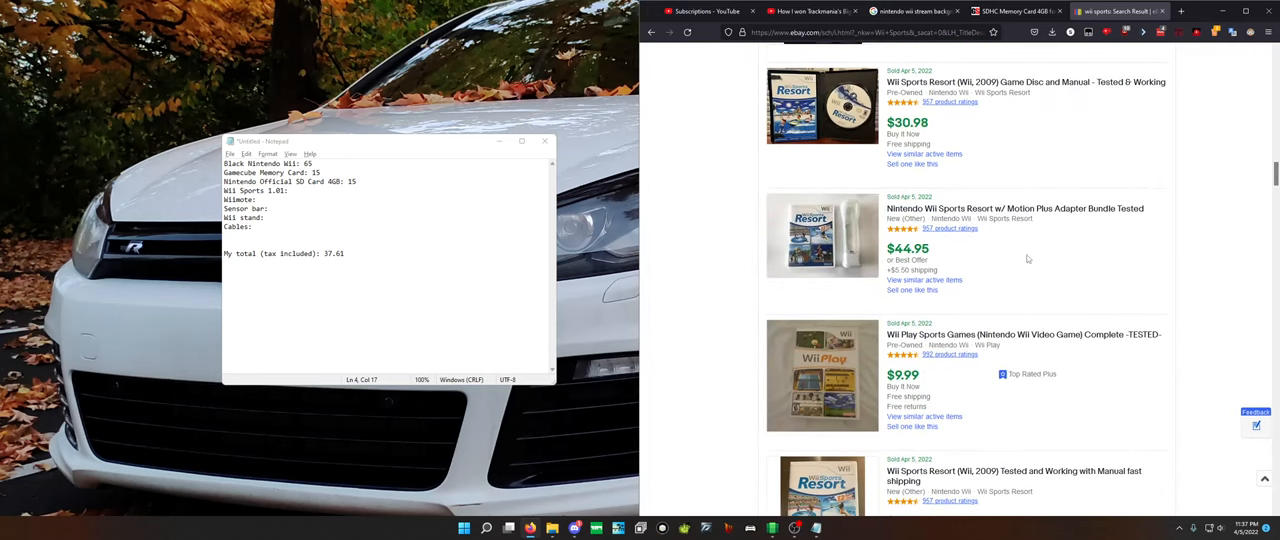
pyautogui.scroll(-3)
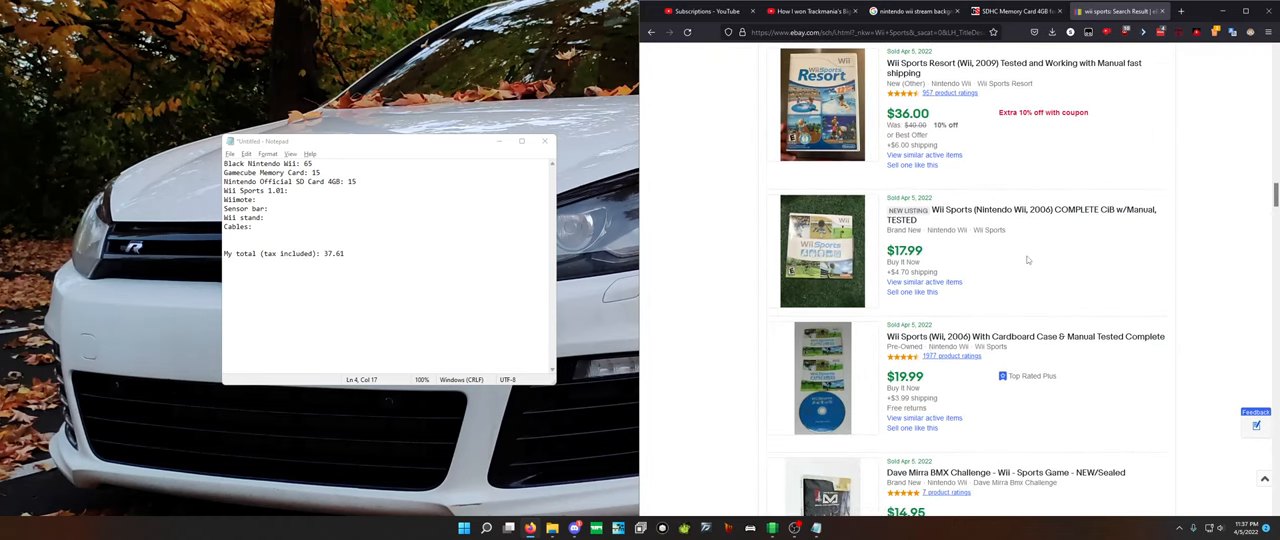
pyautogui.scroll(-3)
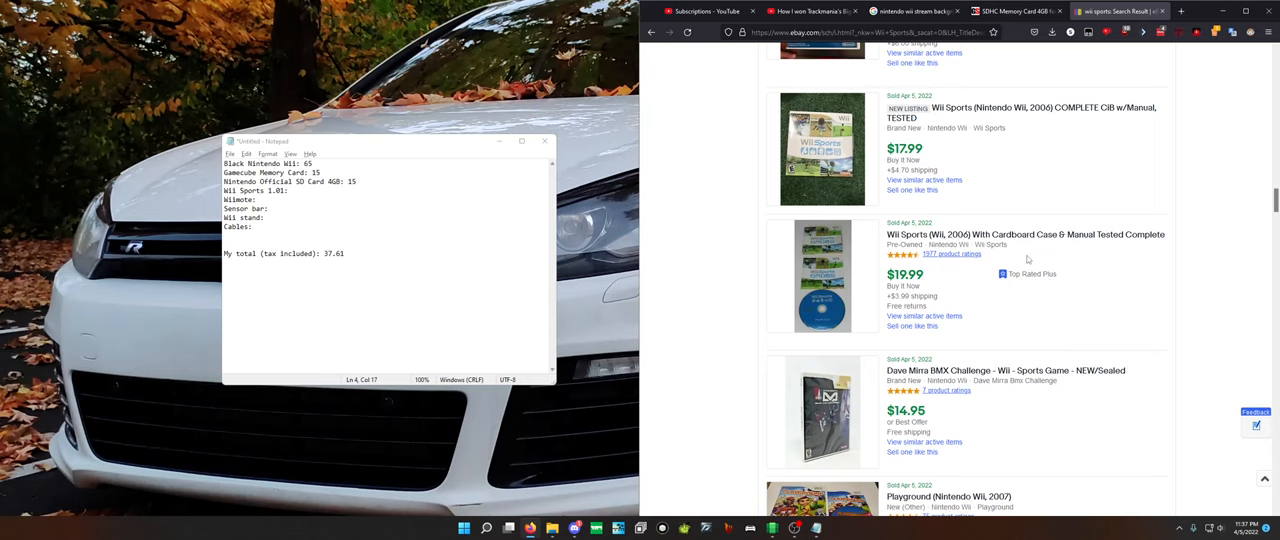
pyautogui.scroll(-3)
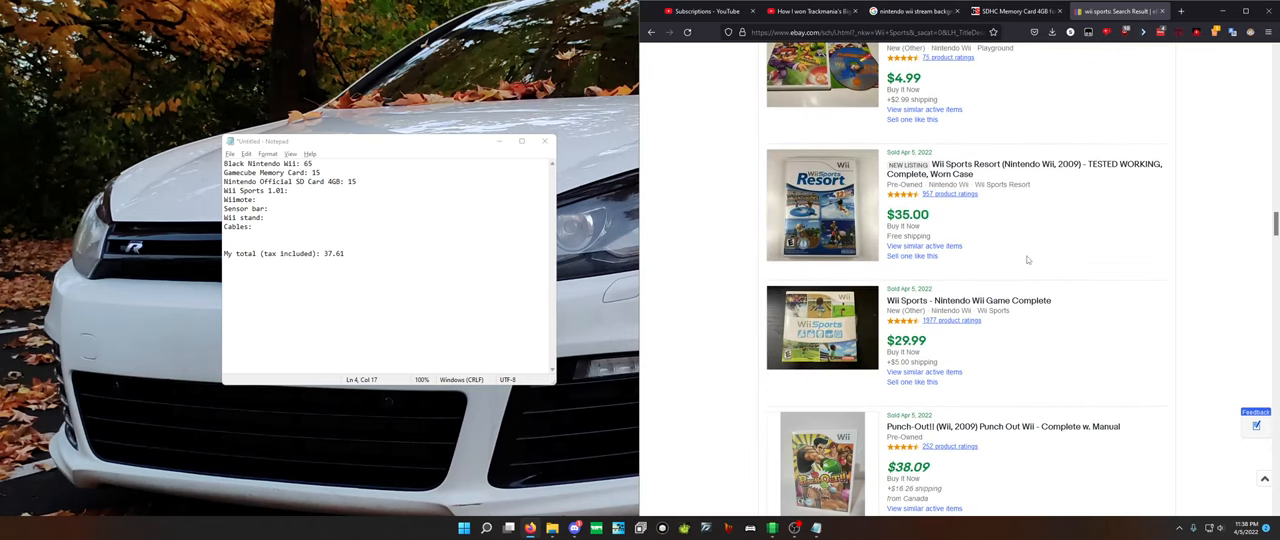
pyautogui.scroll(-3)
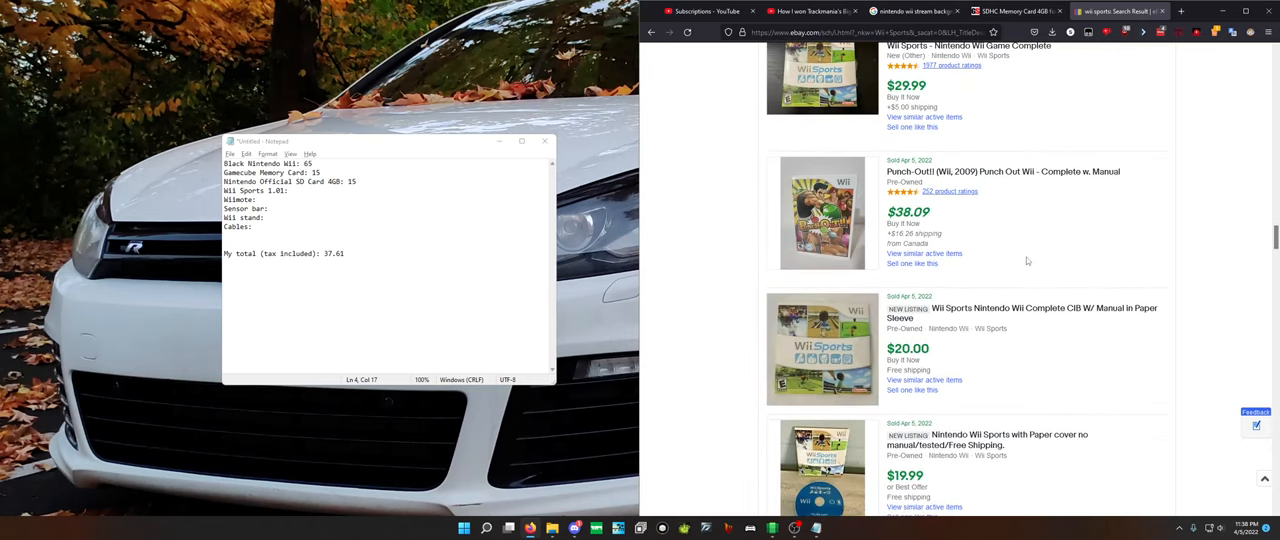
pyautogui.scroll(-3)
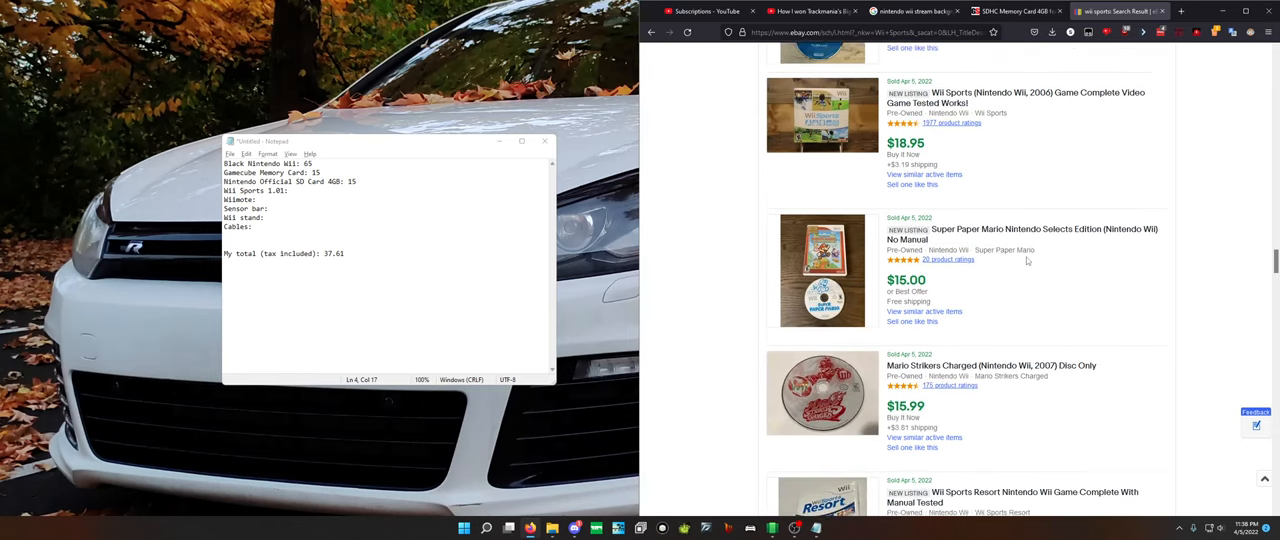
pyautogui.scroll(-3)
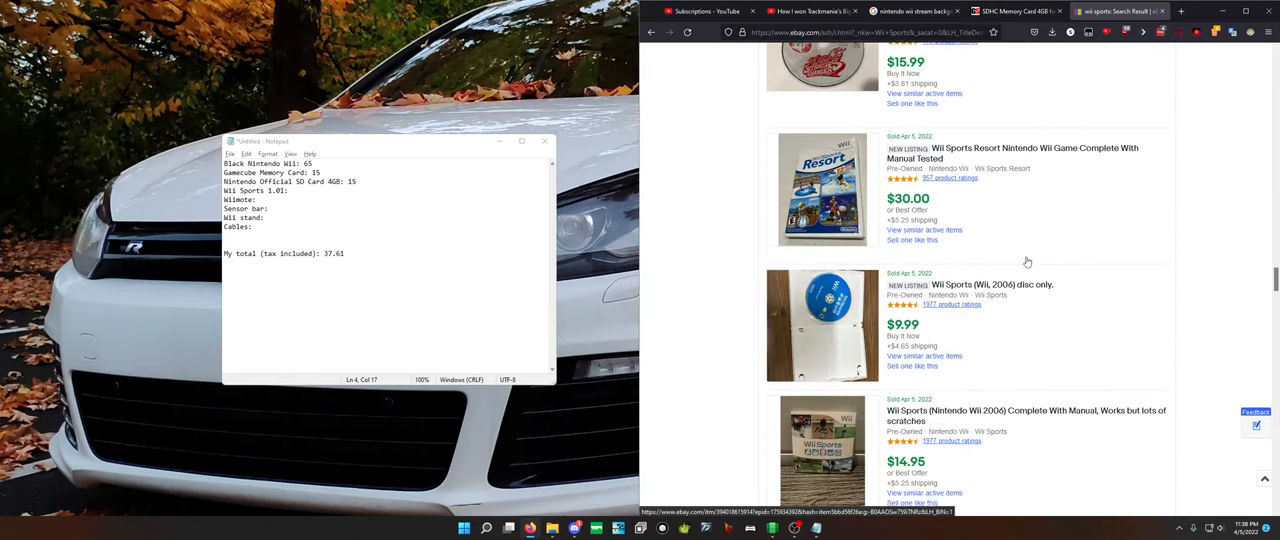
pyautogui.scroll(-3)
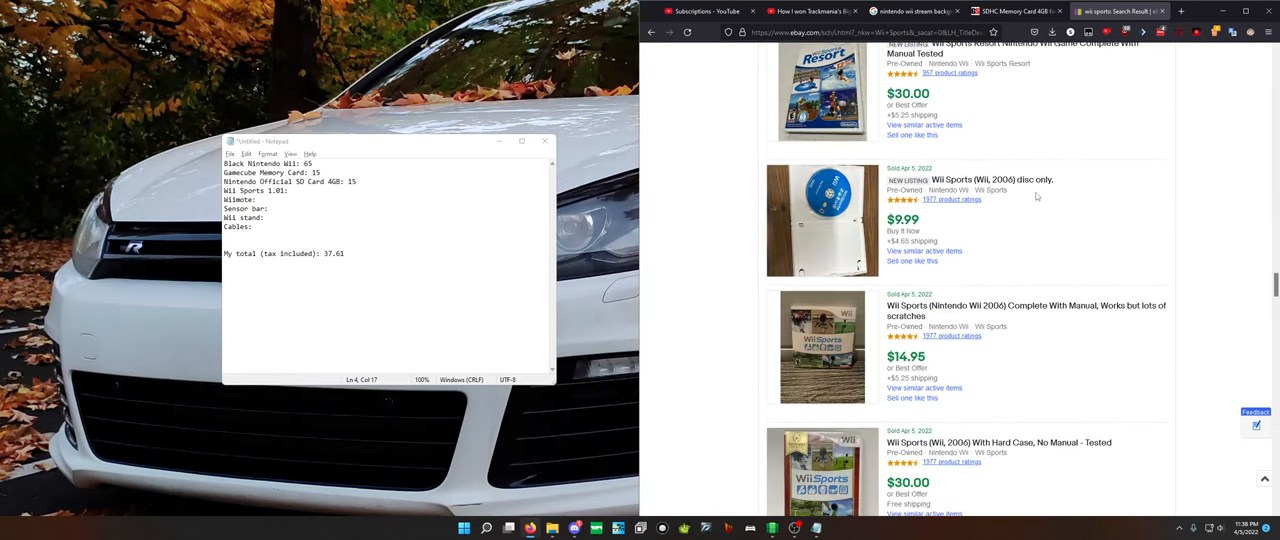
pyautogui.scroll(-3)
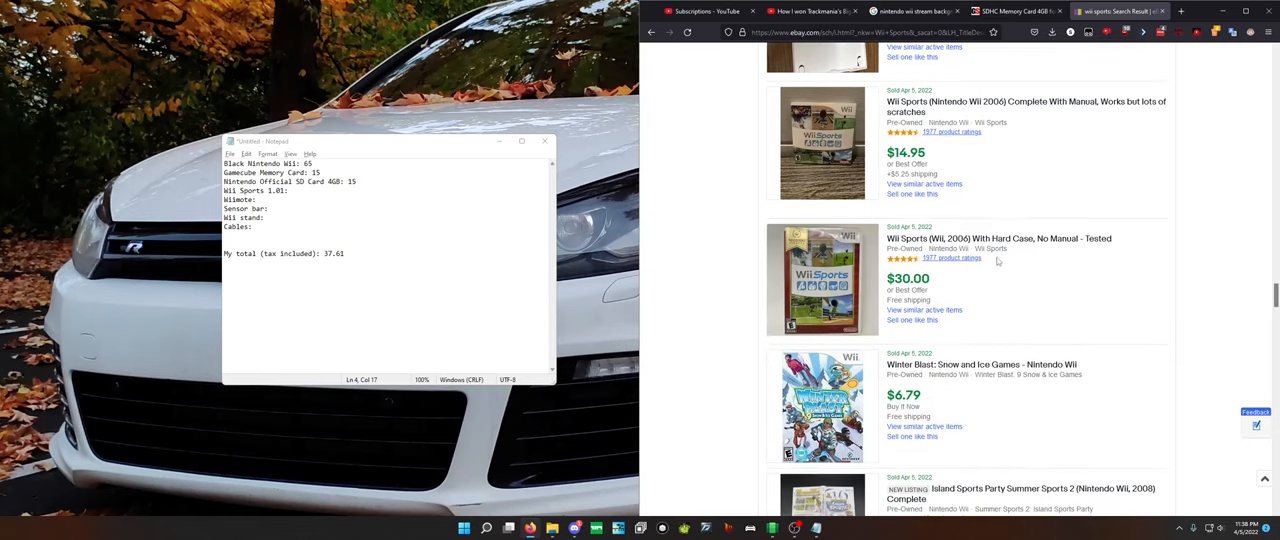
pyautogui.scroll(-3)
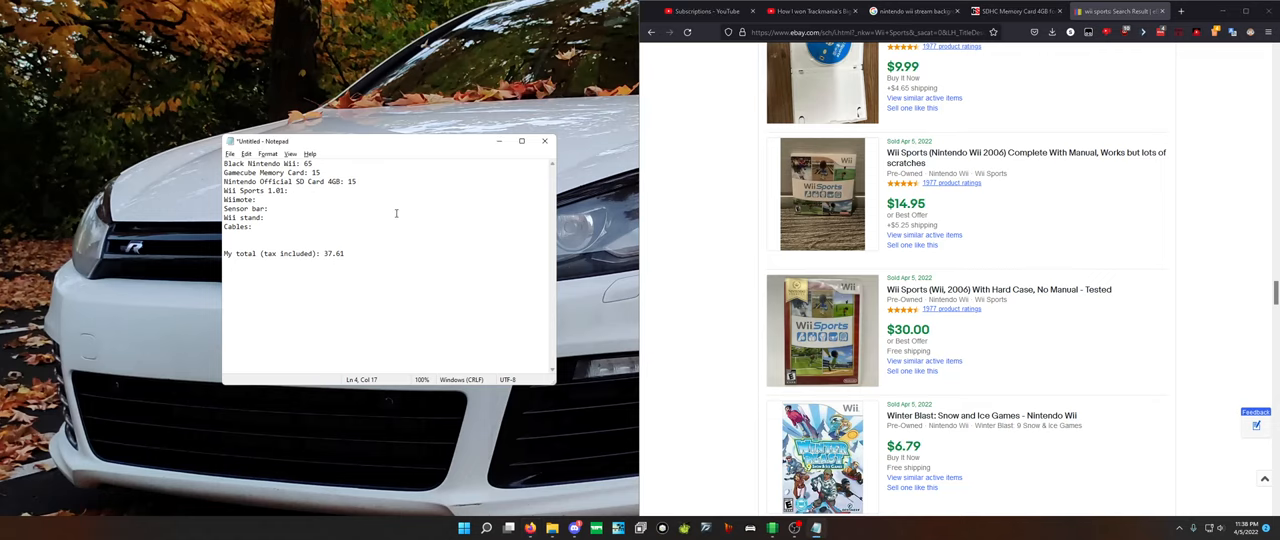
pyautogui.write('10')
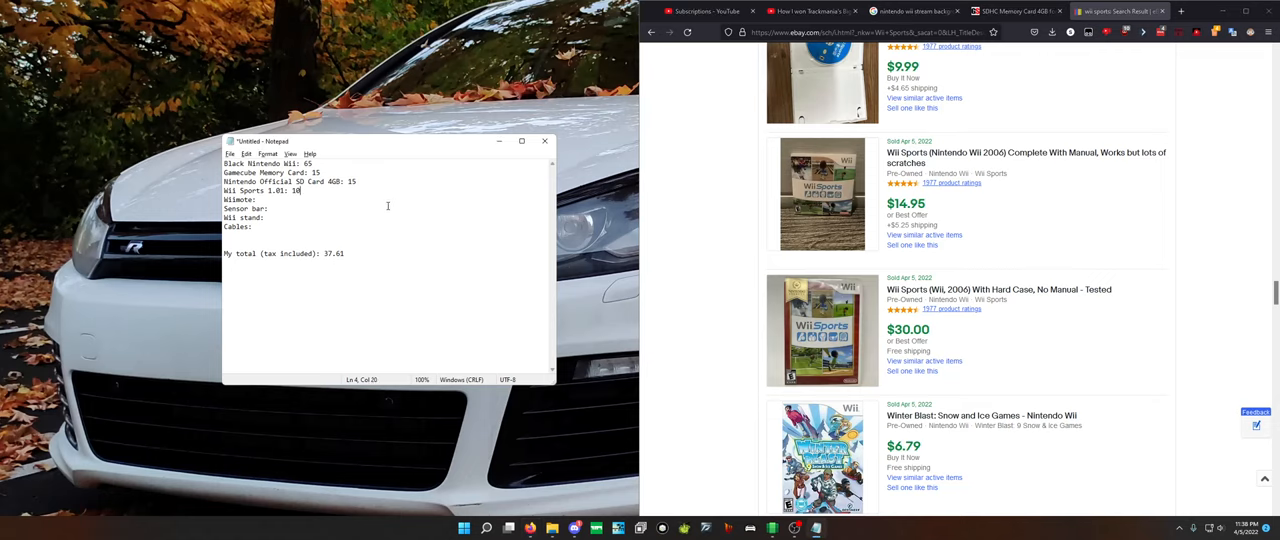
pyautogui.scroll(-3)
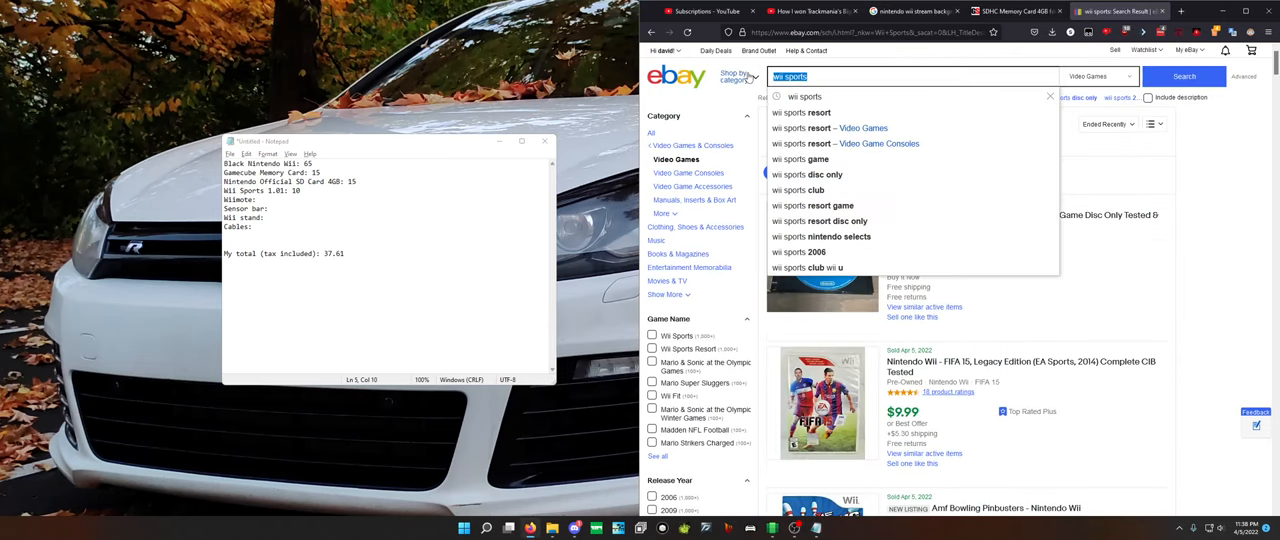
# - Search sold 'wiimote' listings, browse the prices, and enter 10 beside Wiimote
pyautogui.write('Wiimote')
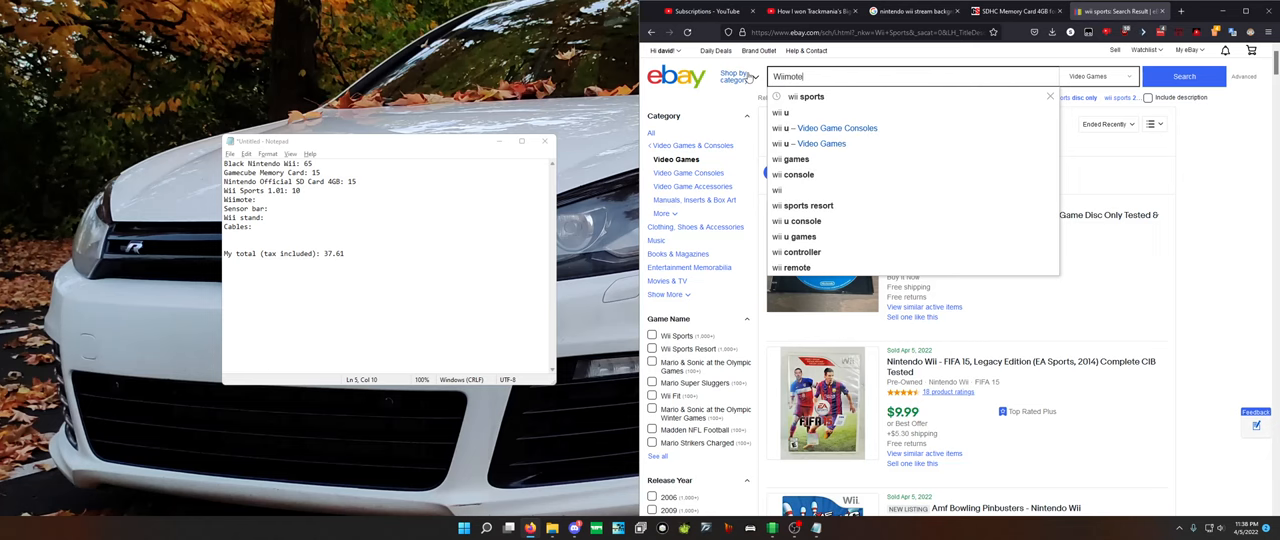
pyautogui.write('wiimote')
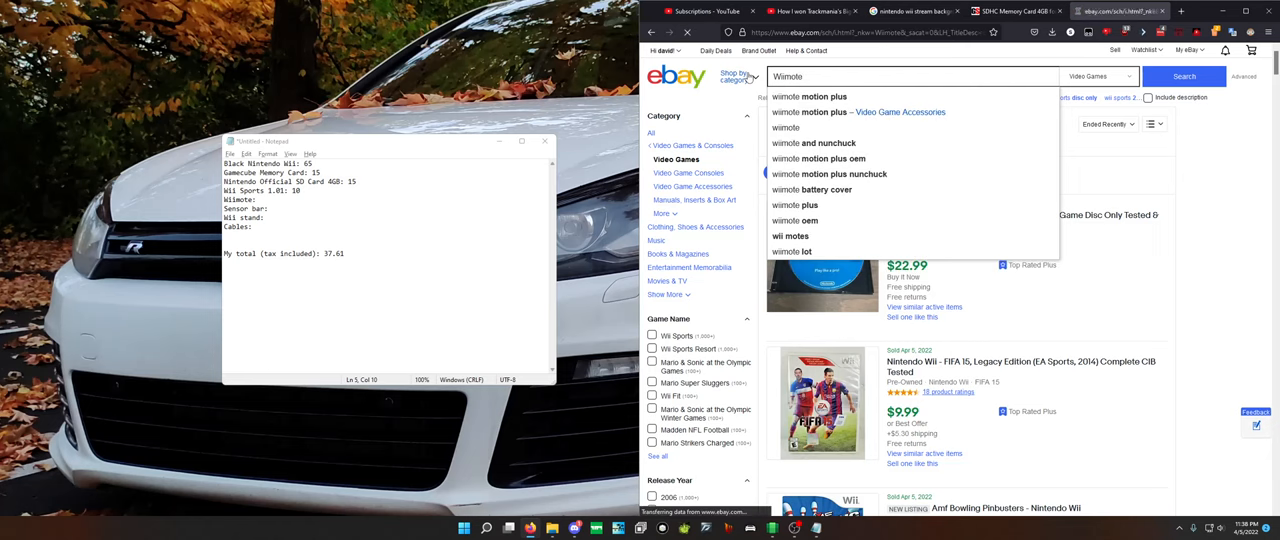
pyautogui.click(1184, 76)
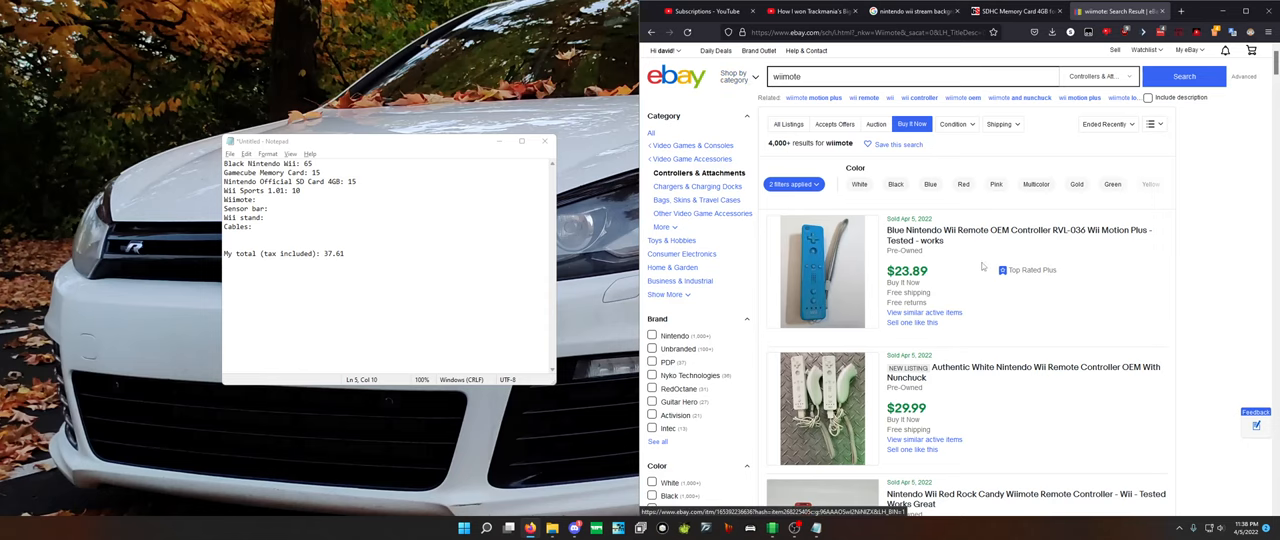
pyautogui.scroll(-3)
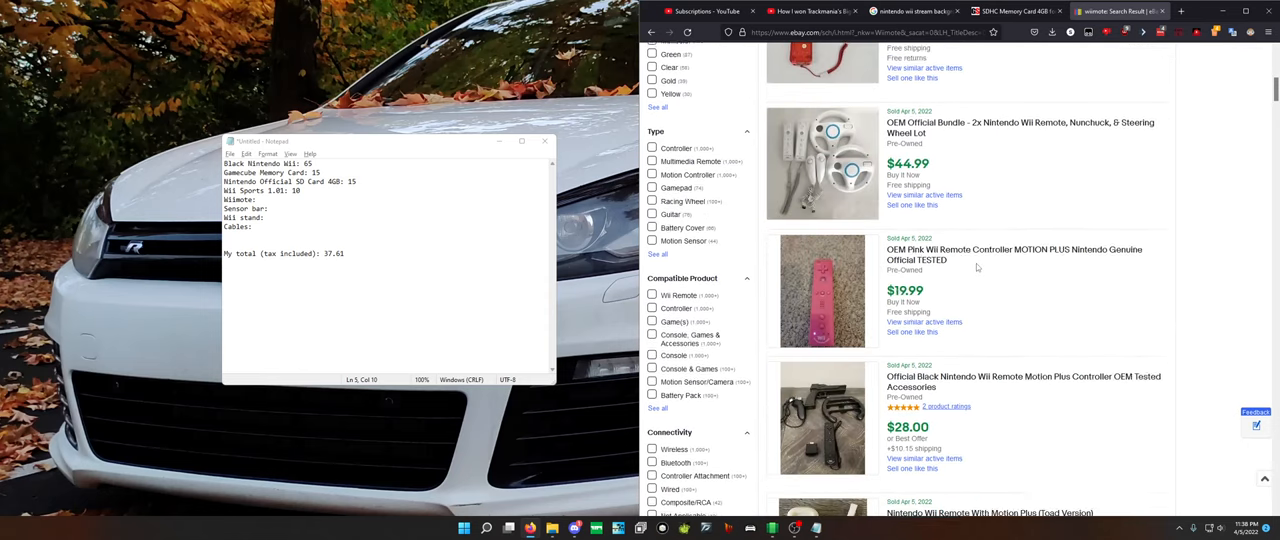
pyautogui.scroll(-3)
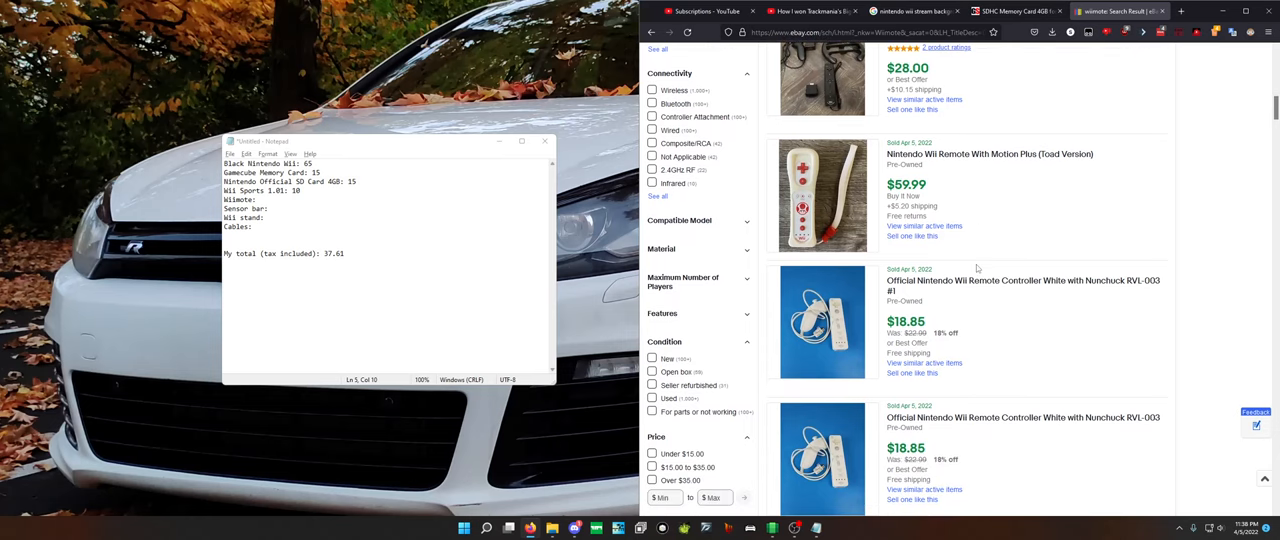
pyautogui.scroll(-3)
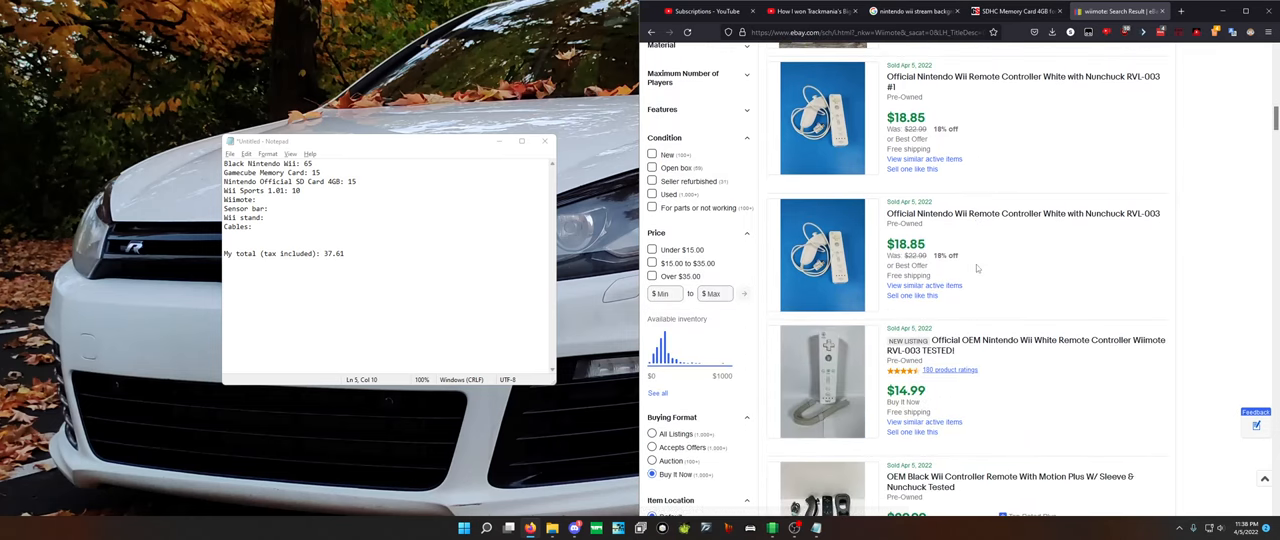
pyautogui.scroll(-3)
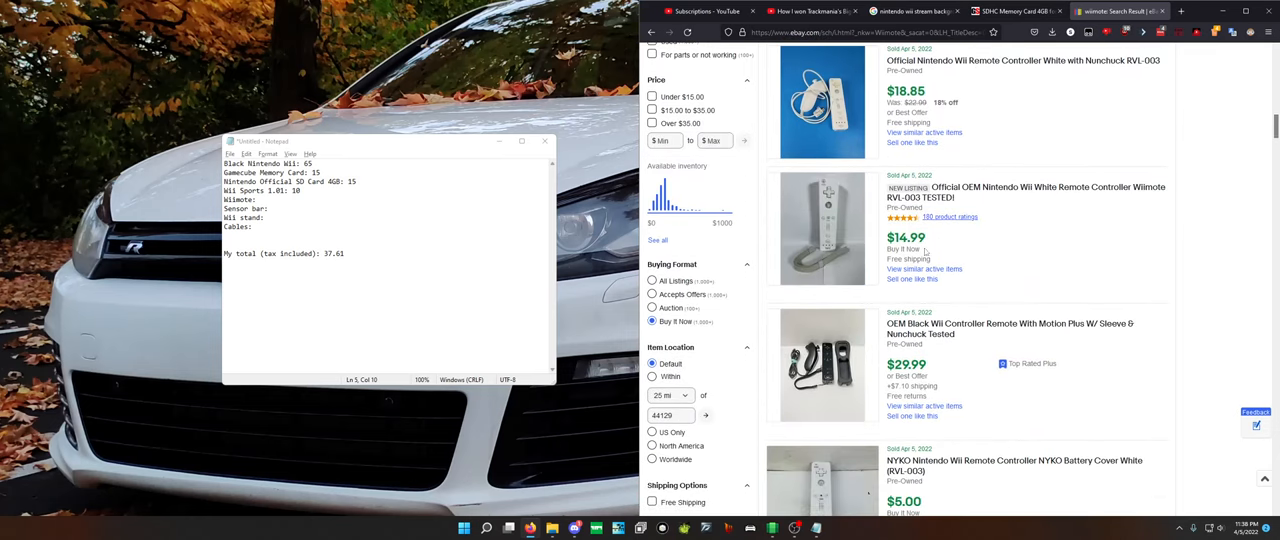
pyautogui.scroll(-3)
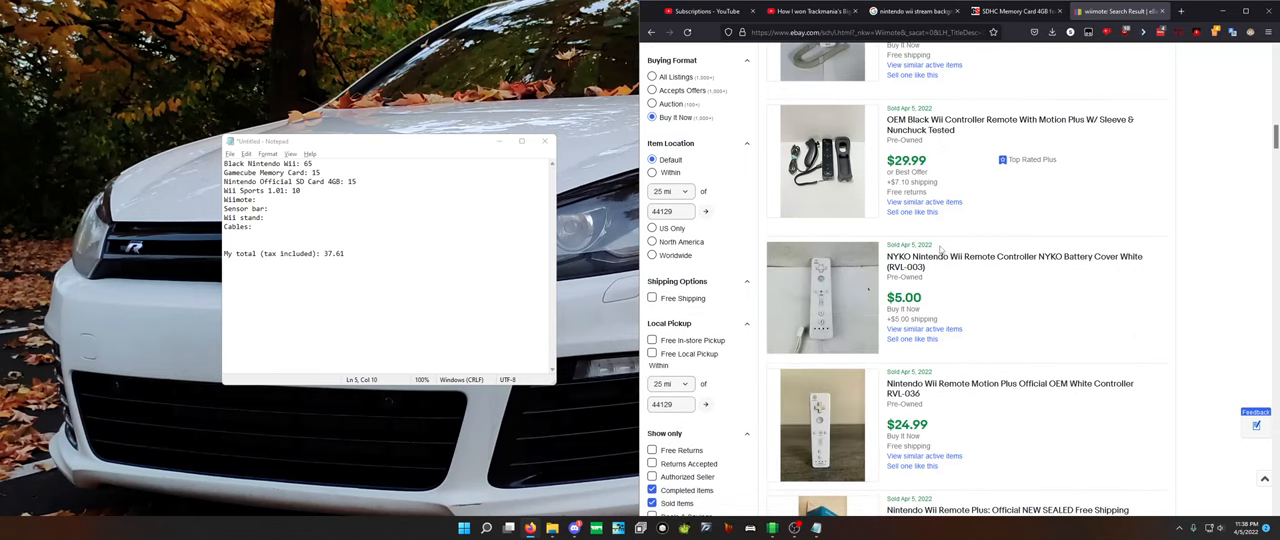
pyautogui.moveTo(1030, 299)
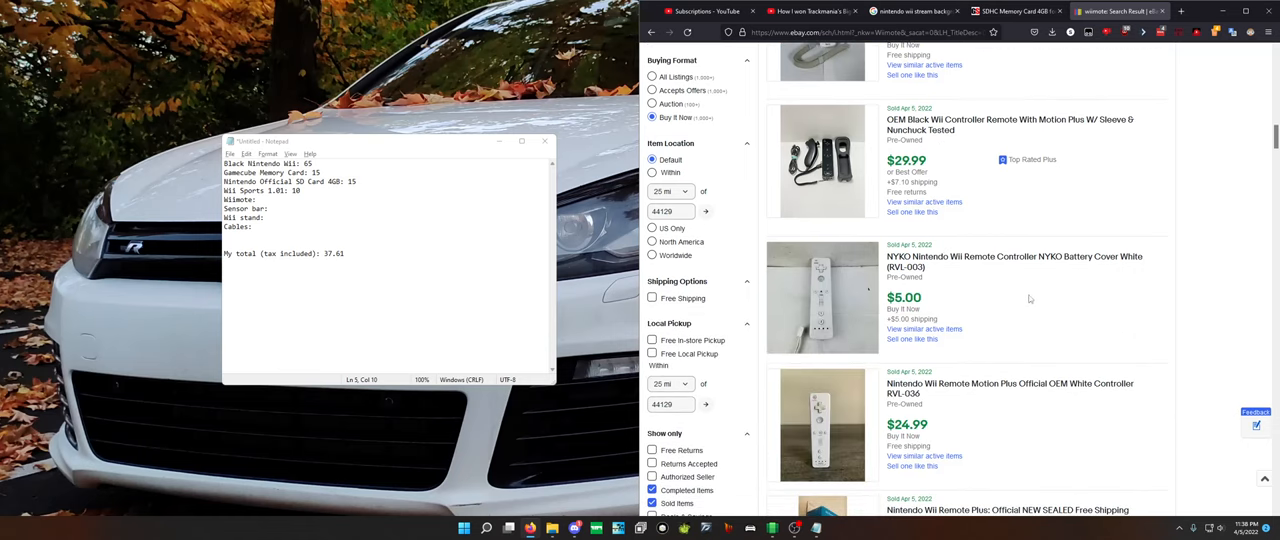
pyautogui.scroll(-3)
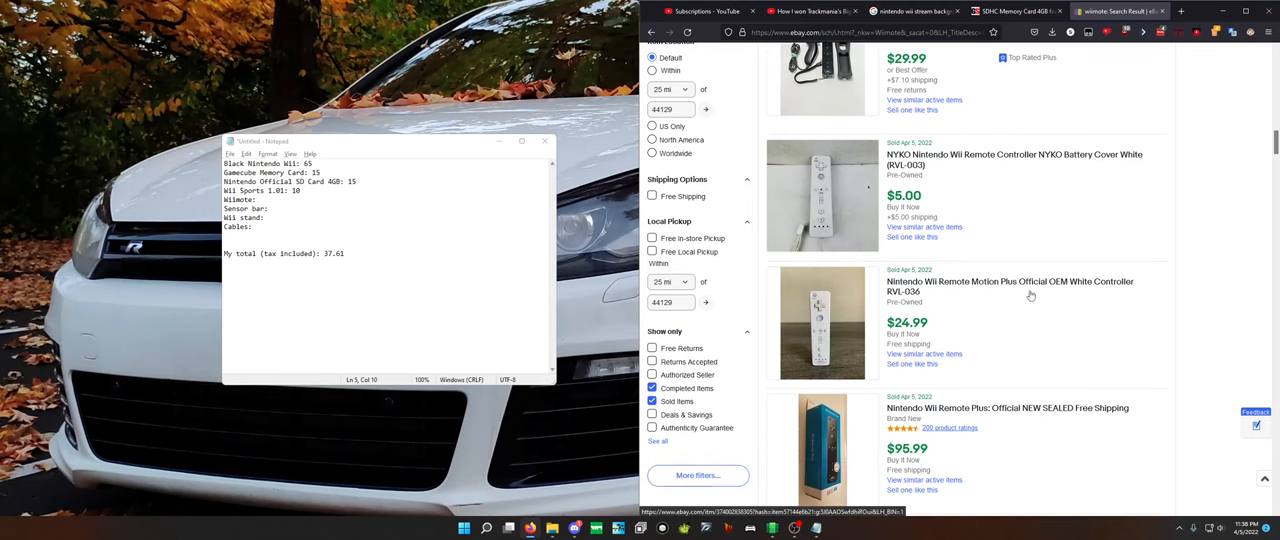
pyautogui.scroll(-3)
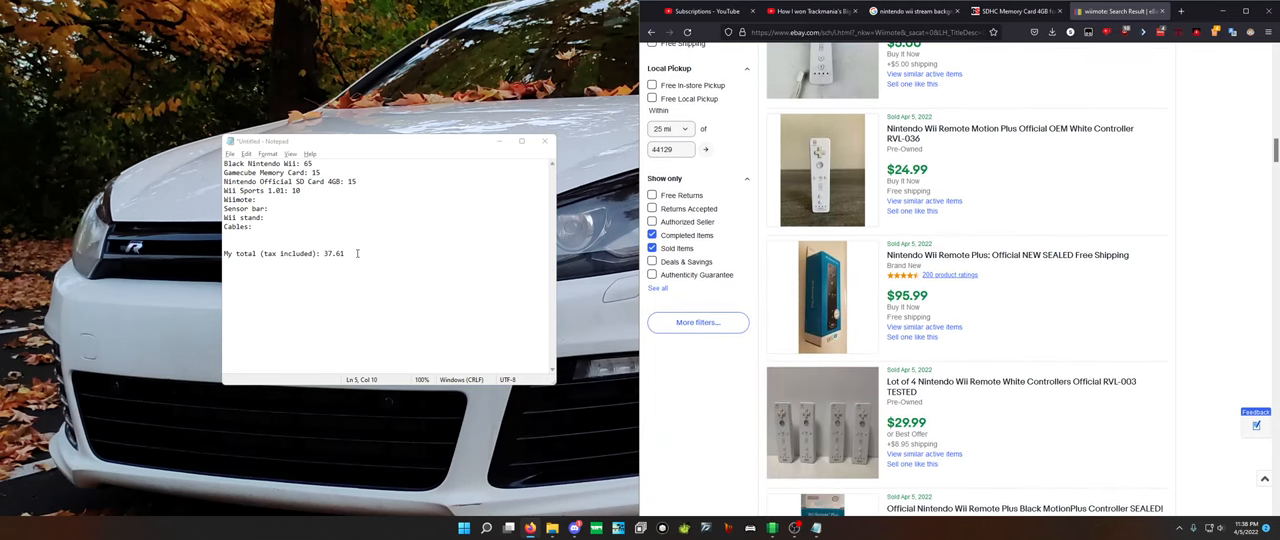
pyautogui.write('10')
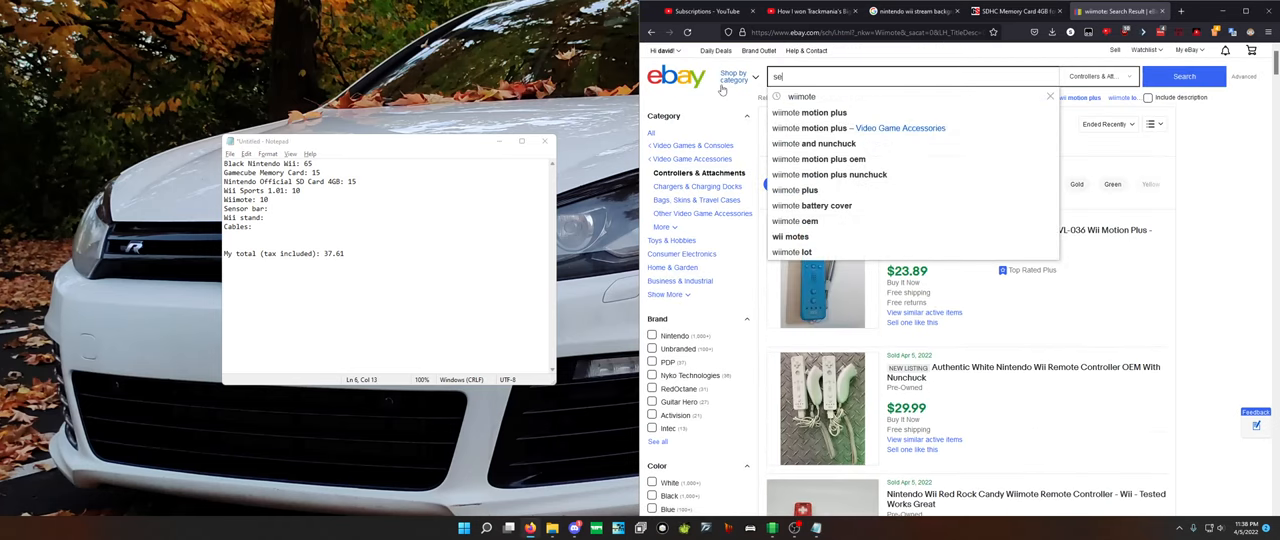
# - Search for a Wii sensor bar, review sold prices, and enter 6 for Sensor bar
pyautogui.write('sensor bar ni')
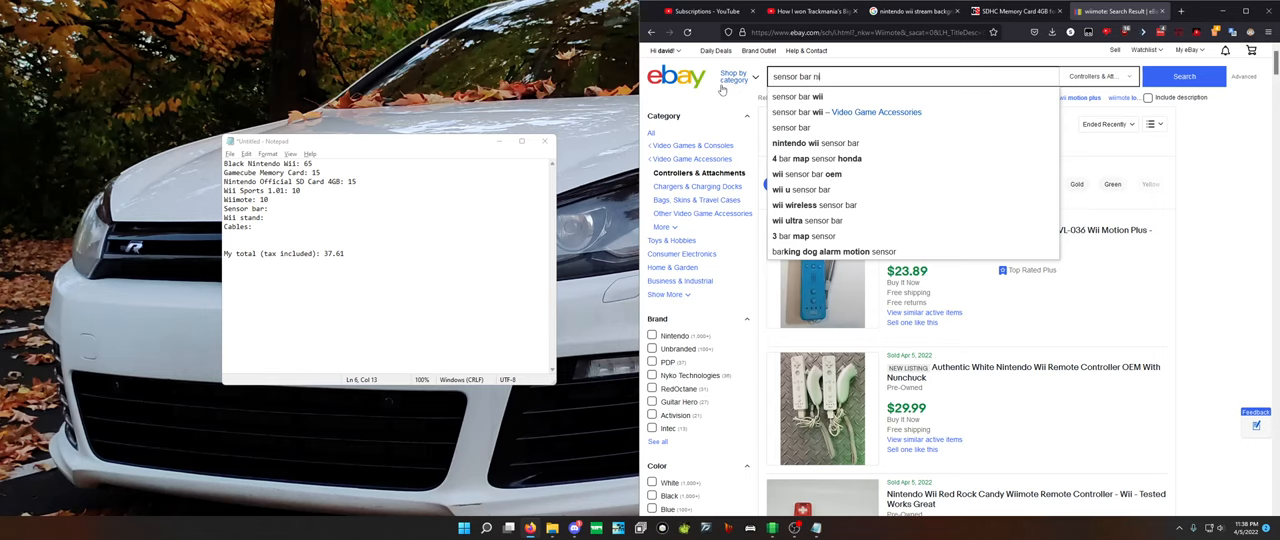
pyautogui.write('wii')
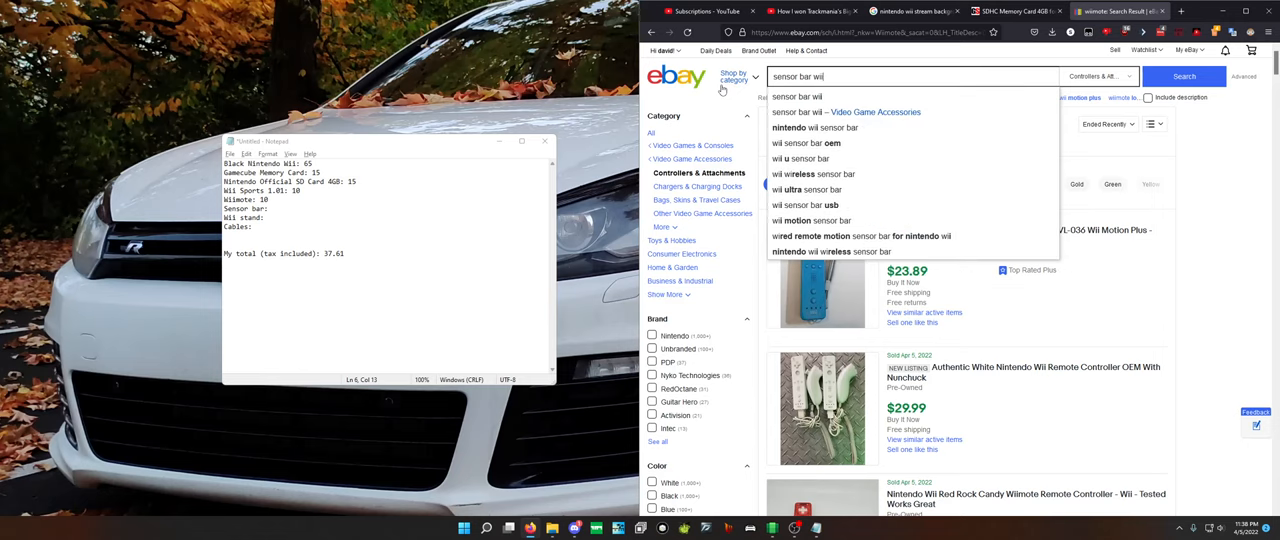
pyautogui.click(1184, 76)
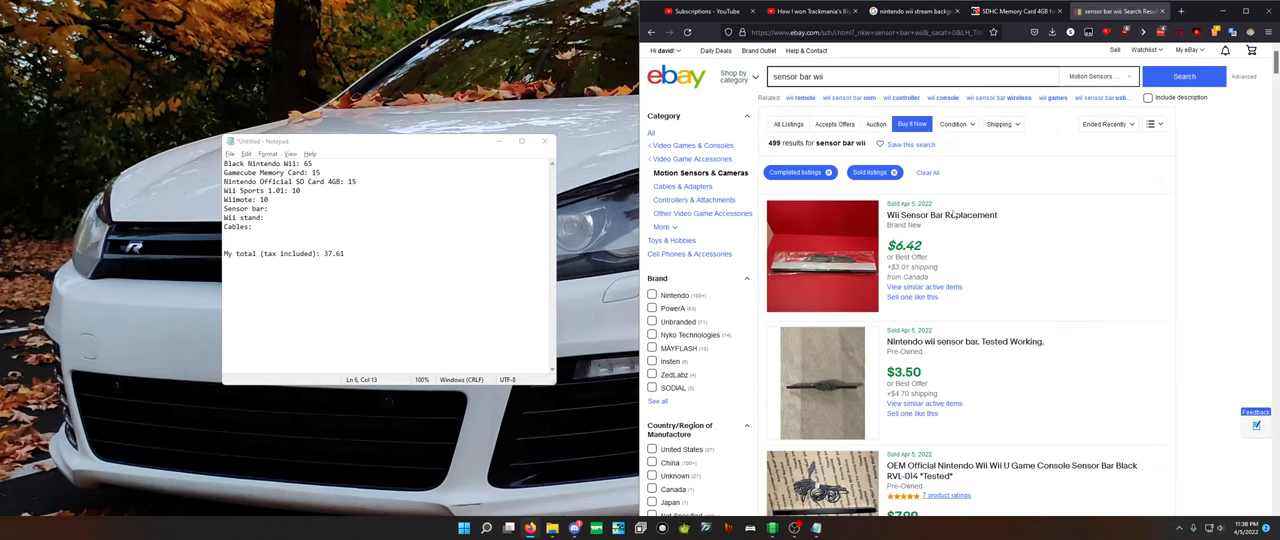
pyautogui.scroll(-3)
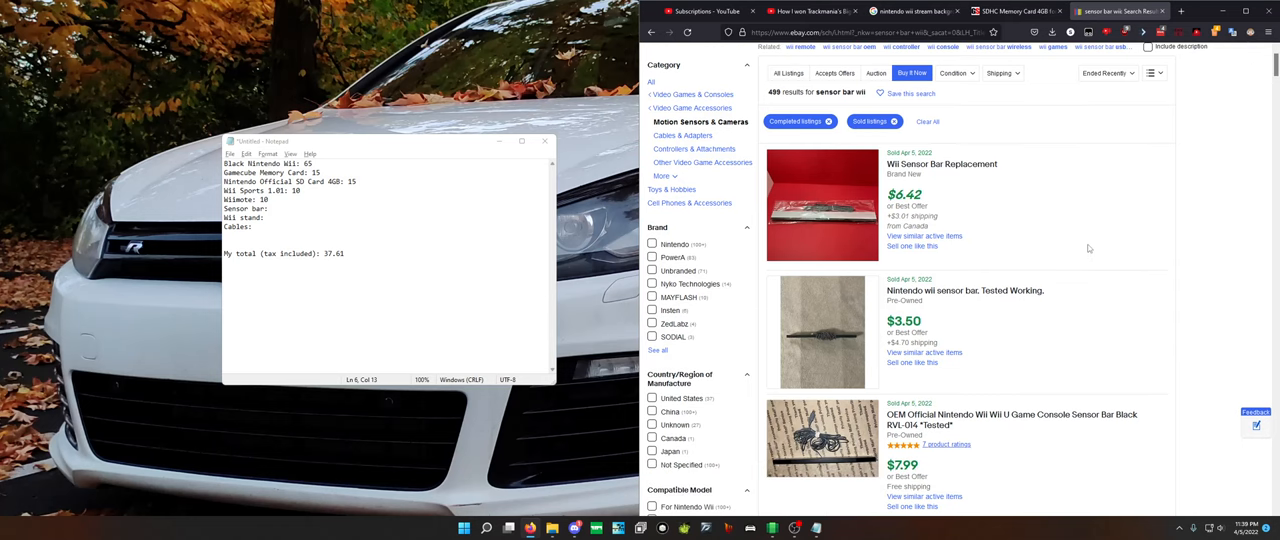
pyautogui.moveTo(1086, 247)
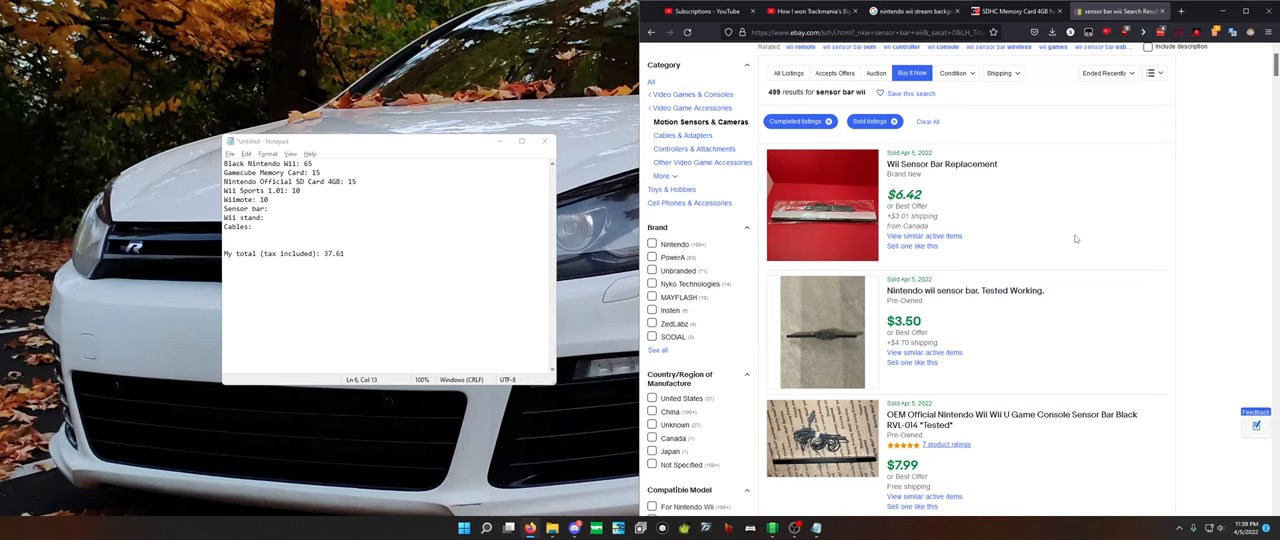
pyautogui.scroll(-3)
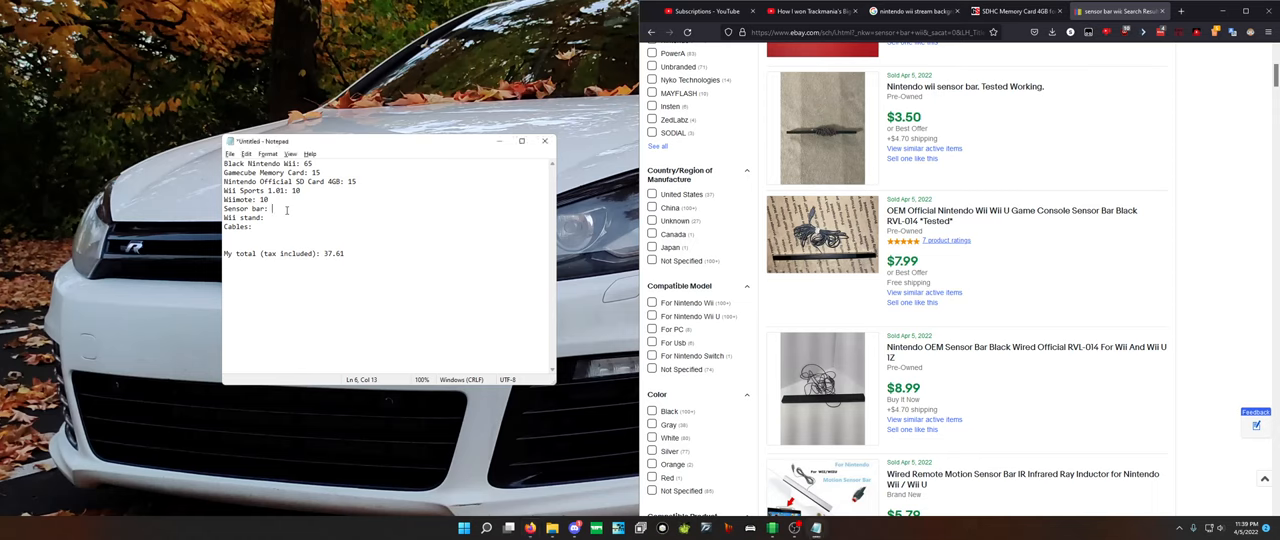
pyautogui.write('6')
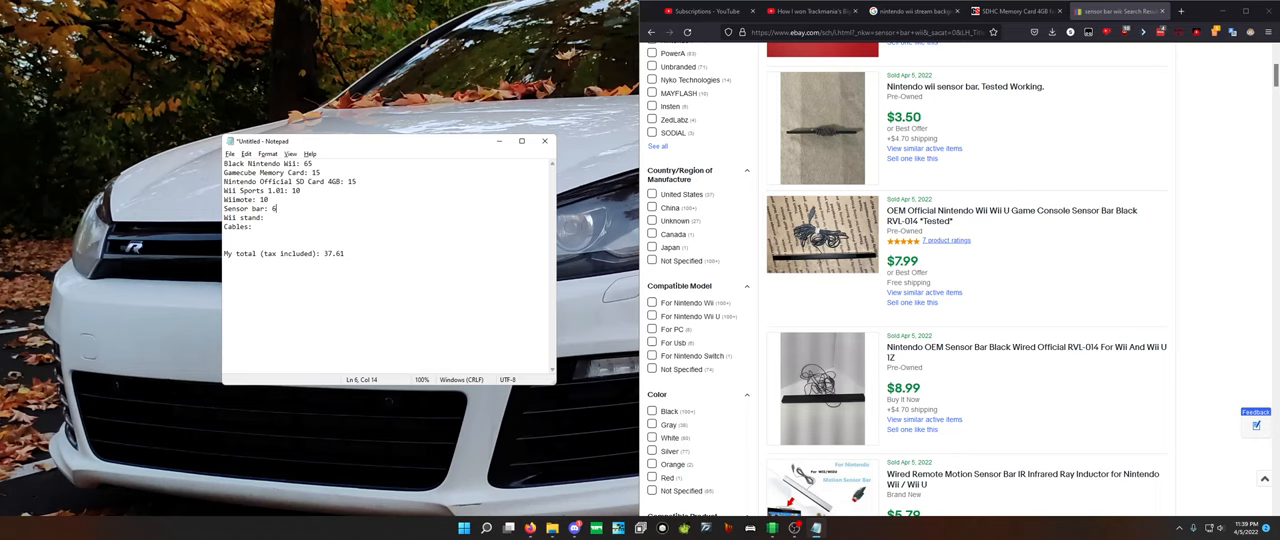
pyautogui.moveTo(449, 220)
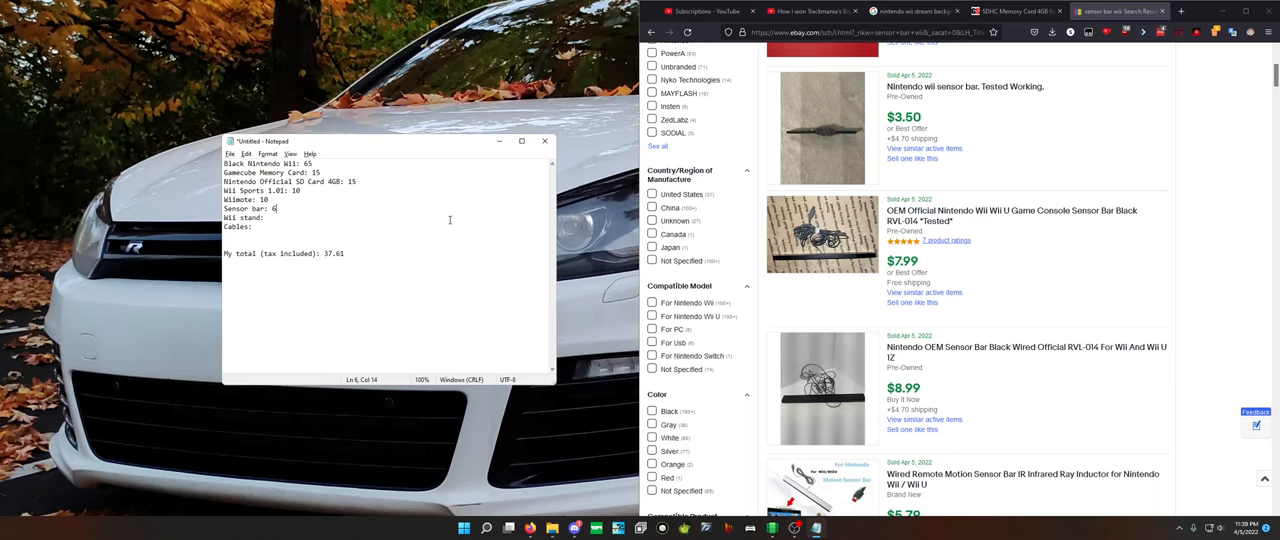
pyautogui.click(900, 76)
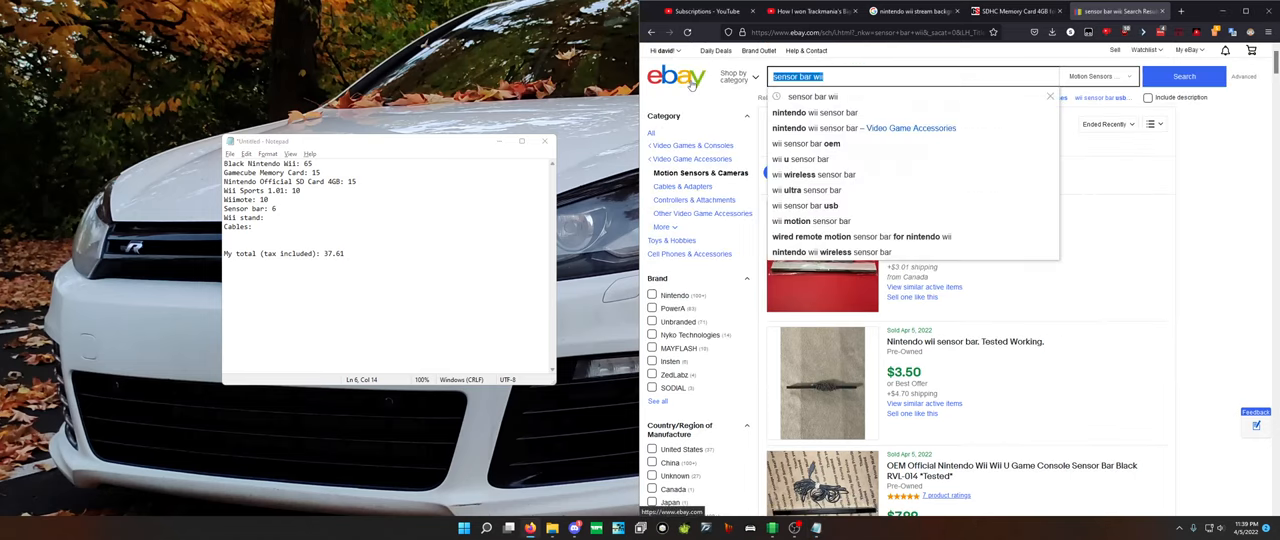
# - Search sold 'Nintendo Wii Stand' listings, browse them, and enter 5 for Wii stand
pyautogui.write('Nintendo WI')
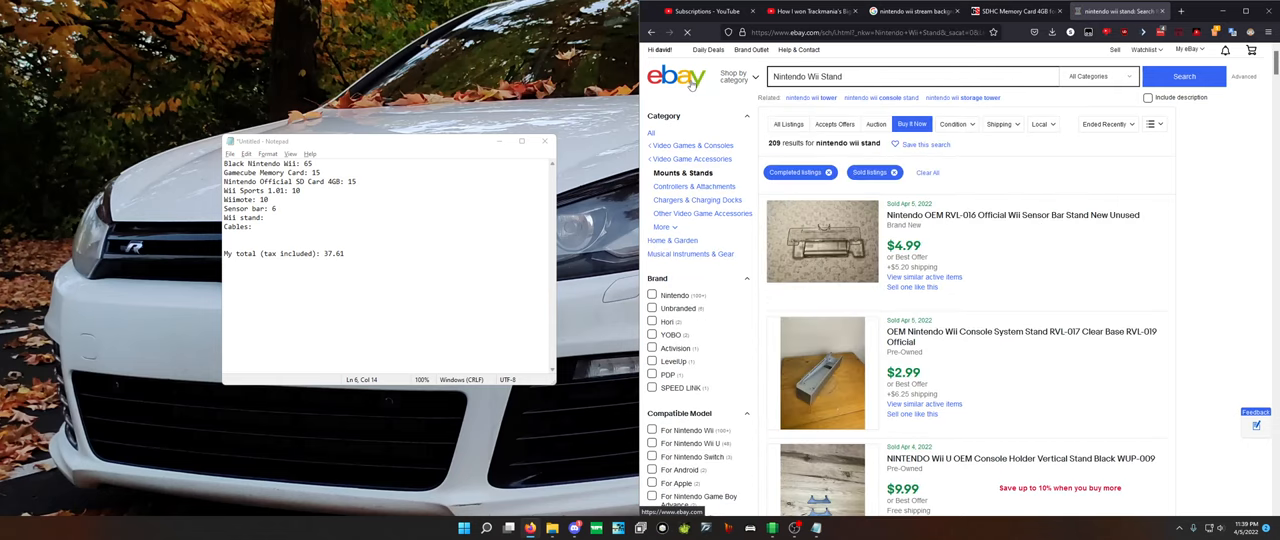
pyautogui.scroll(-3)
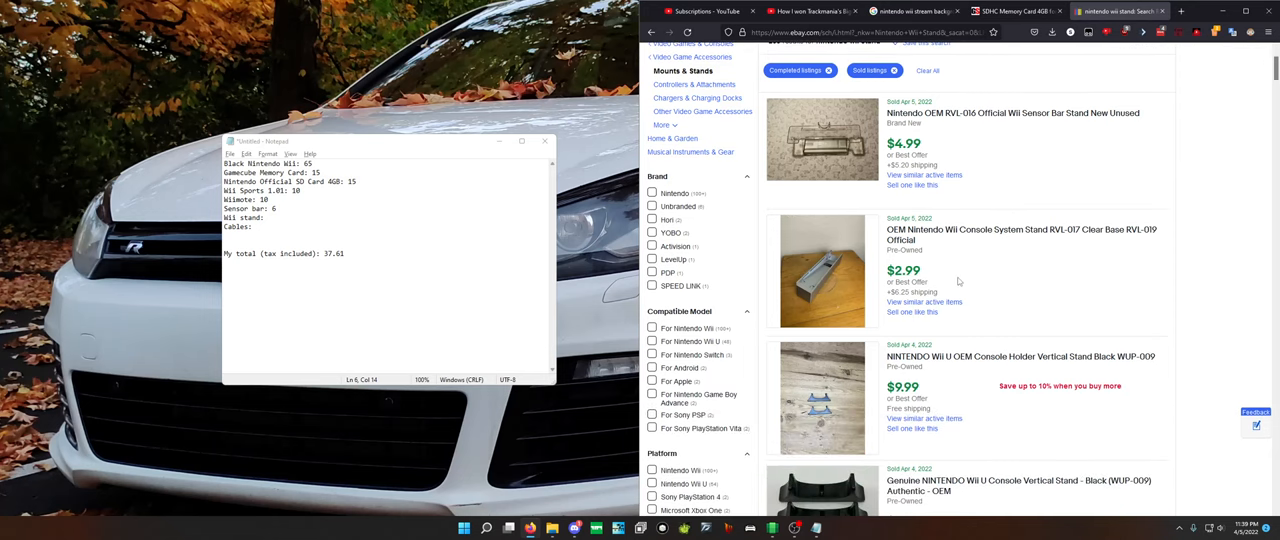
pyautogui.scroll(-3)
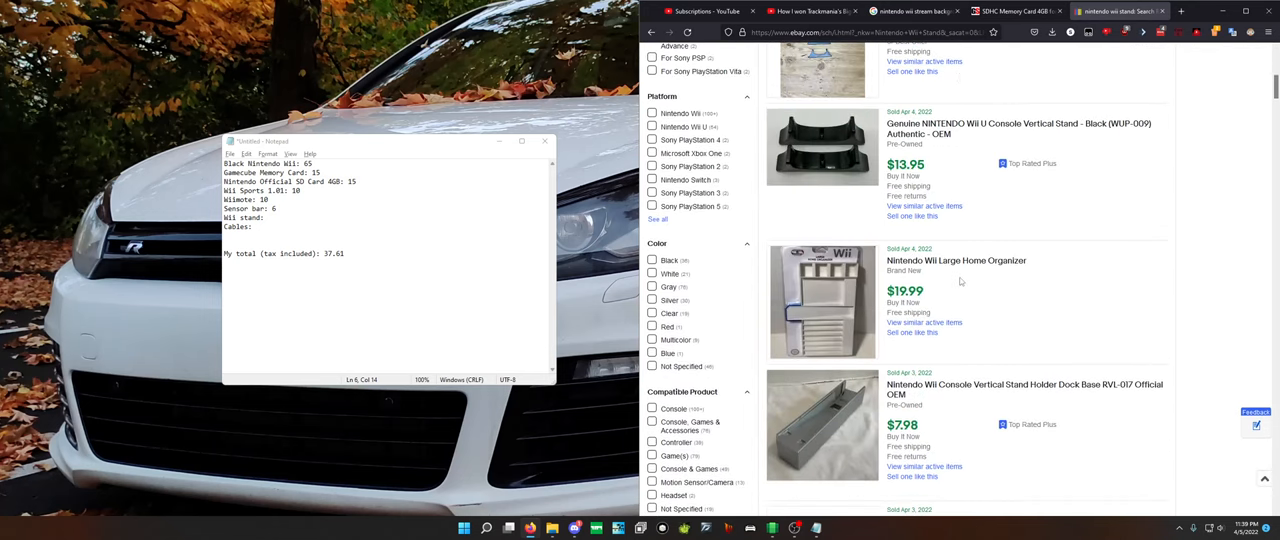
pyautogui.scroll(-3)
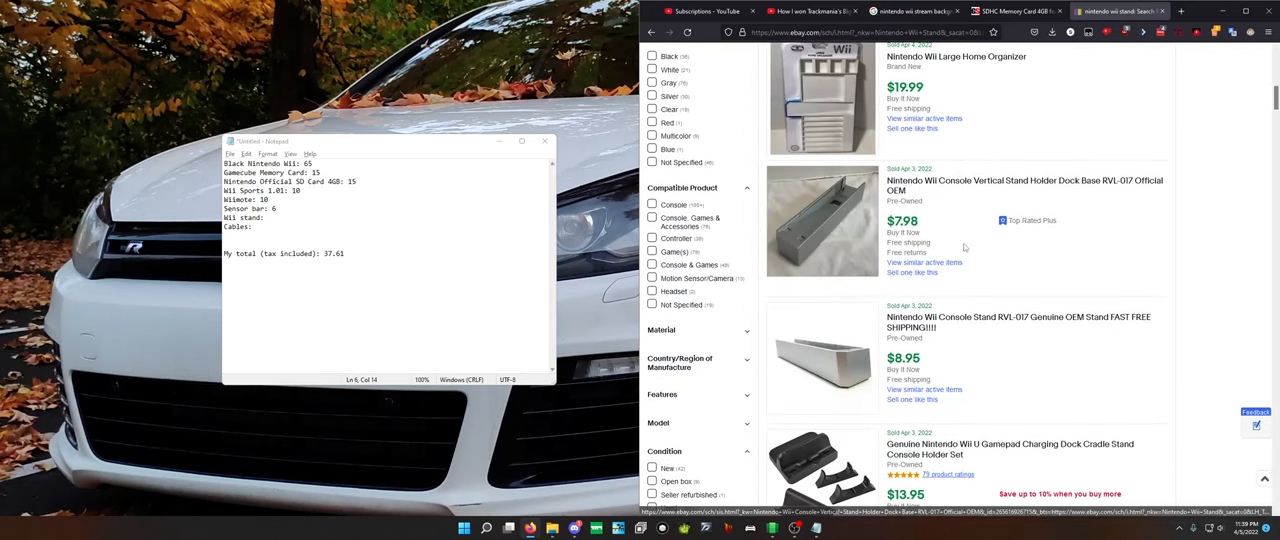
pyautogui.write('5')
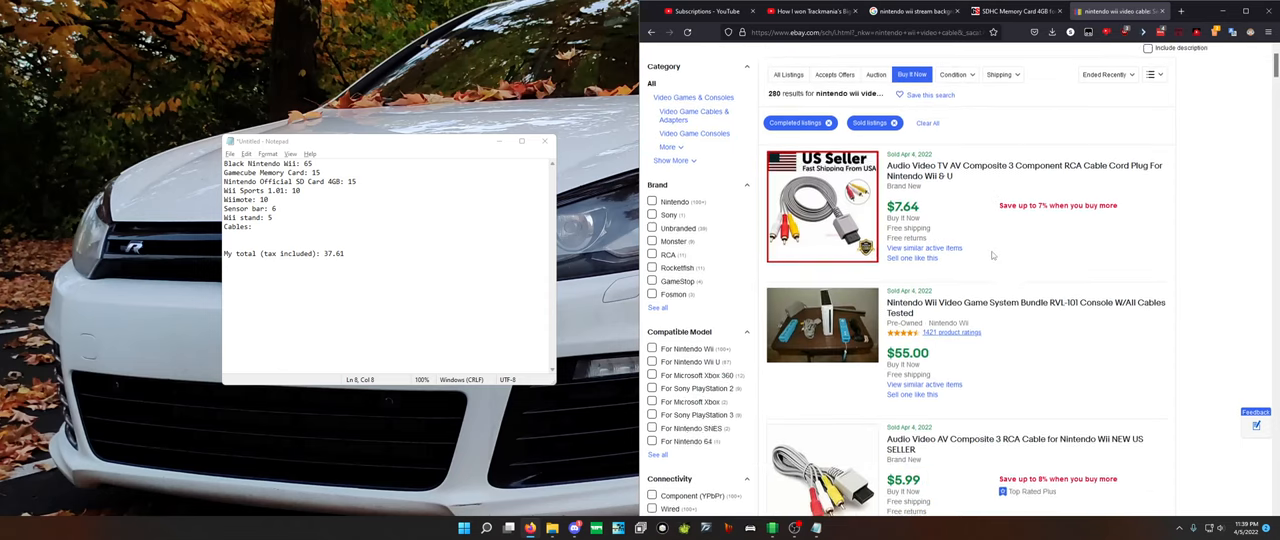
# - Browse sold Wii video cable listings and enter 5 after 'Cables:'
pyautogui.scroll(-3)
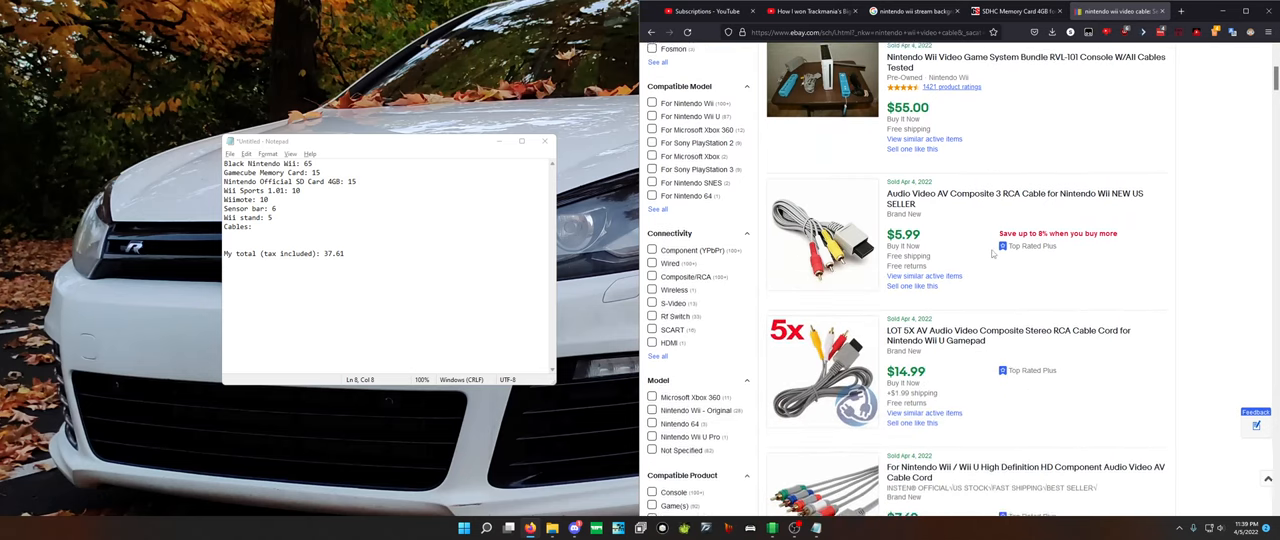
pyautogui.scroll(-3)
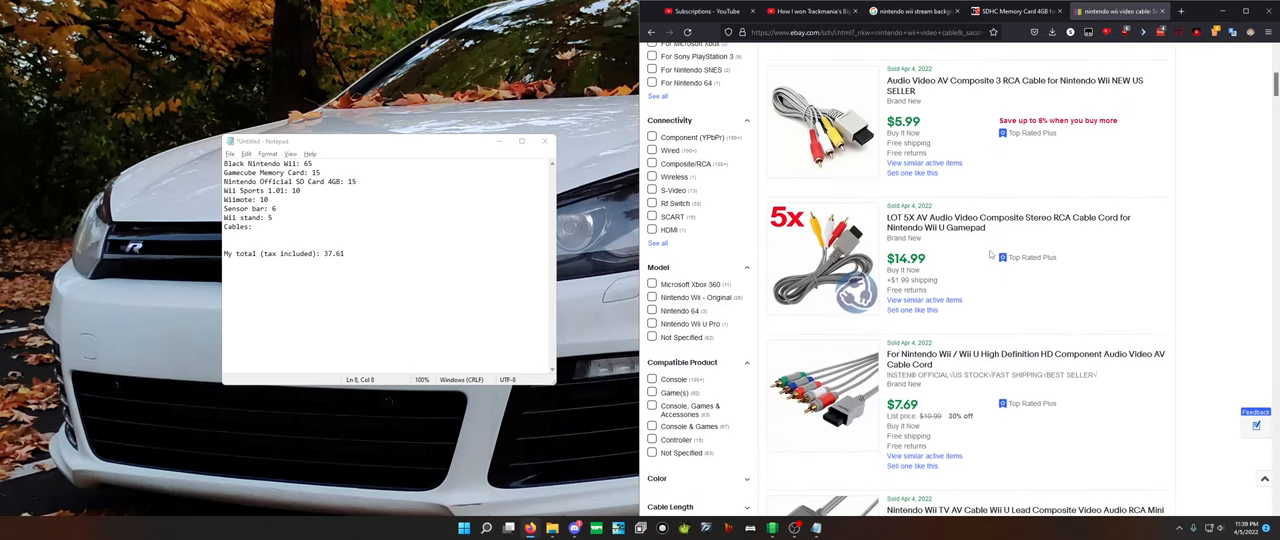
pyautogui.scroll(-3)
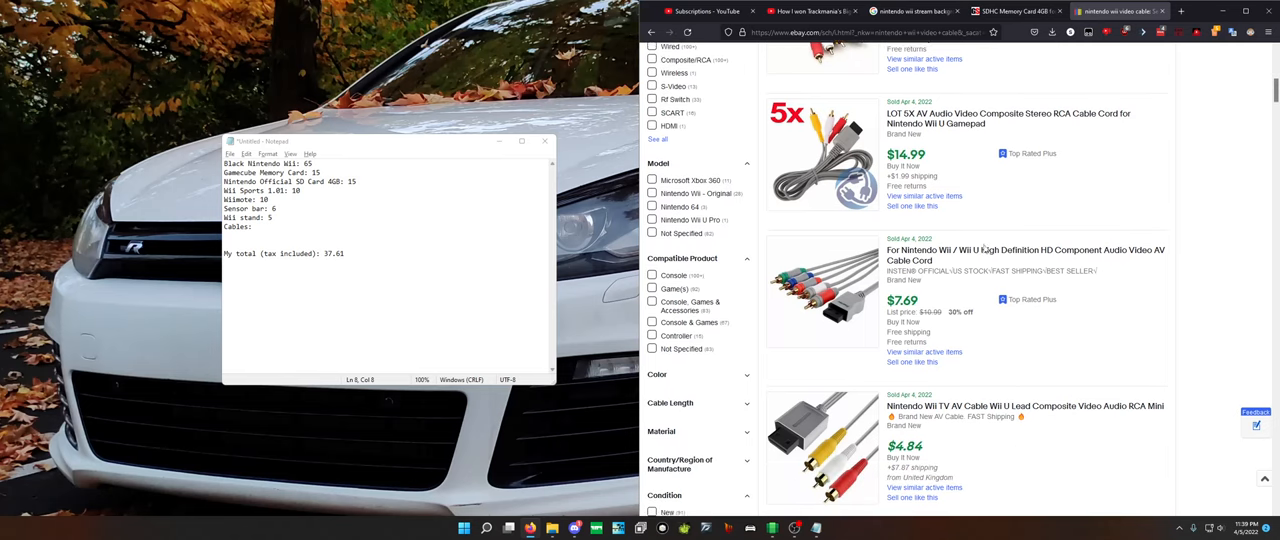
pyautogui.scroll(-3)
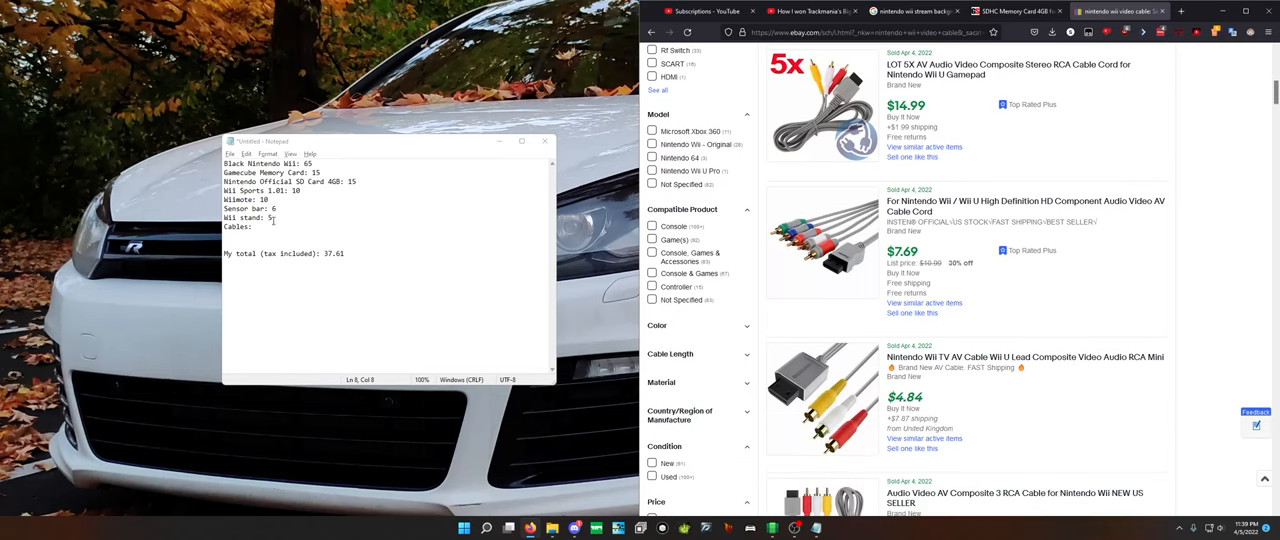
pyautogui.write('5')
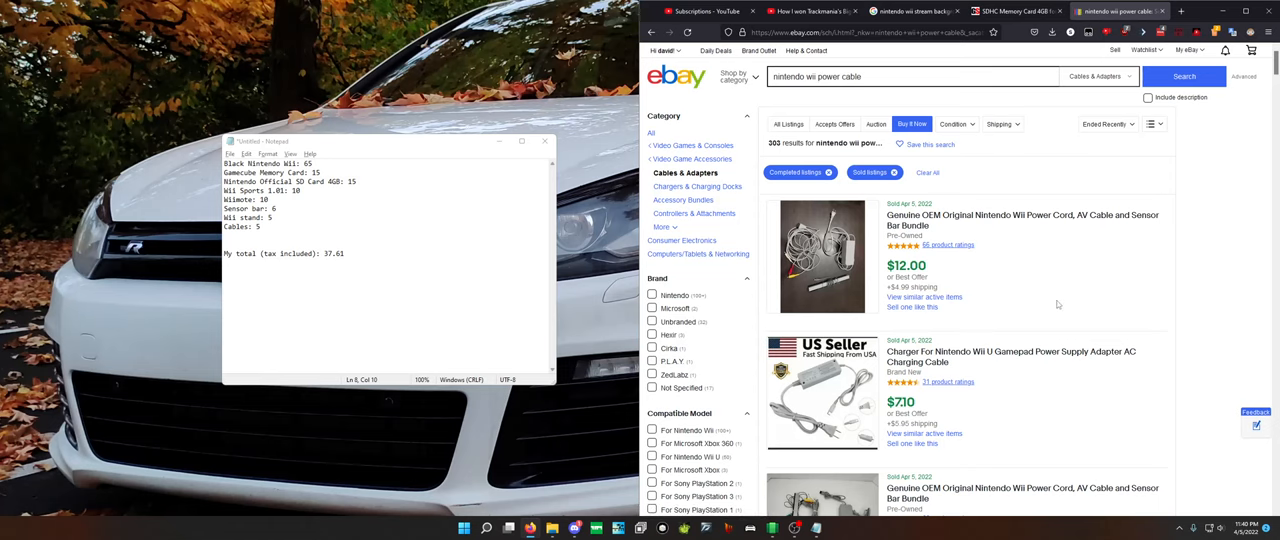
# - Check sold power cable listings, change Cables to 15, and add a 'Total:' line
pyautogui.scroll(-3)
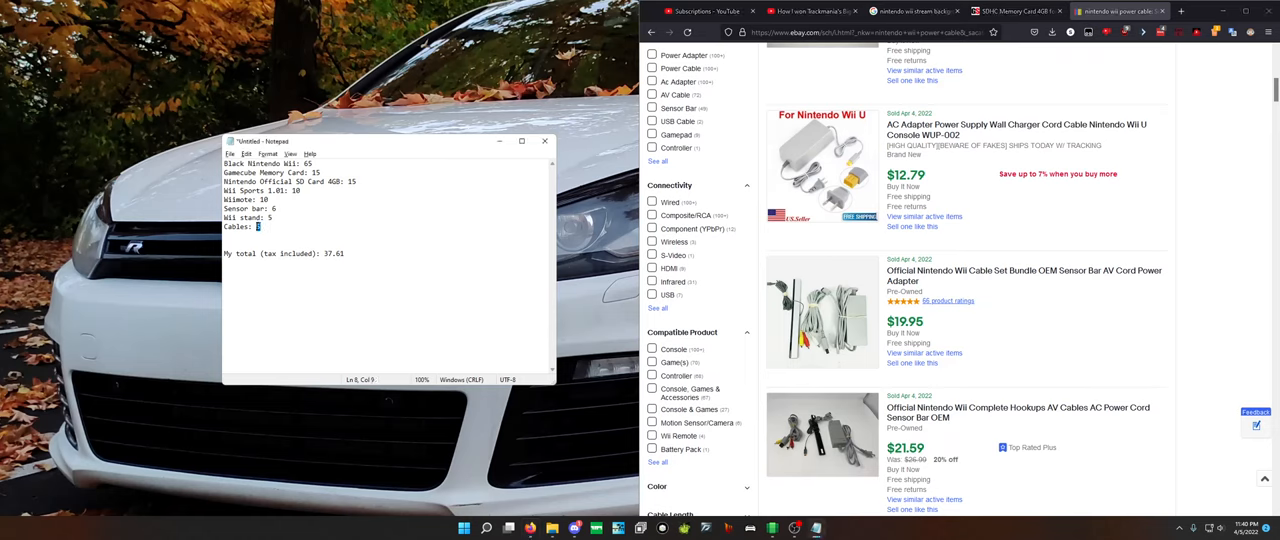
pyautogui.write('1')
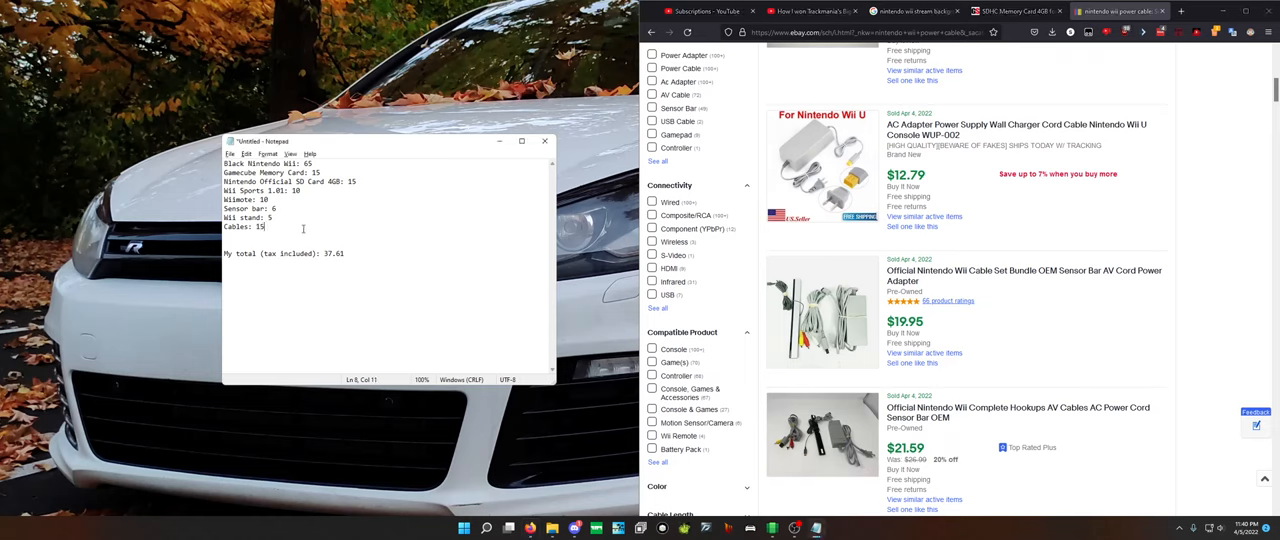
pyautogui.press('enter')
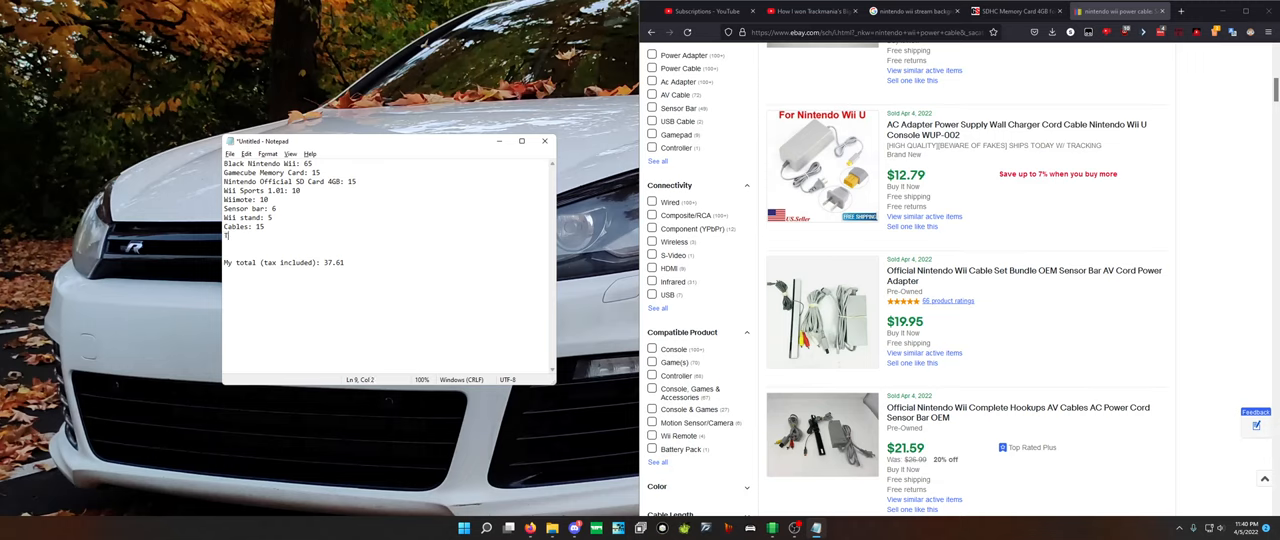
pyautogui.write('Total:')
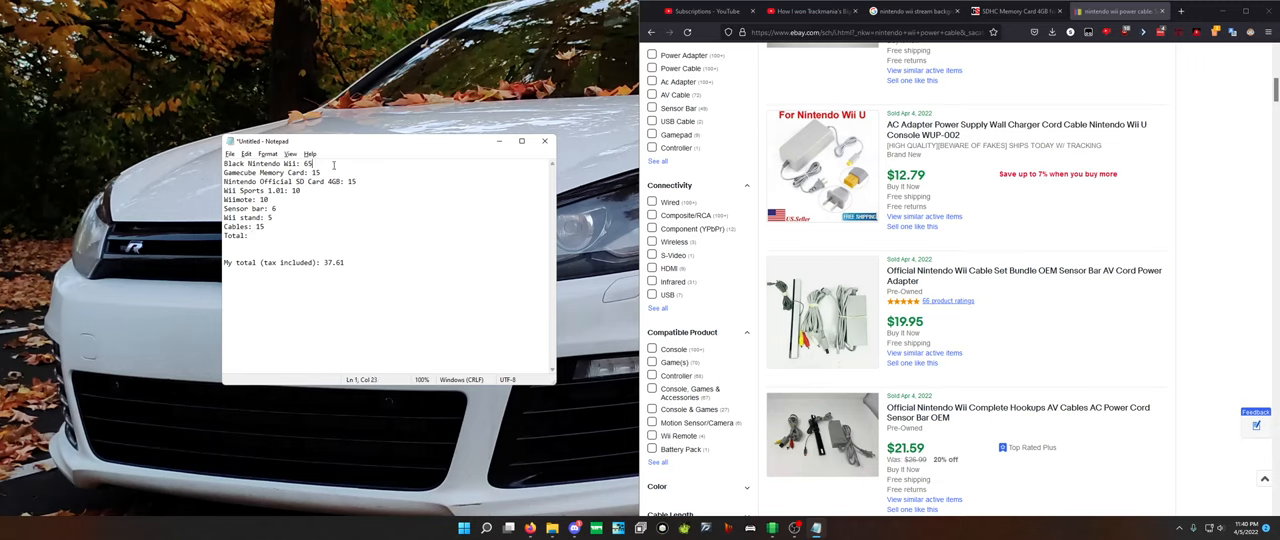
# - Add '(30 console only)' to the console line, enter Total: 96, and add 'Total other: 110'
pyautogui.write('(30 console only')
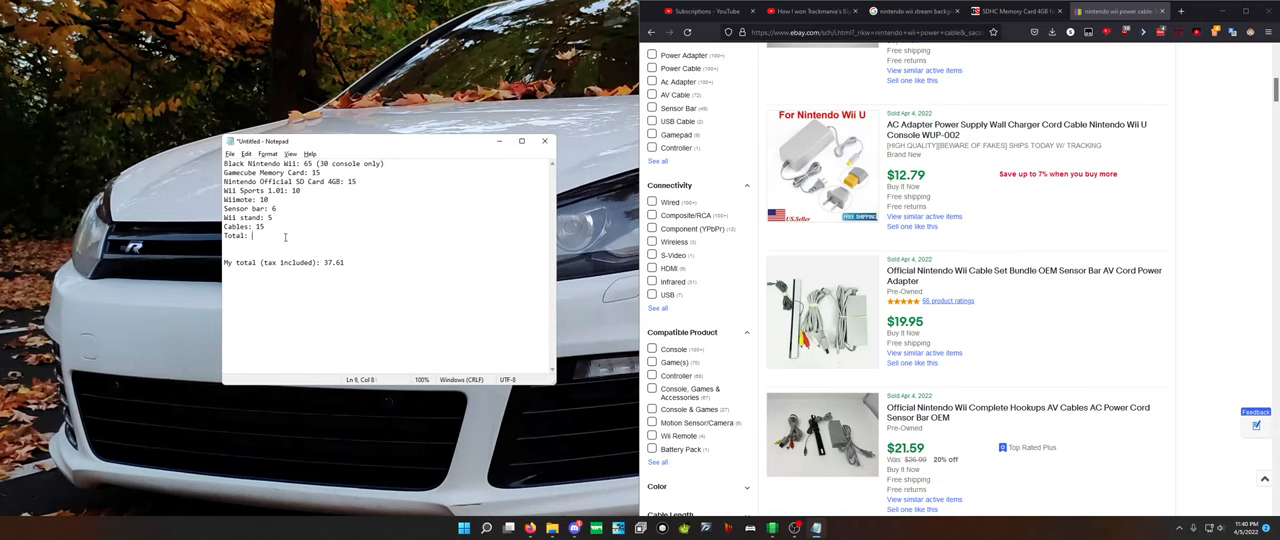
pyautogui.write('96')
pyautogui.click(388, 244)
pyautogui.write('Total')
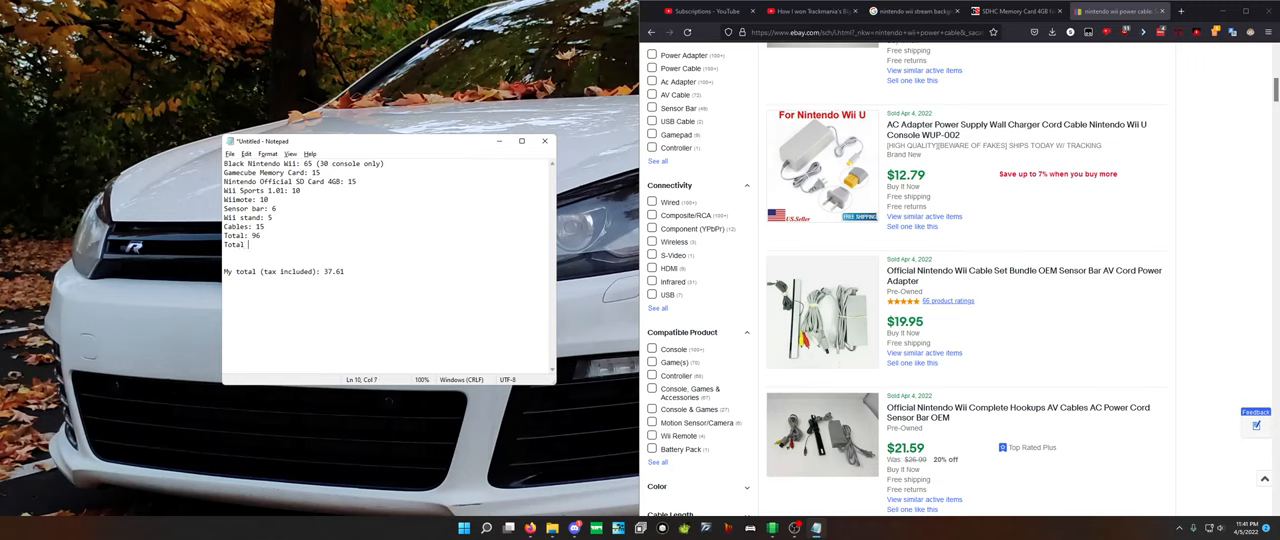
pyautogui.write('other:"')
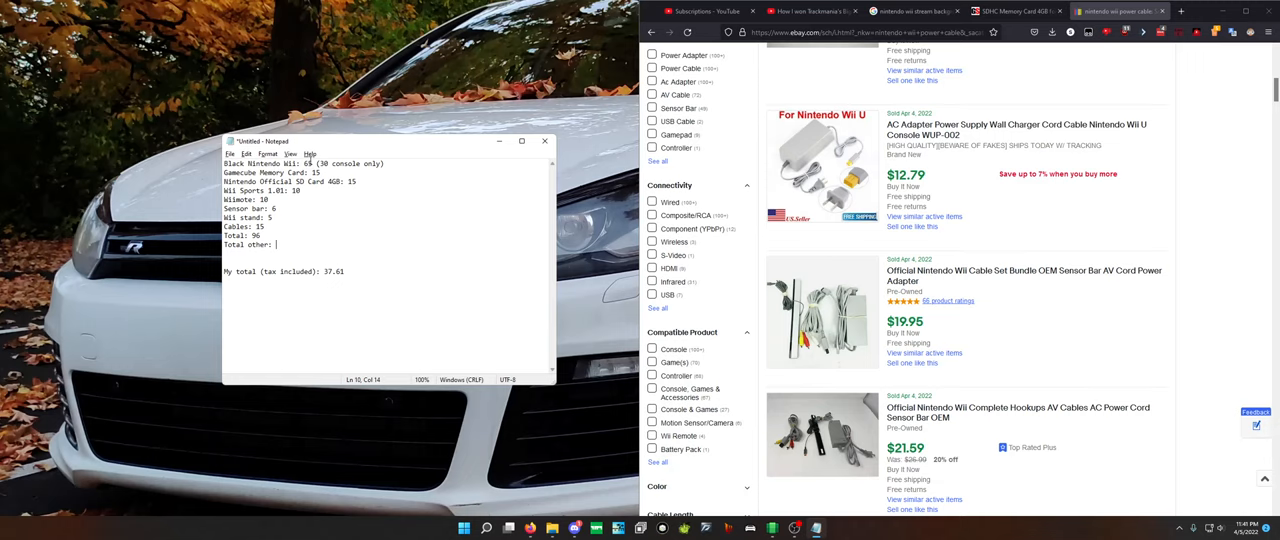
pyautogui.write('11')
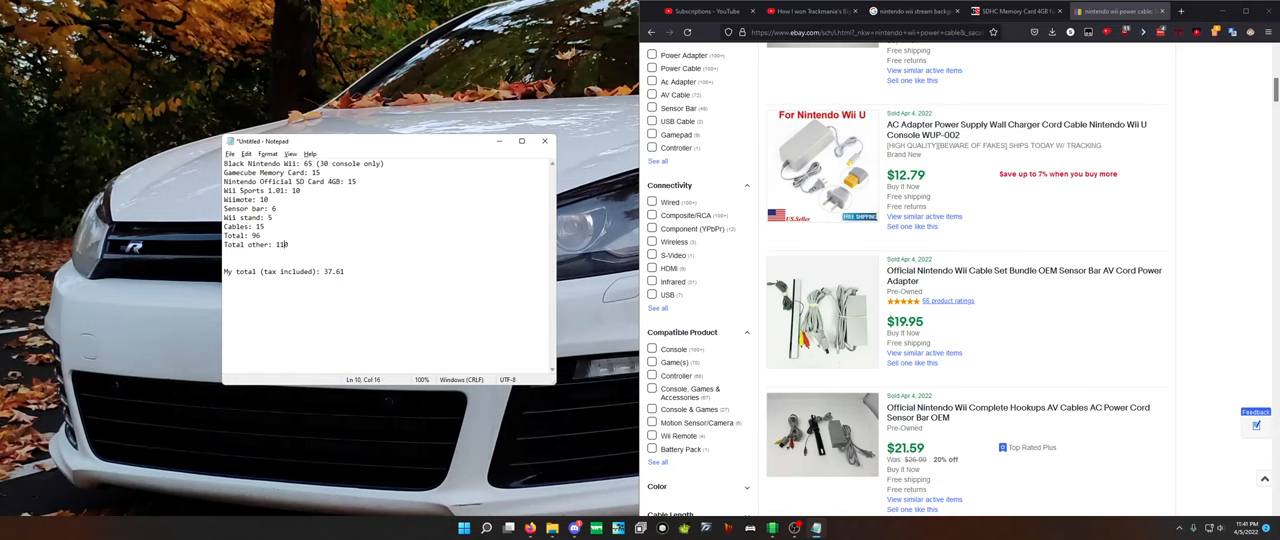
pyautogui.tripleClick(256, 244)
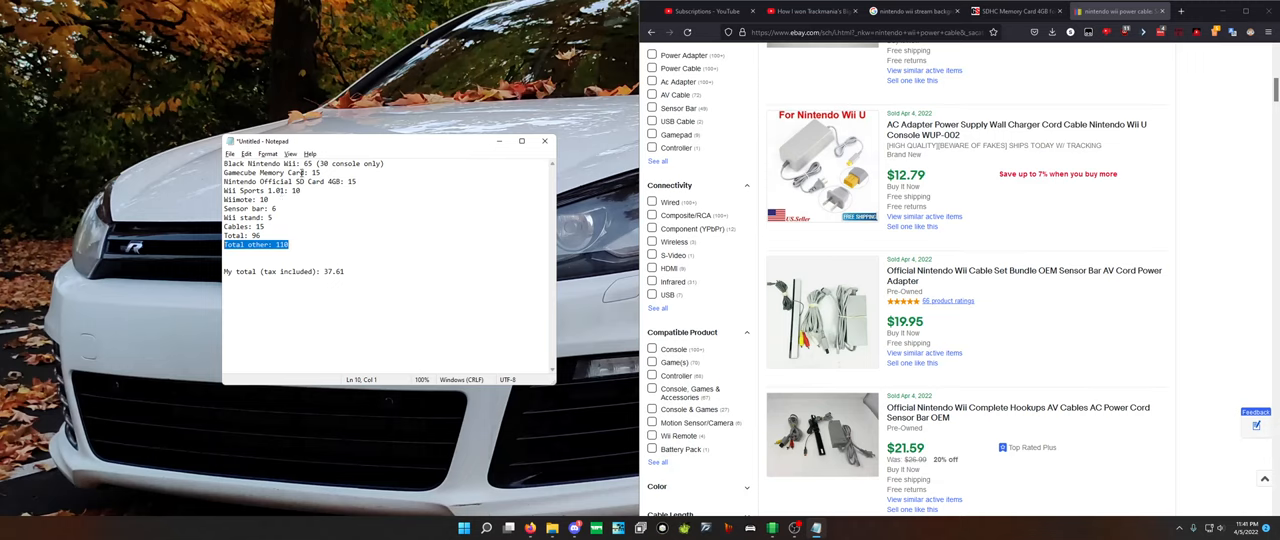
pyautogui.moveTo(368, 228)
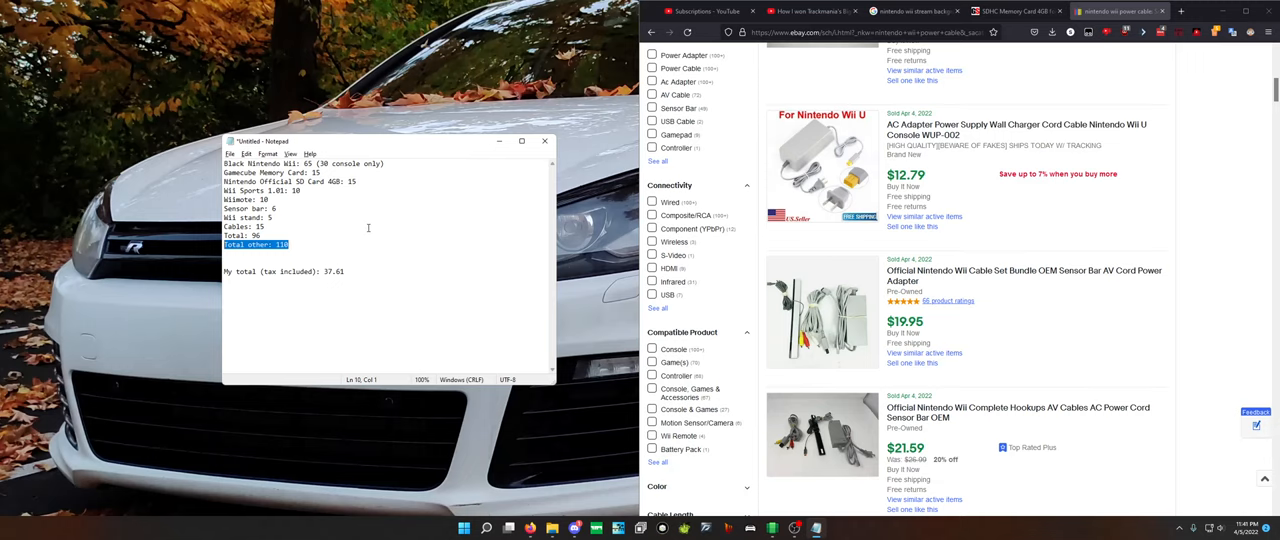
pyautogui.moveTo(772, 510)
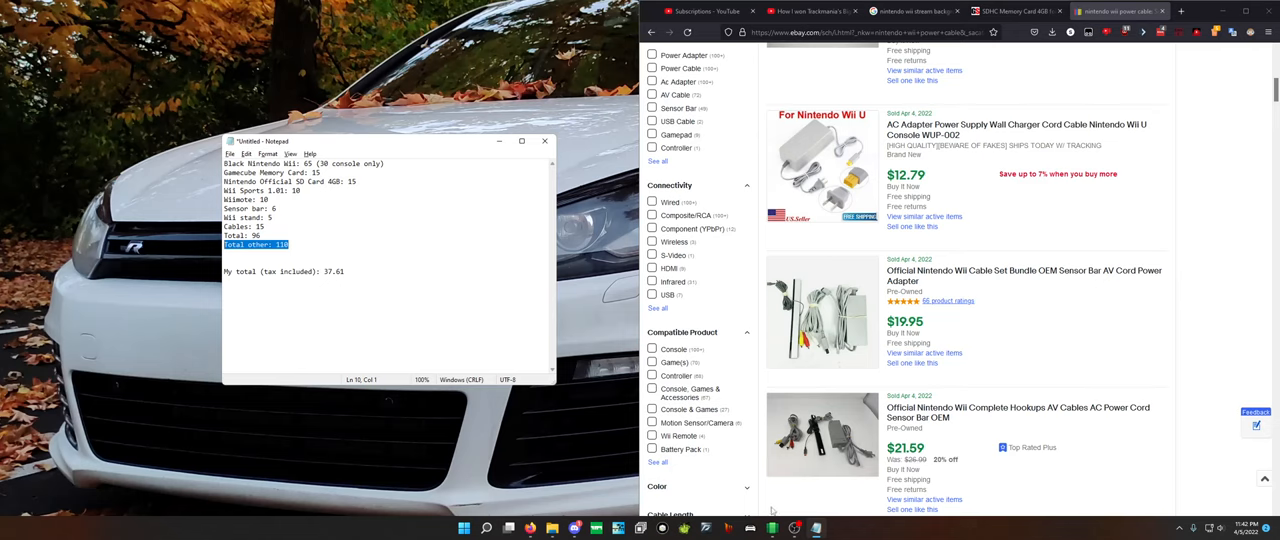
pyautogui.moveTo(794, 527)
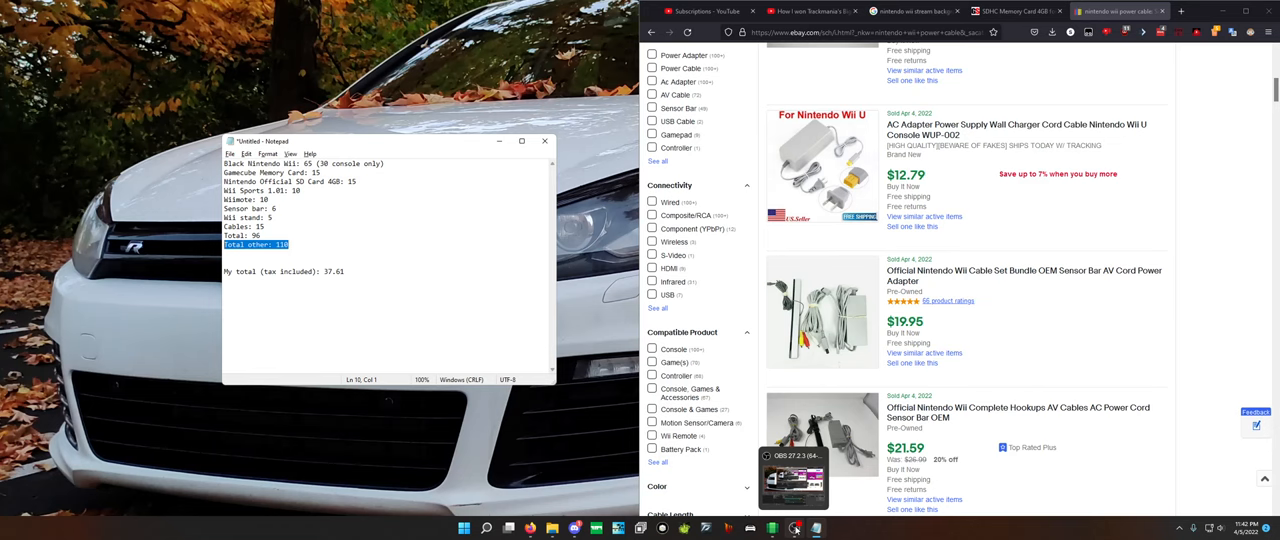
# - Restore the OBS Studio window from the taskbar
pyautogui.click(793, 475)
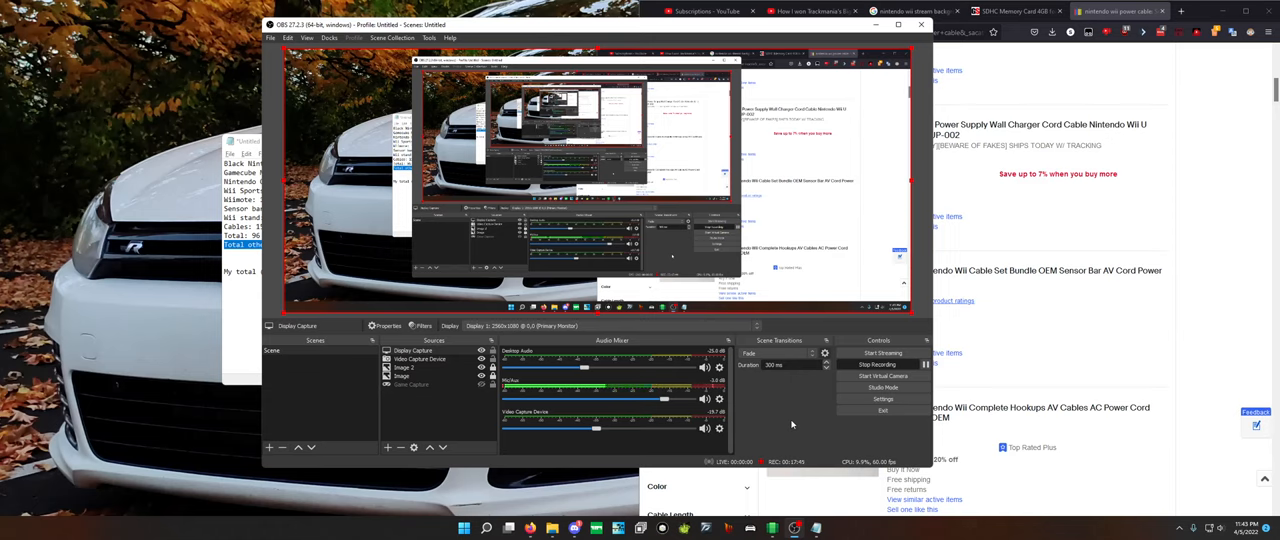
pyautogui.moveTo(815, 392)
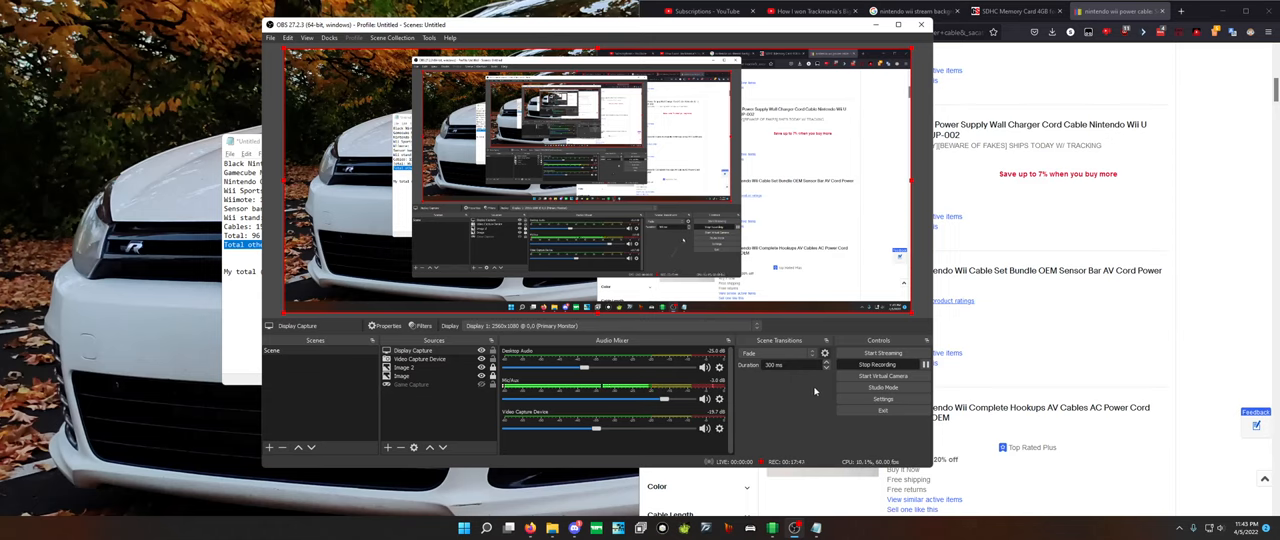